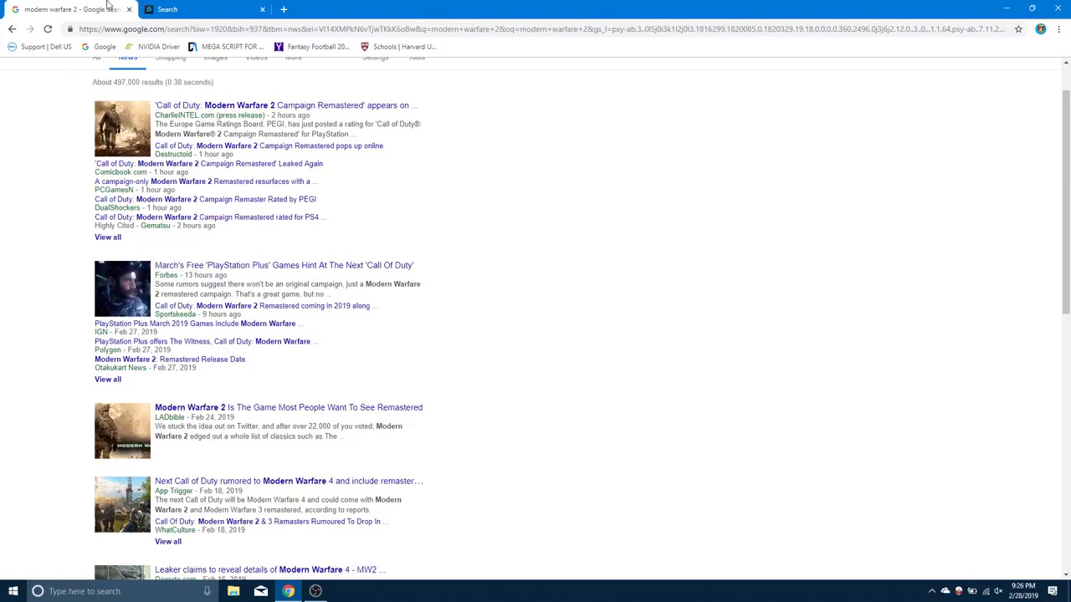
mouse_move(282, 384)
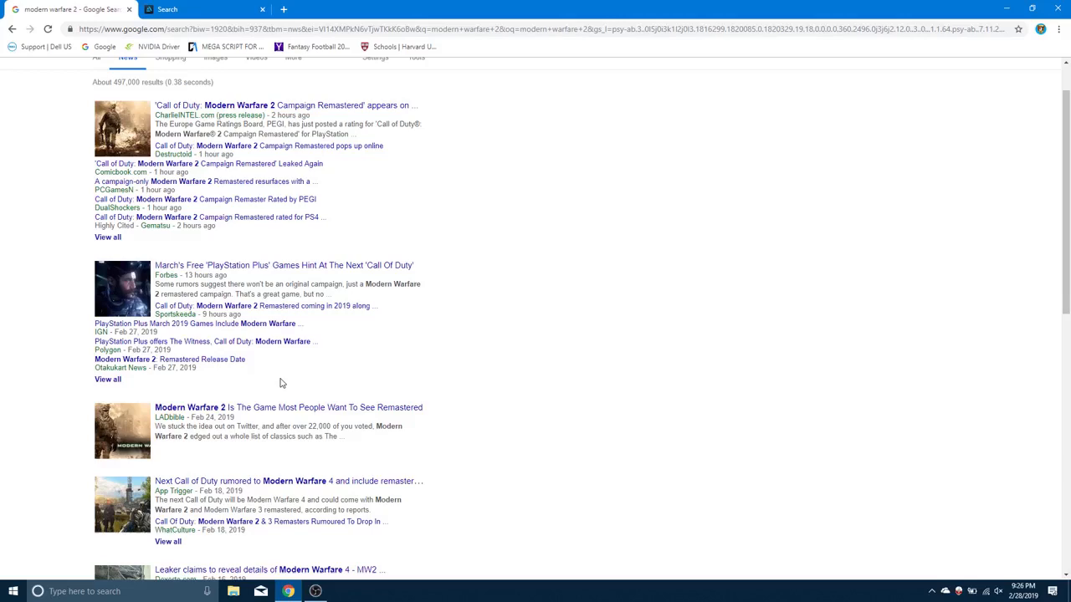
Scroll down the 'modern warfare' project search results grid
scroll(down, 3)
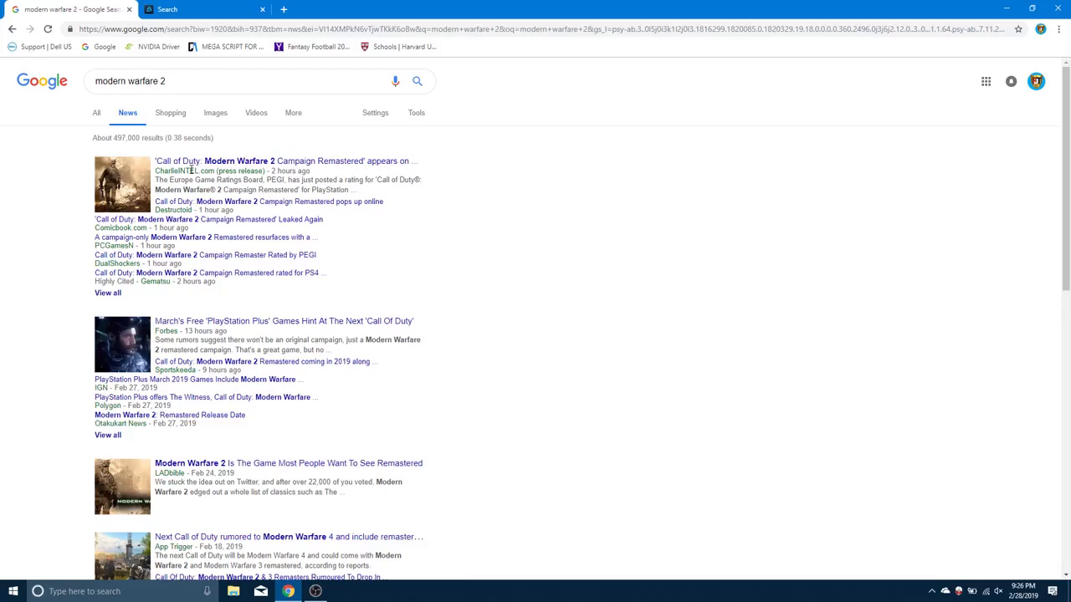
mouse_move(221, 181)
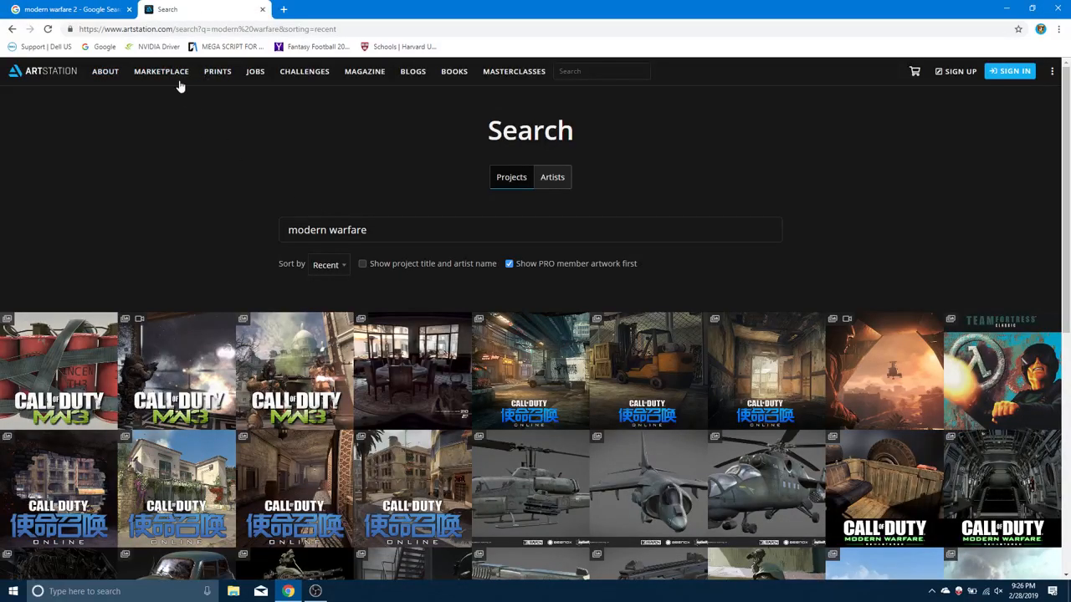
mouse_move(375, 147)
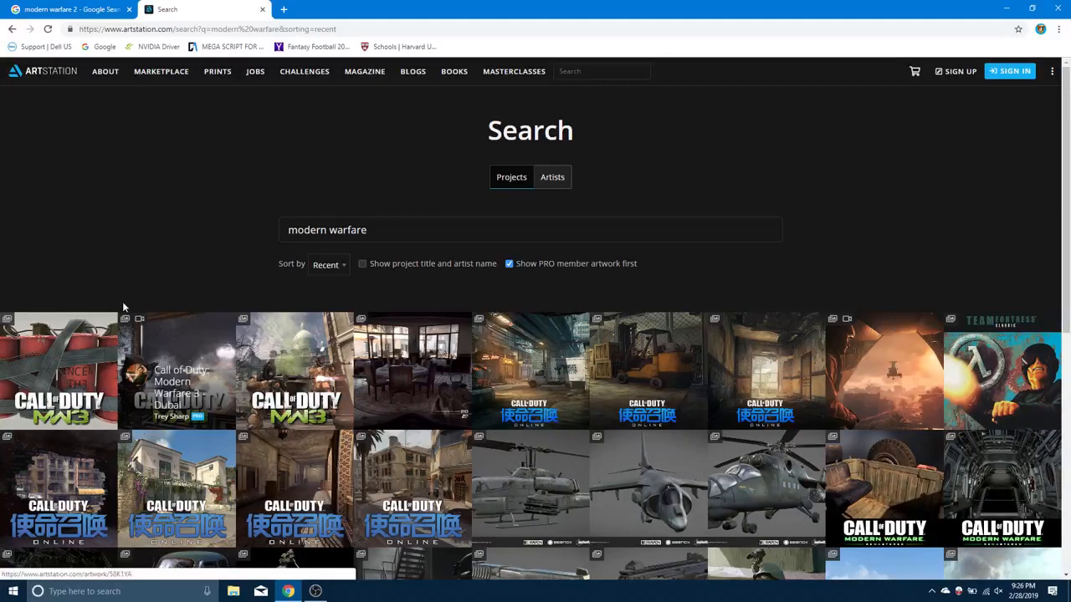
mouse_move(126, 295)
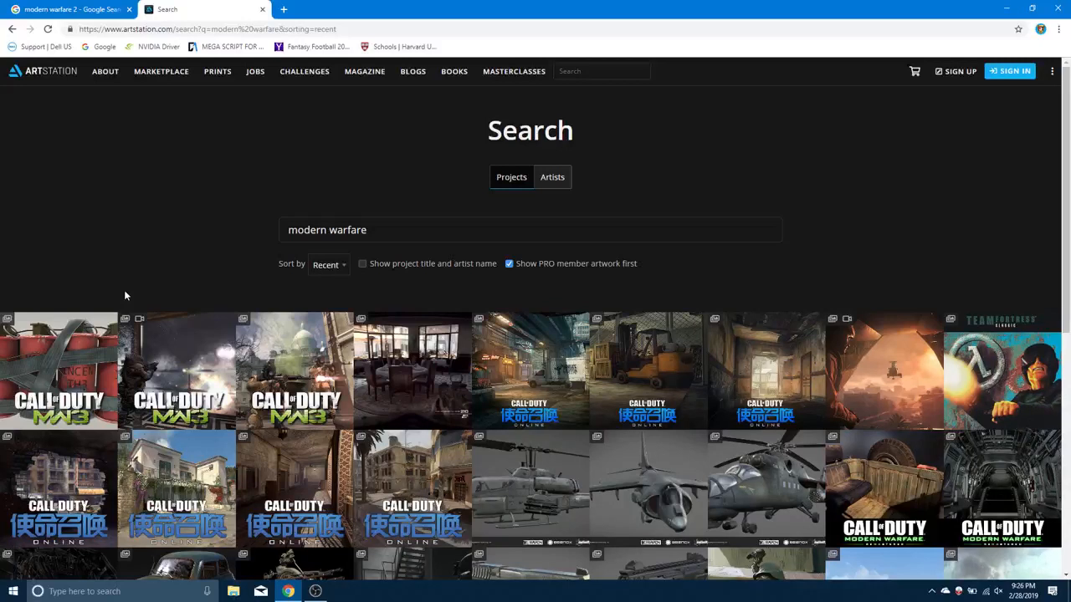
mouse_move(592, 382)
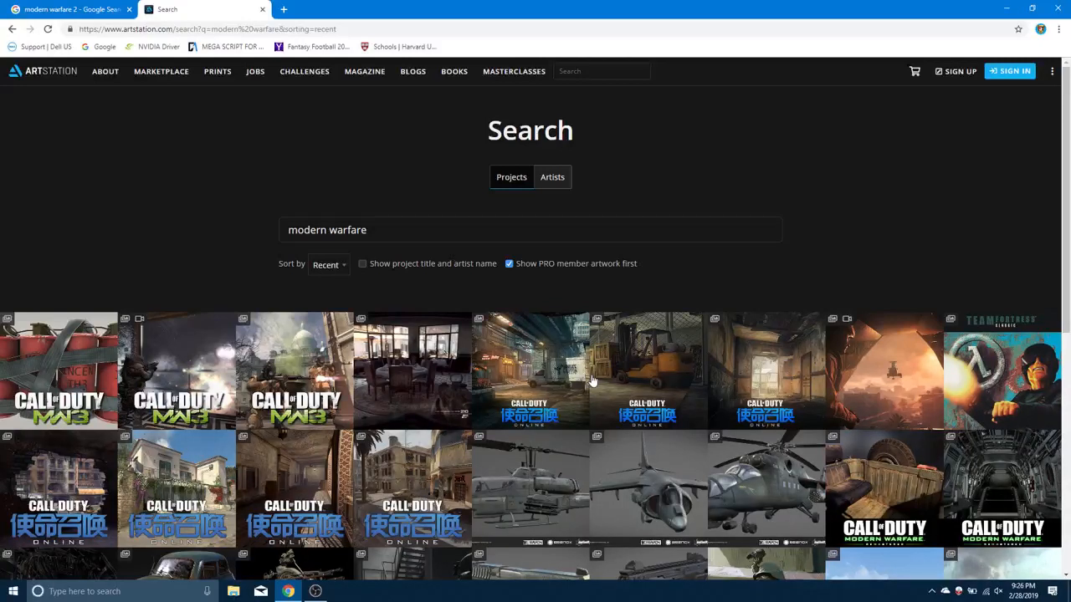
mouse_move(175, 267)
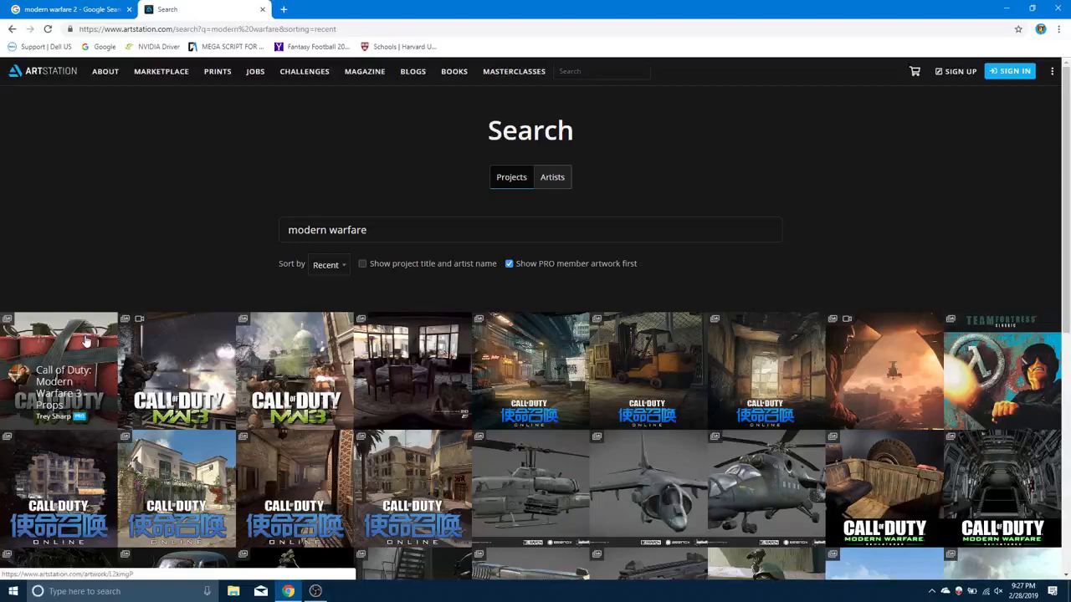
mouse_move(917, 386)
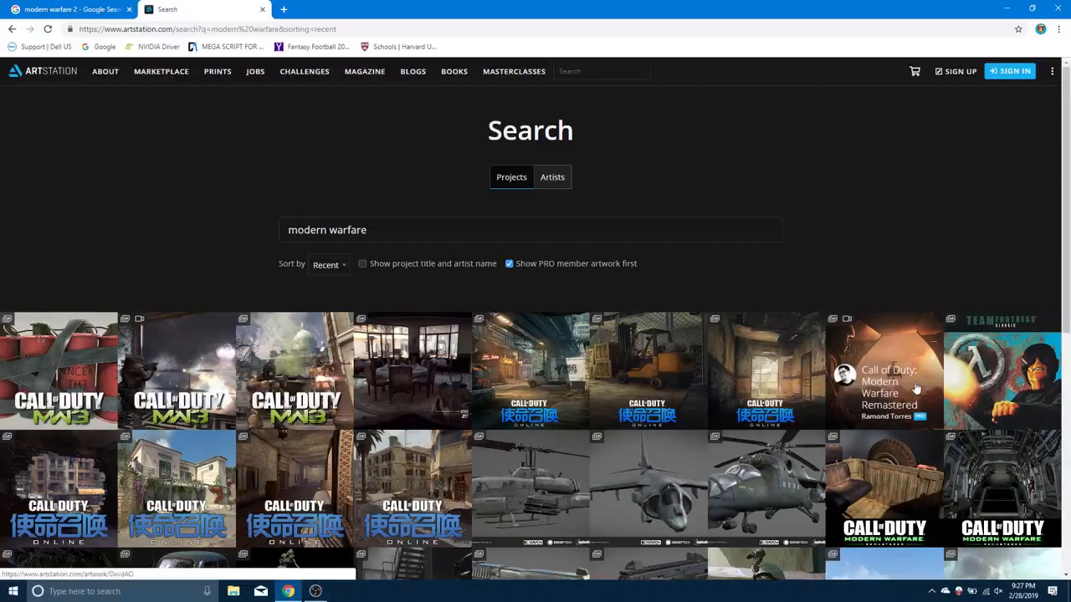
mouse_move(488, 331)
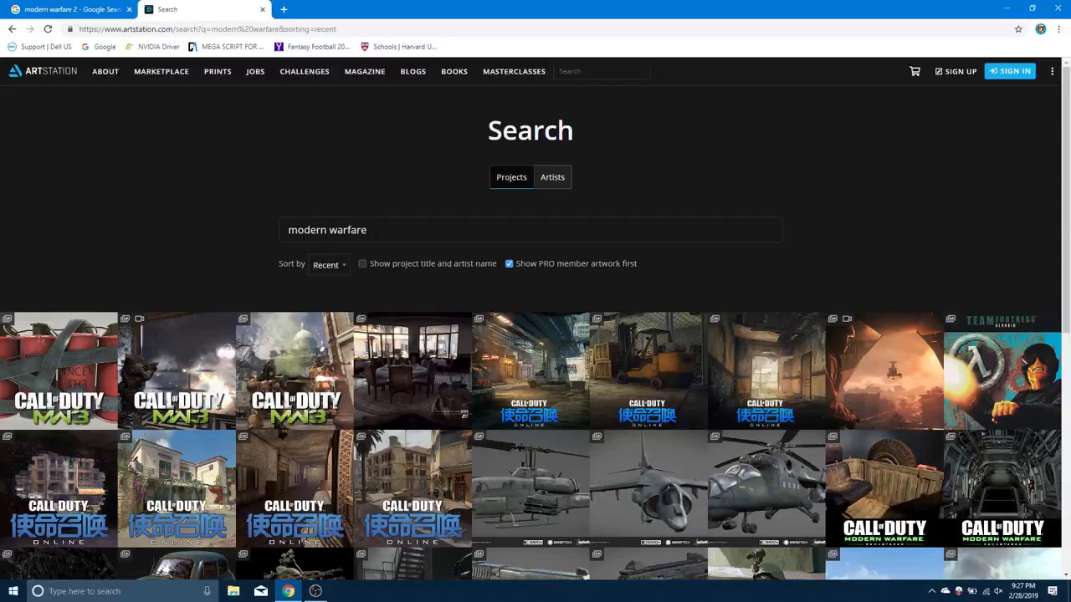
mouse_move(649, 489)
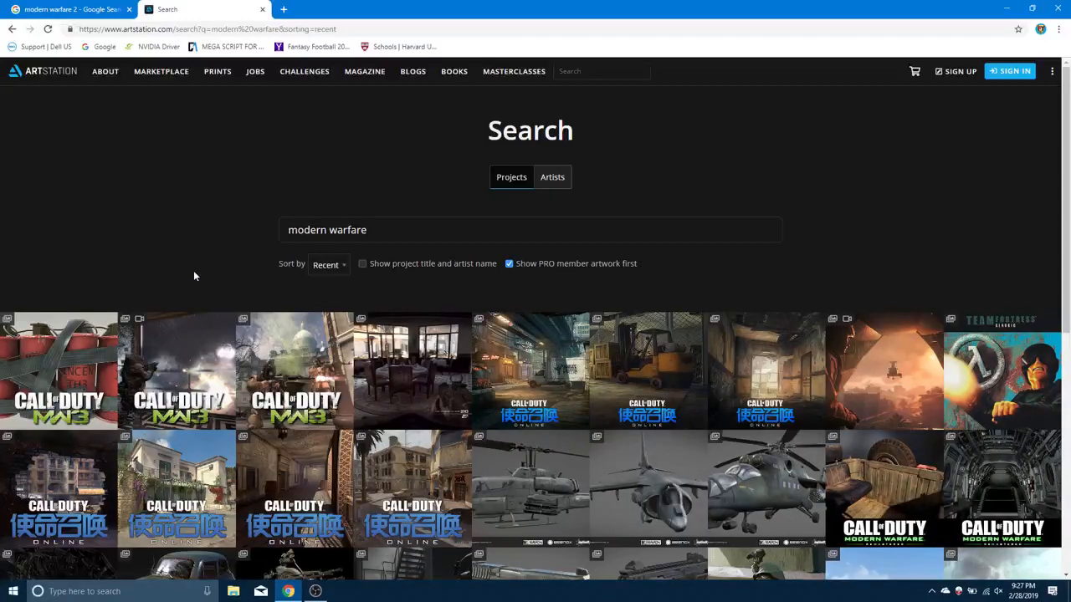
mouse_move(120, 325)
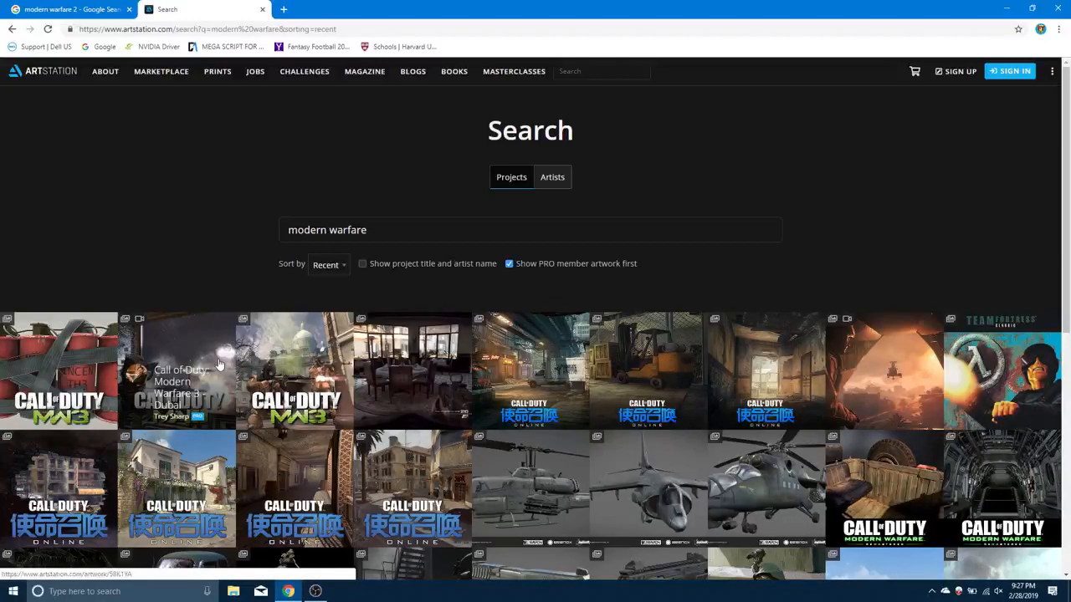
mouse_move(91, 353)
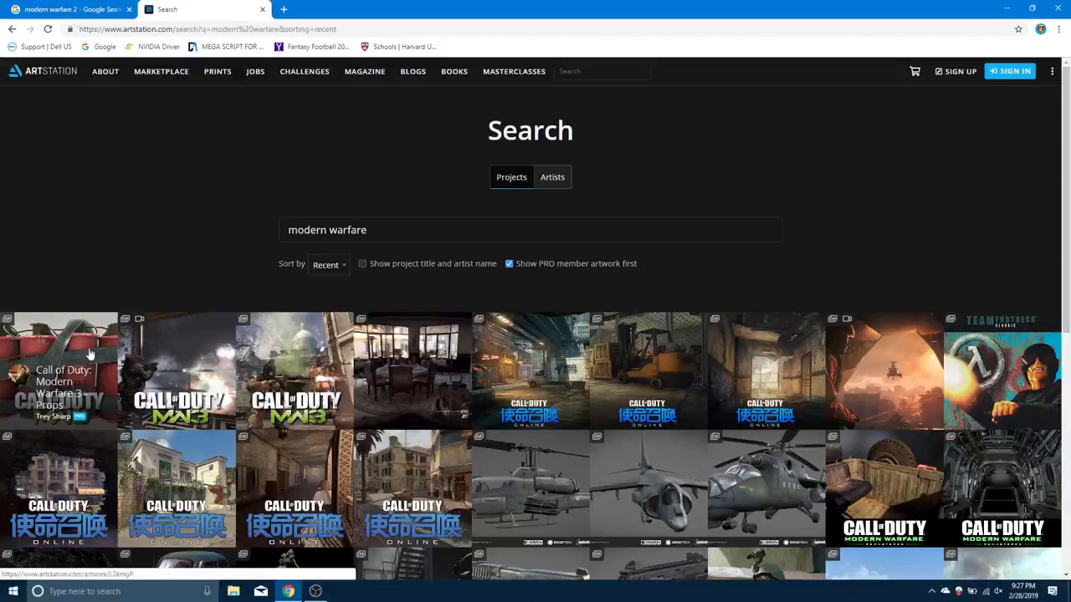
click(59, 368)
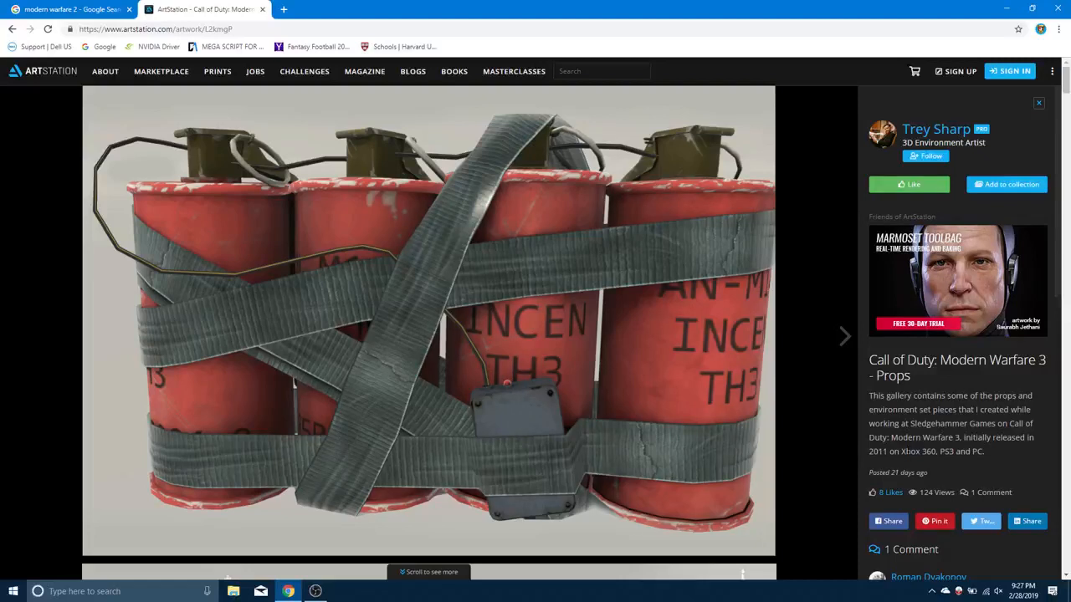
mouse_move(418, 325)
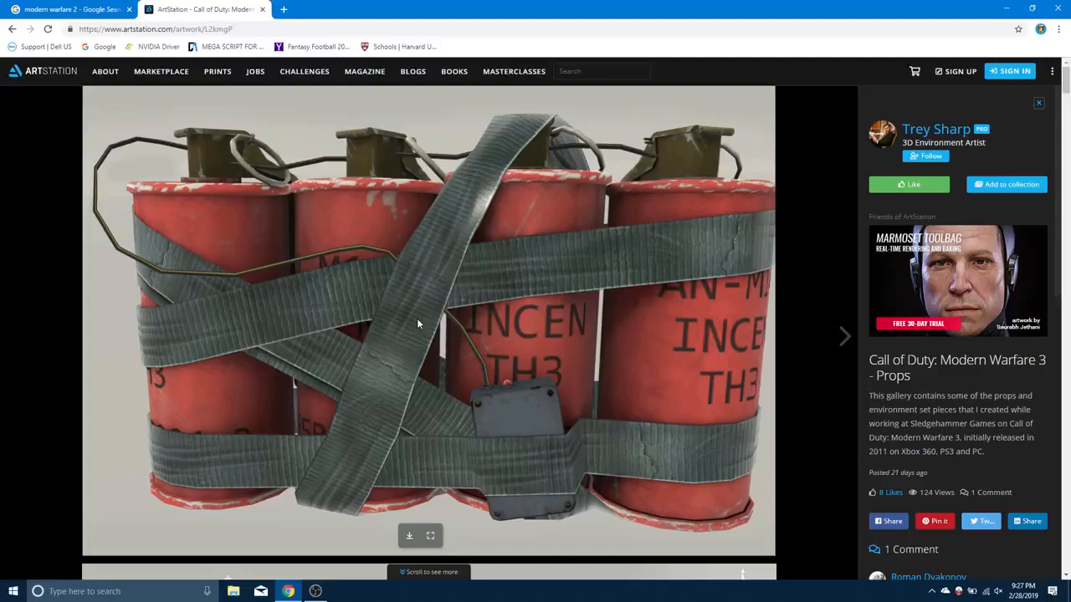
mouse_move(389, 321)
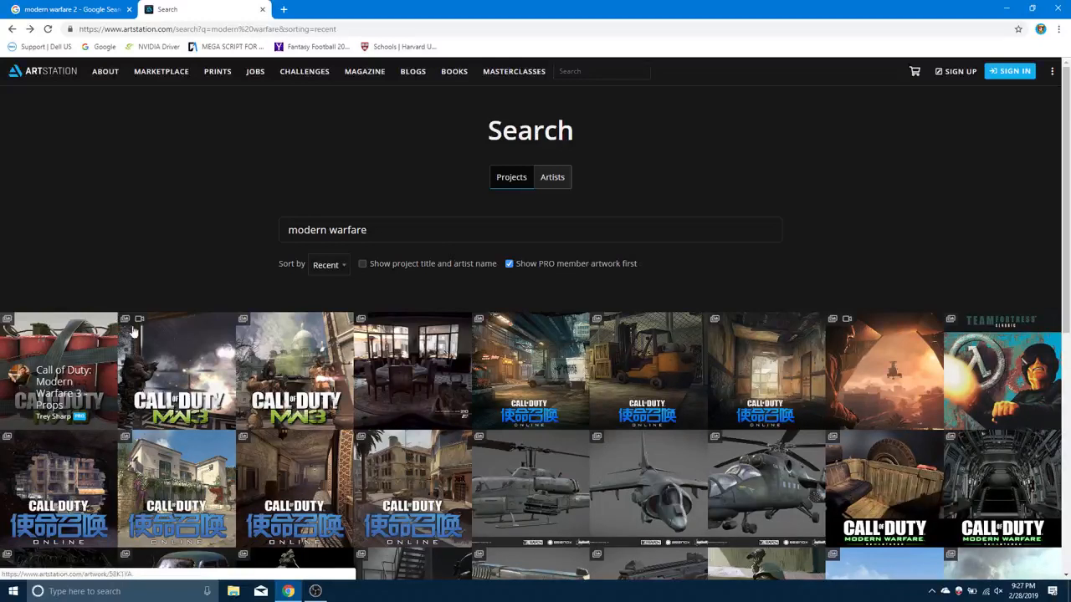
mouse_move(145, 288)
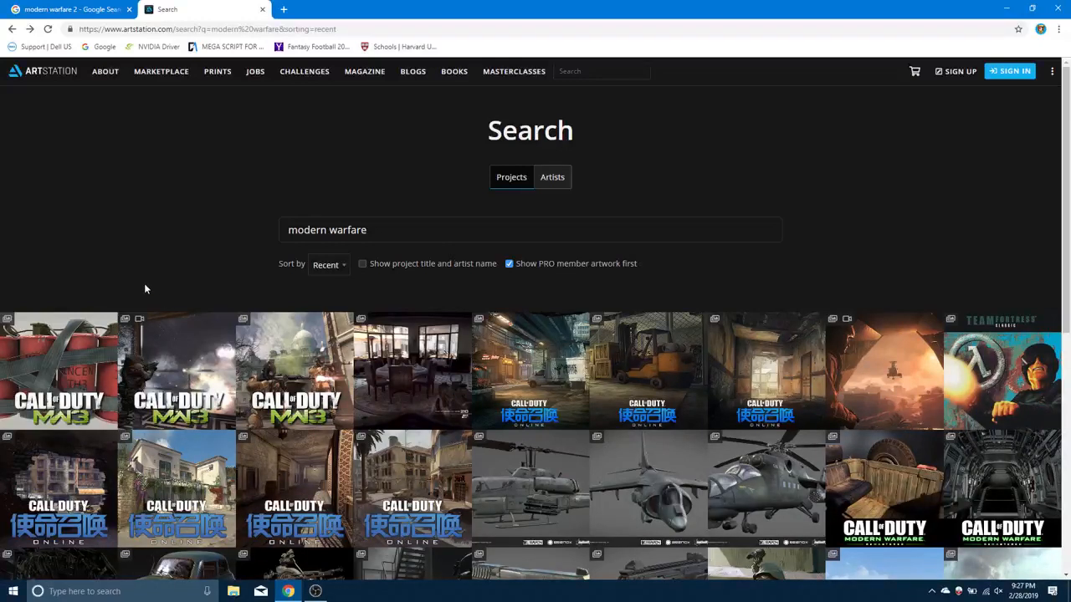
mouse_move(184, 331)
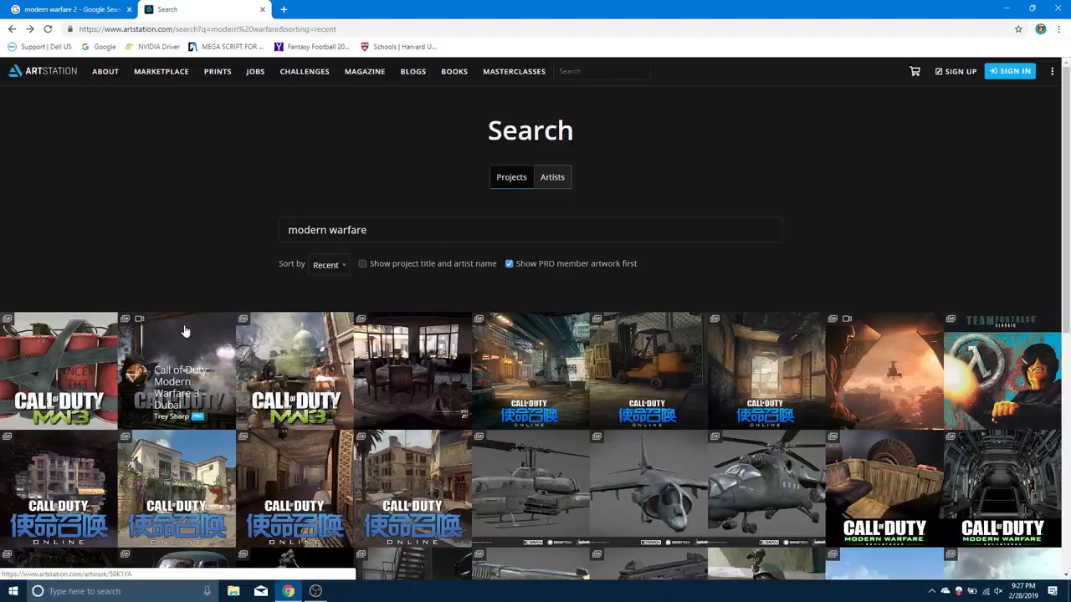
mouse_move(180, 274)
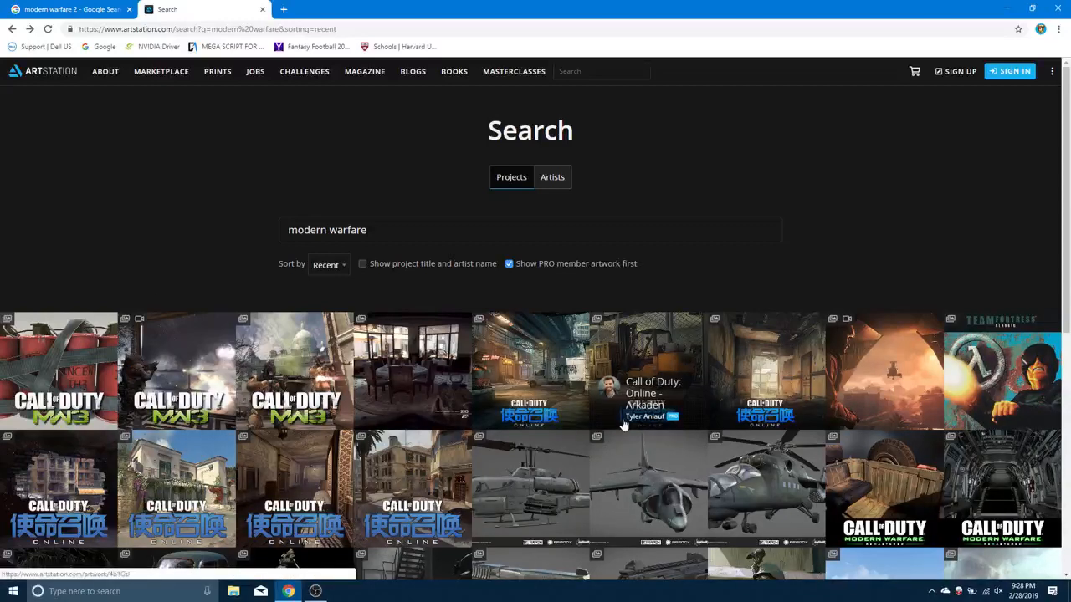
mouse_move(544, 360)
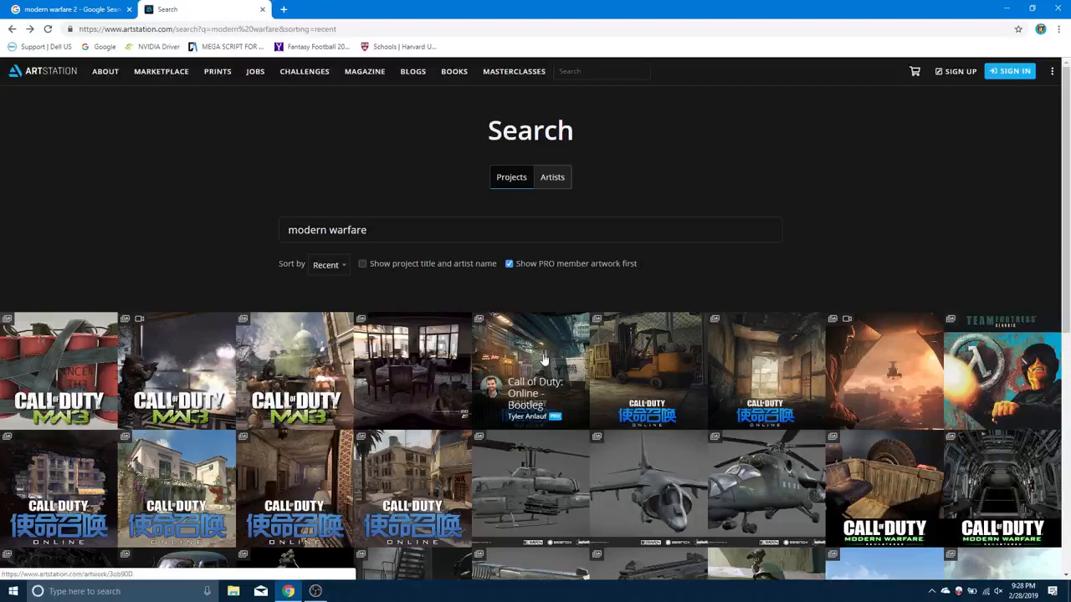
mouse_move(549, 365)
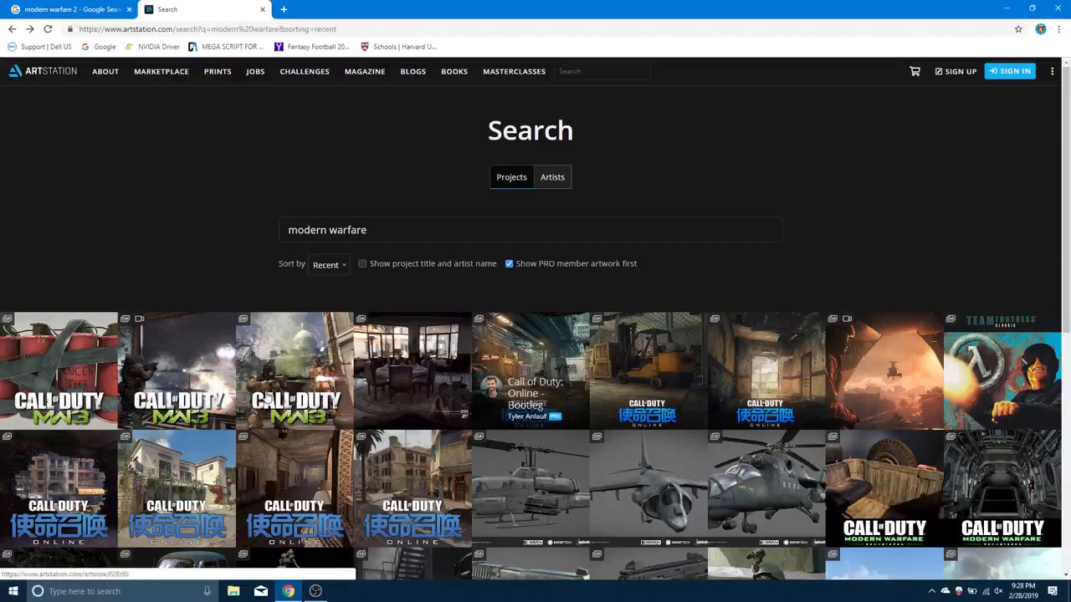
mouse_move(535, 365)
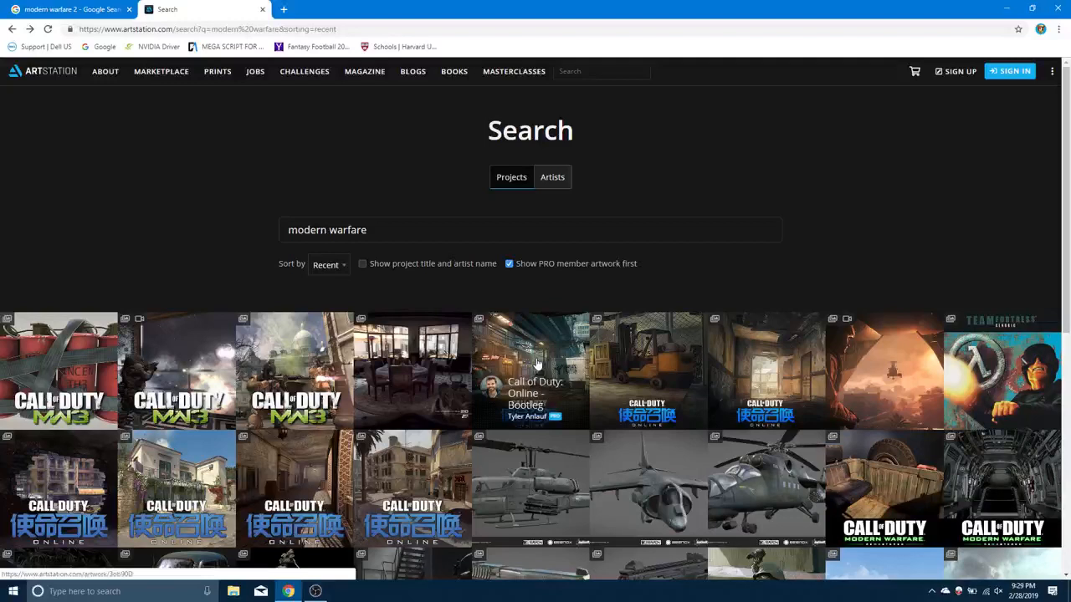
mouse_move(542, 375)
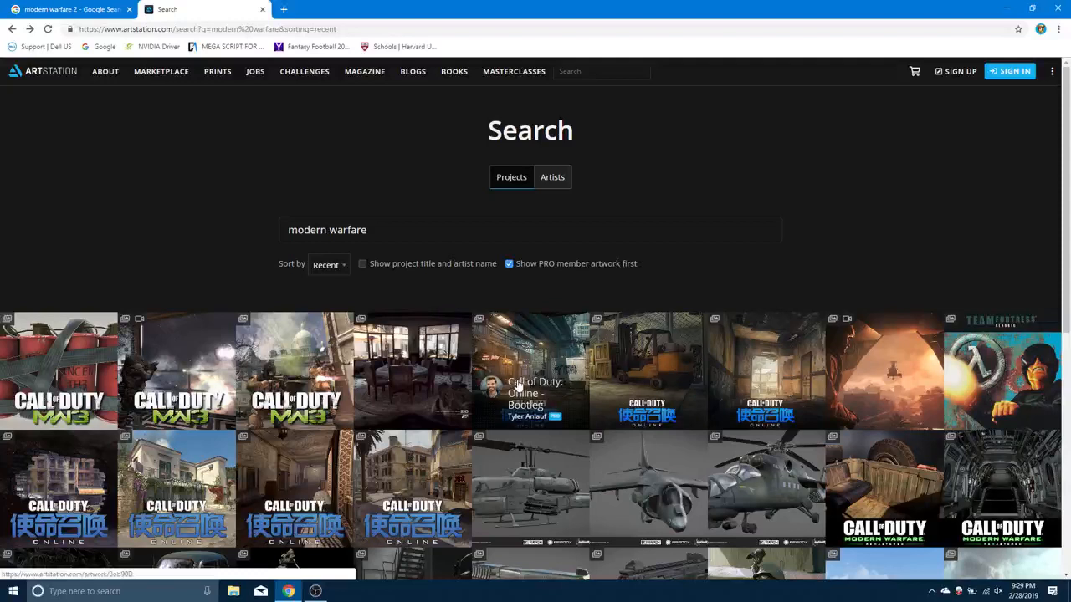
Open the Call of Duty: Online - Bootleg project from the results
click(532, 371)
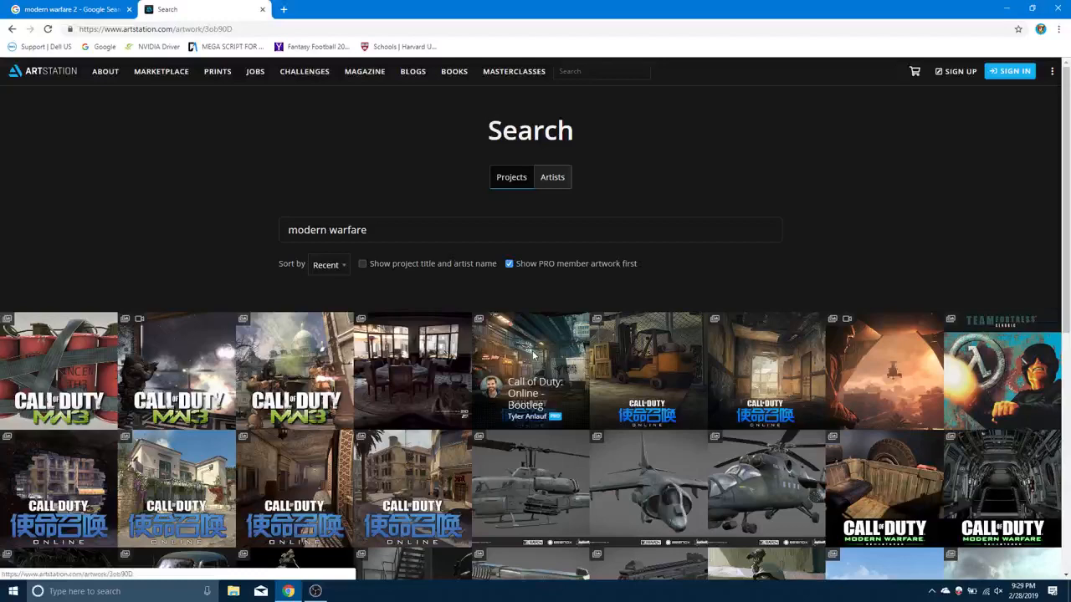
Scroll down through the Bootleg project's map images
click(529, 371)
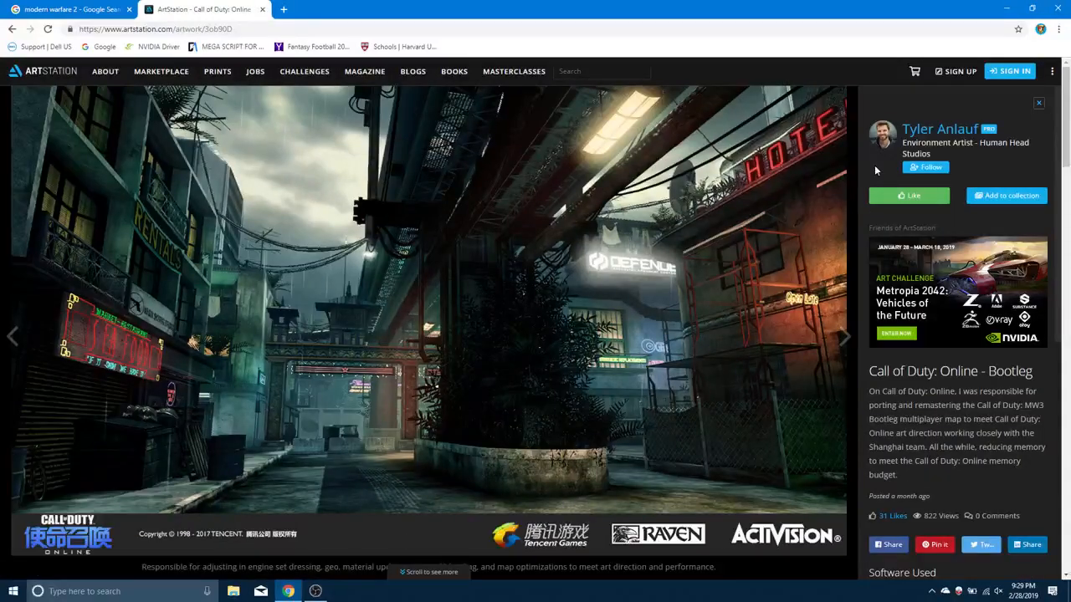
mouse_move(375, 376)
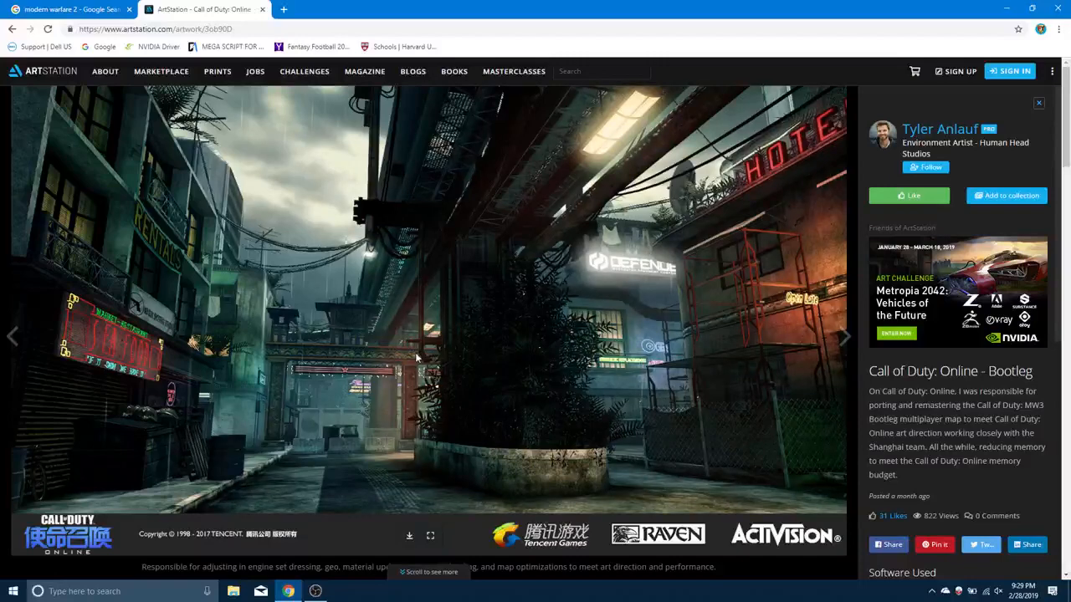
mouse_move(342, 382)
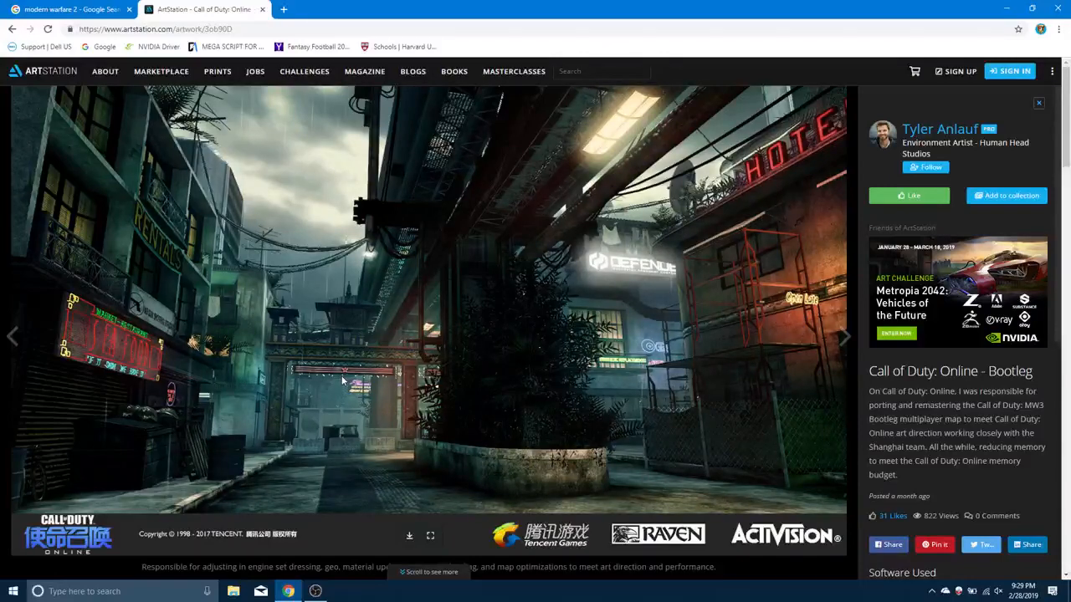
scroll(down, 3)
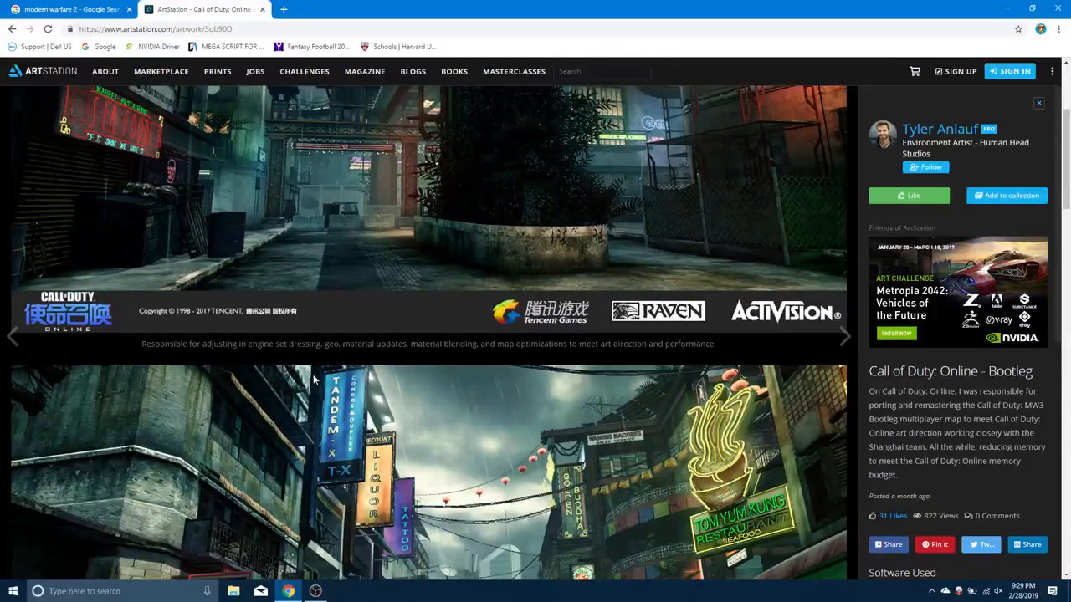
scroll(down, 3)
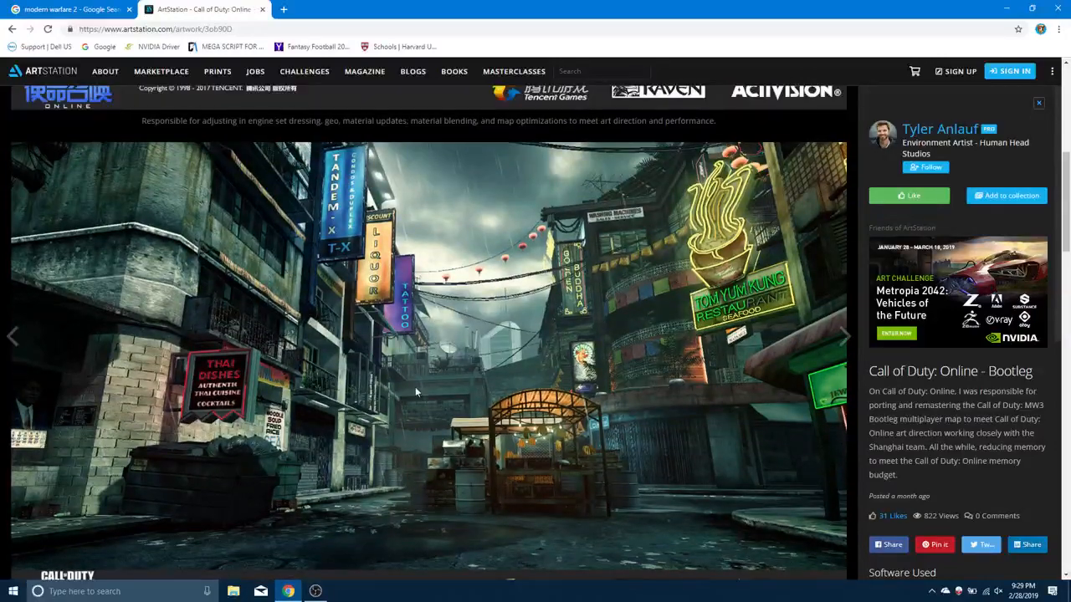
scroll(down, 3)
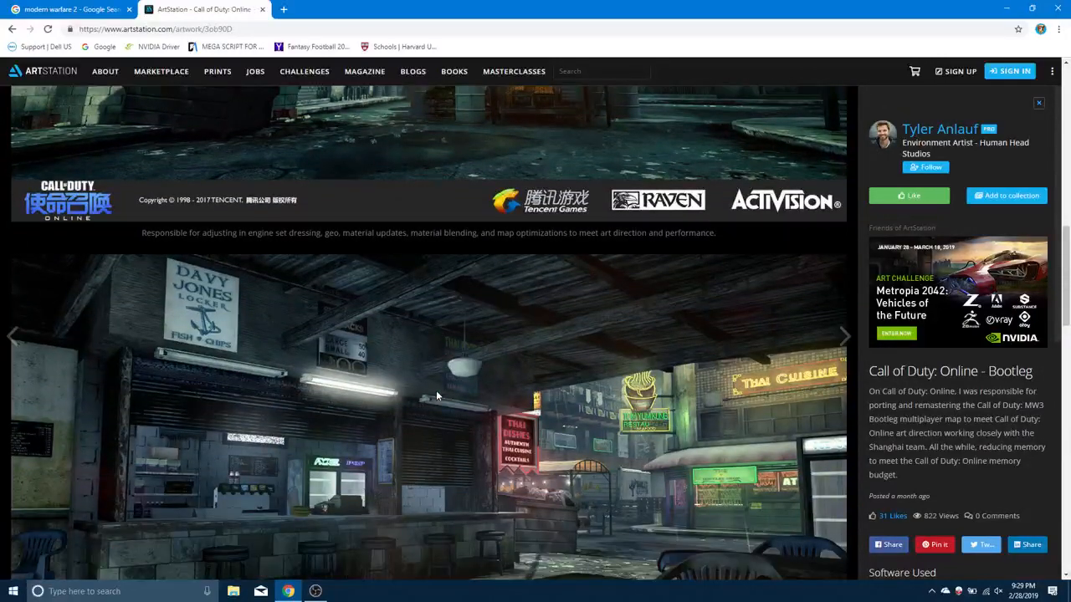
scroll(down, 3)
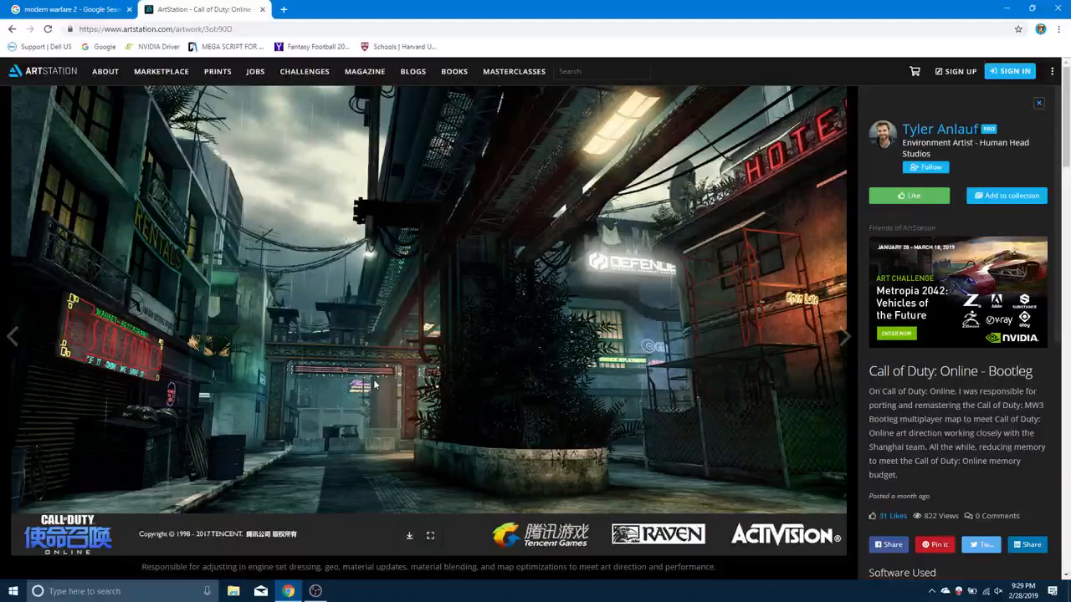
scroll(down, 3)
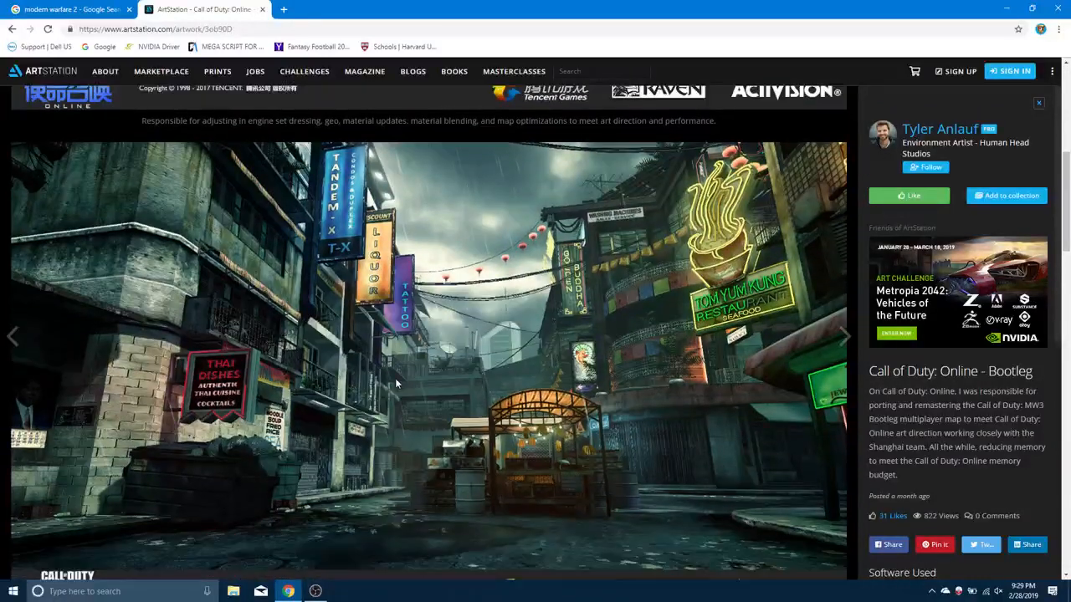
mouse_move(743, 314)
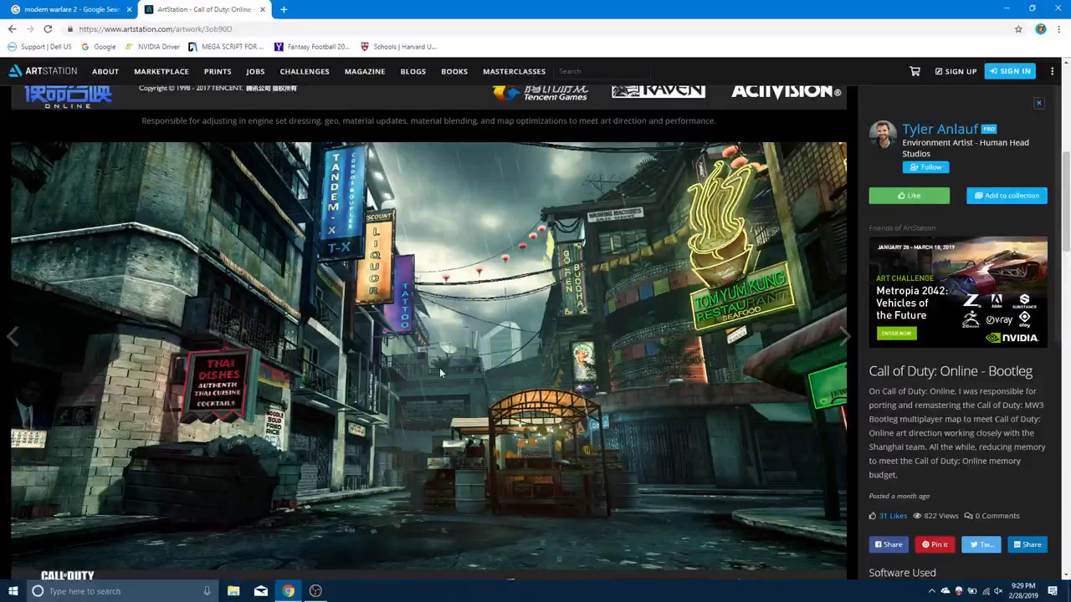
Step through the Bootleg map screenshots in the image viewer, forward and back
click(843, 334)
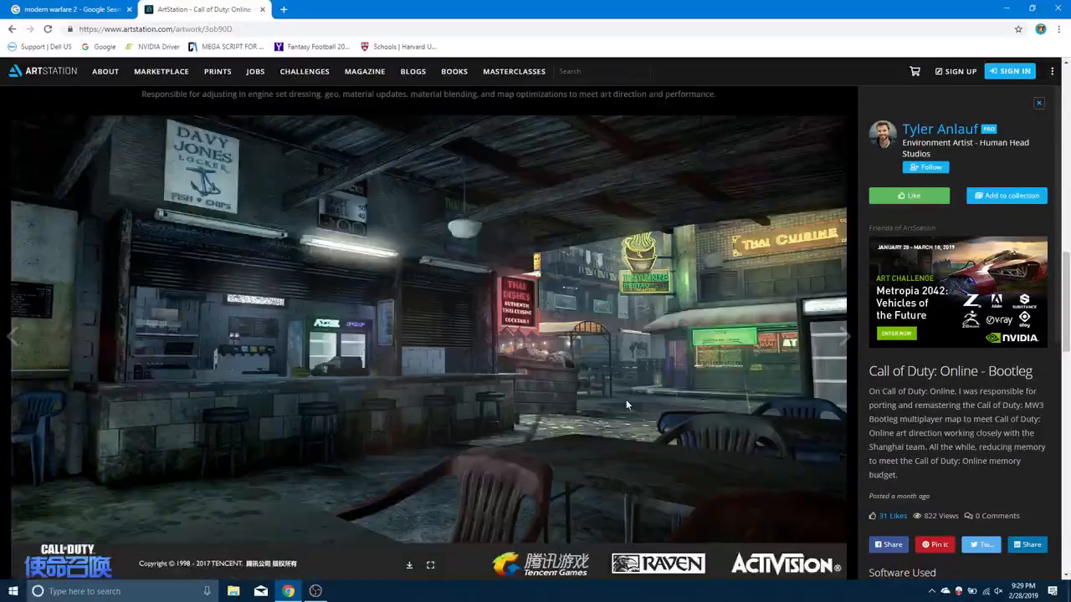
scroll(down, 3)
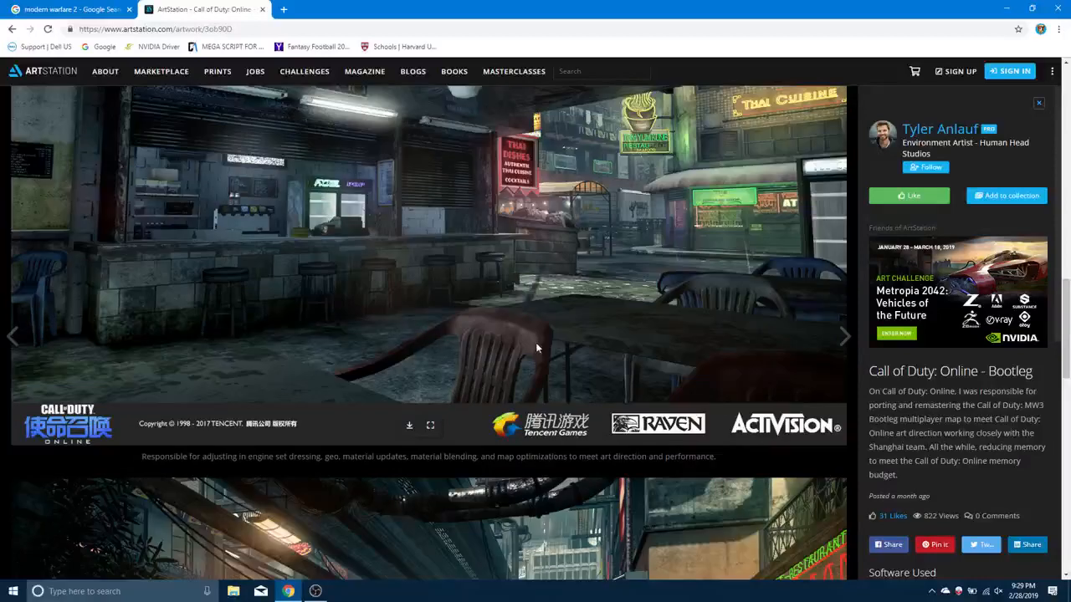
scroll(down, 3)
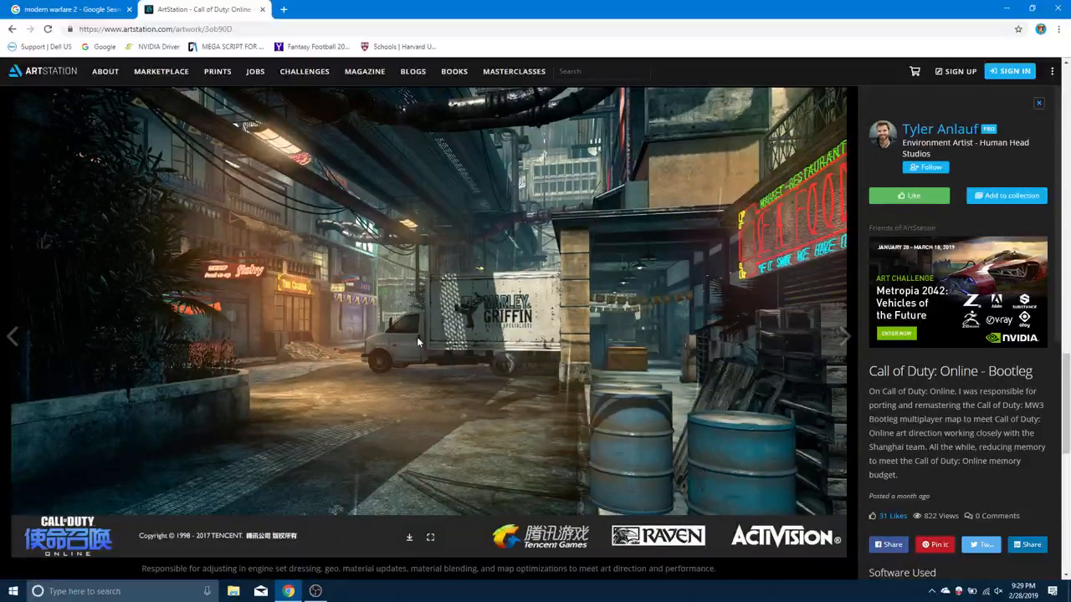
scroll(down, 3)
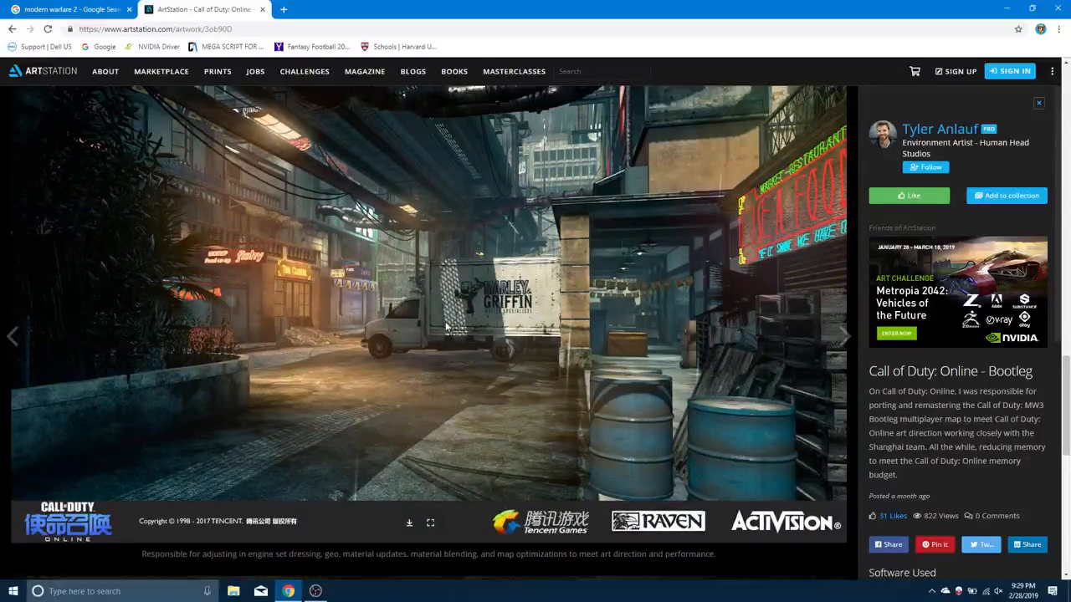
click(843, 334)
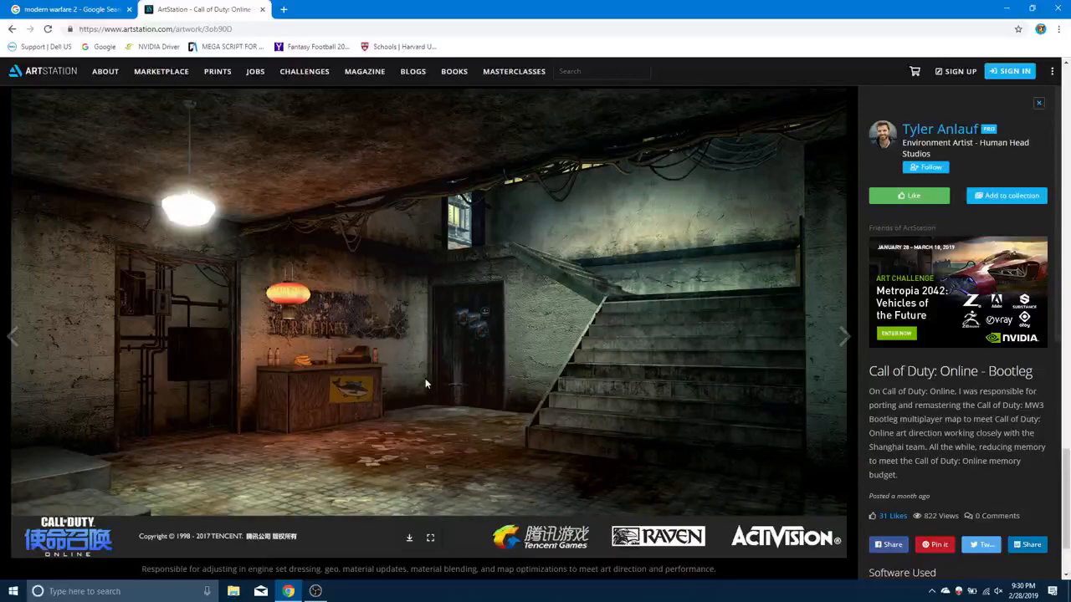
click(843, 334)
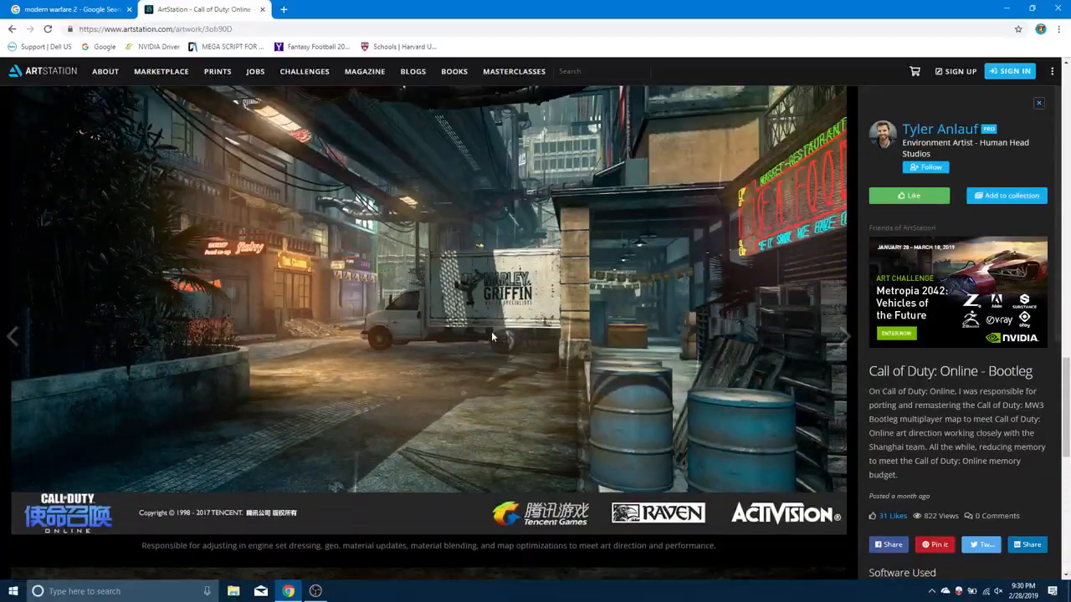
click(843, 334)
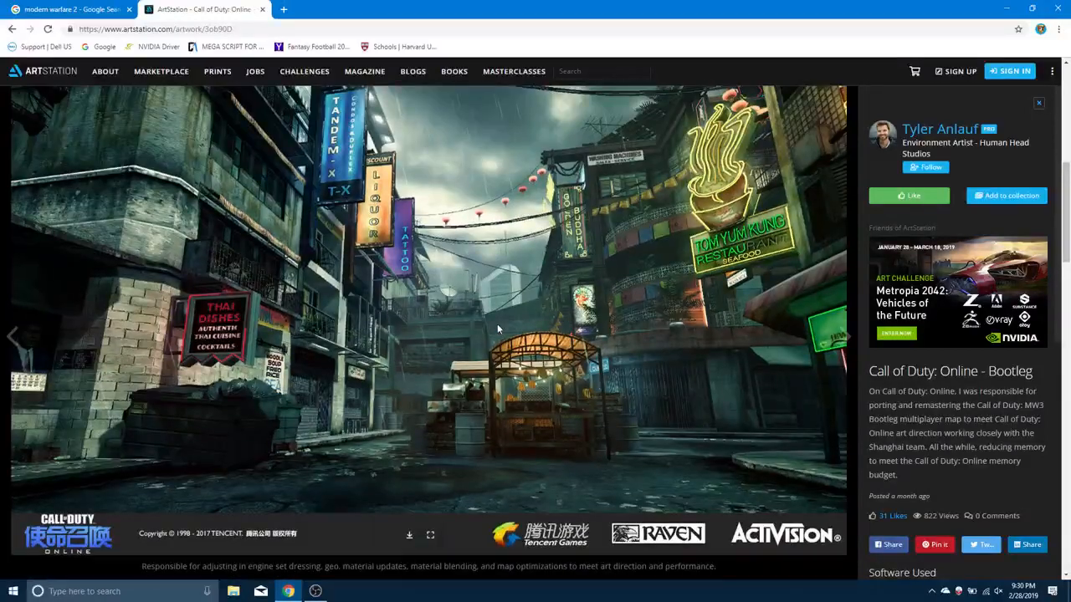
click(845, 335)
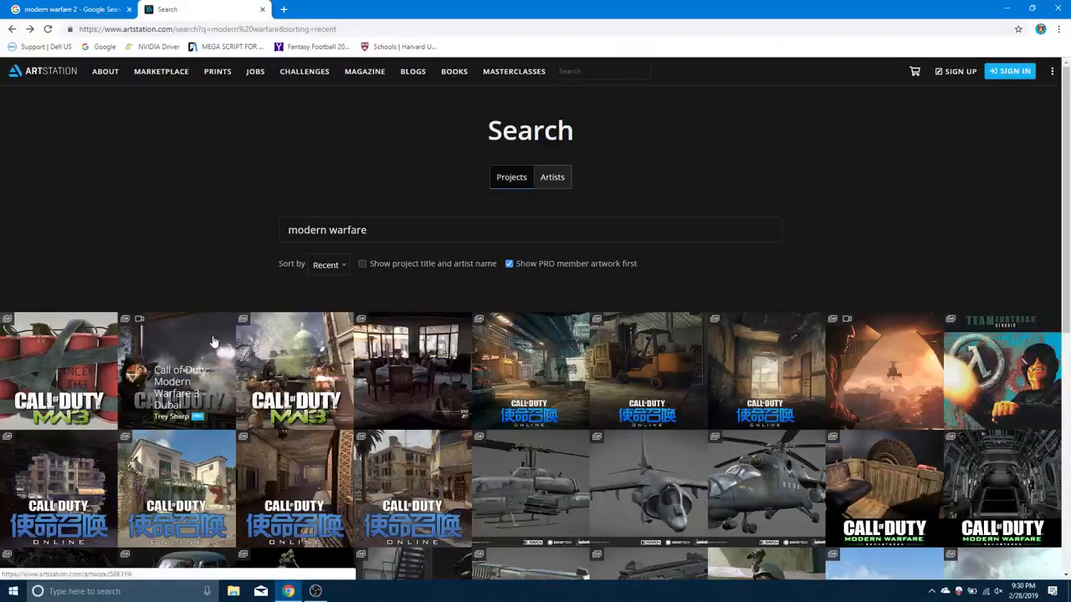
mouse_move(644, 362)
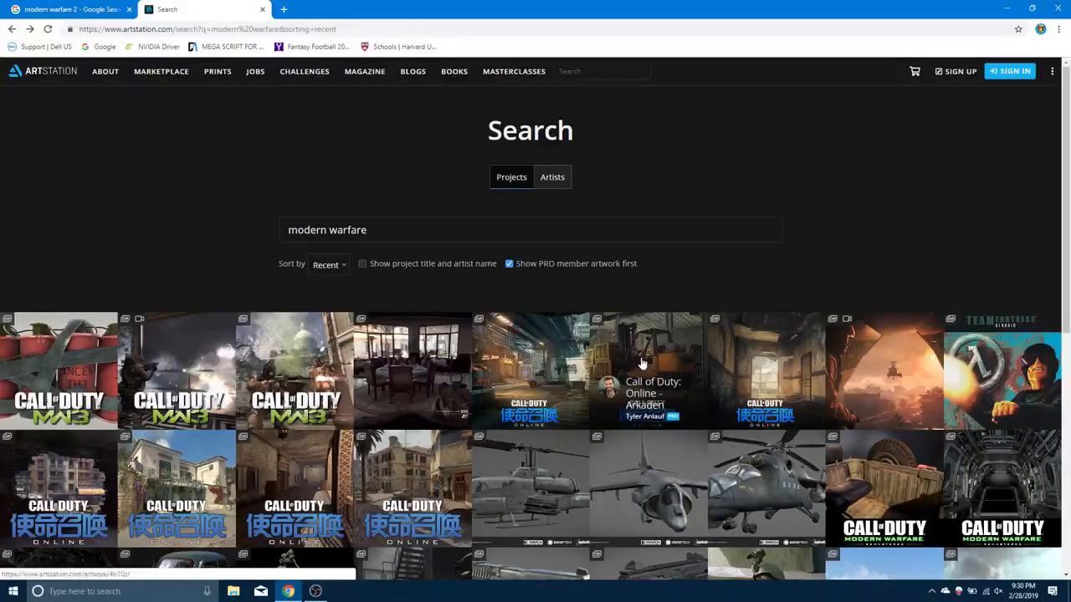
click(644, 370)
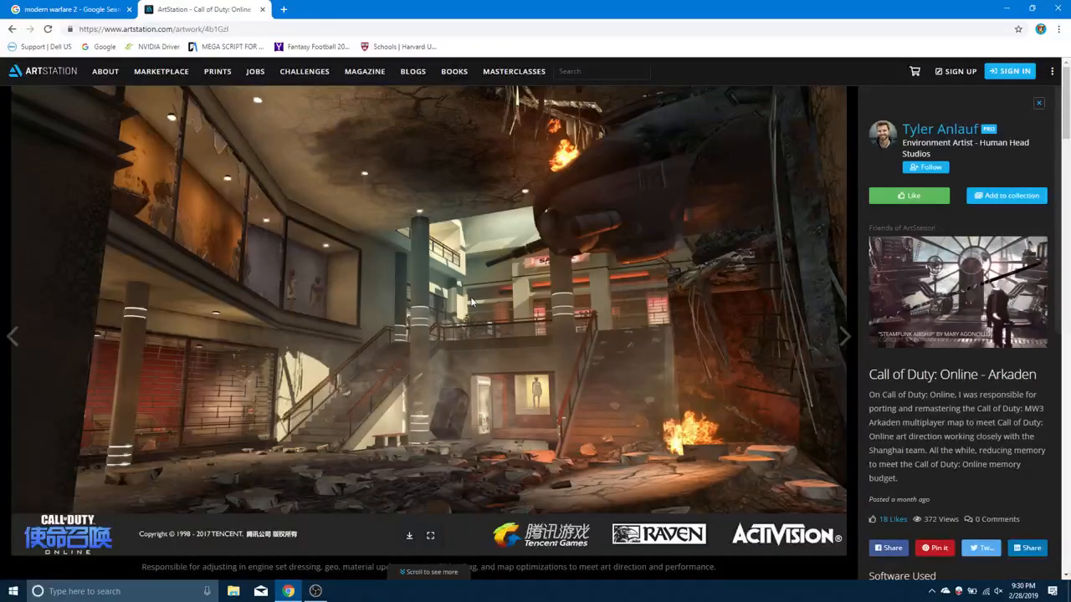
scroll(down, 3)
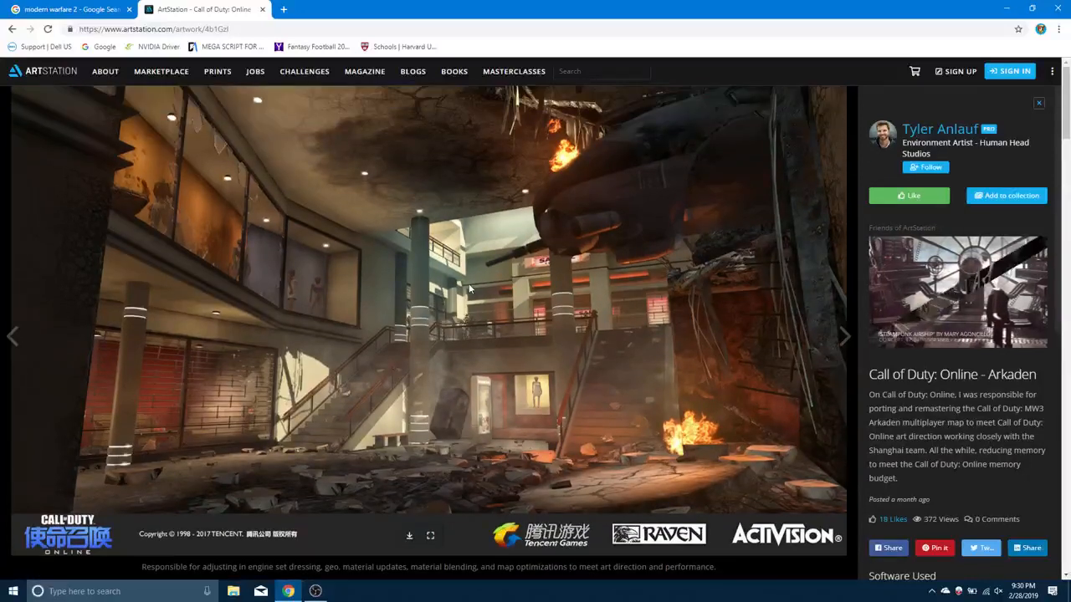
scroll(down, 3)
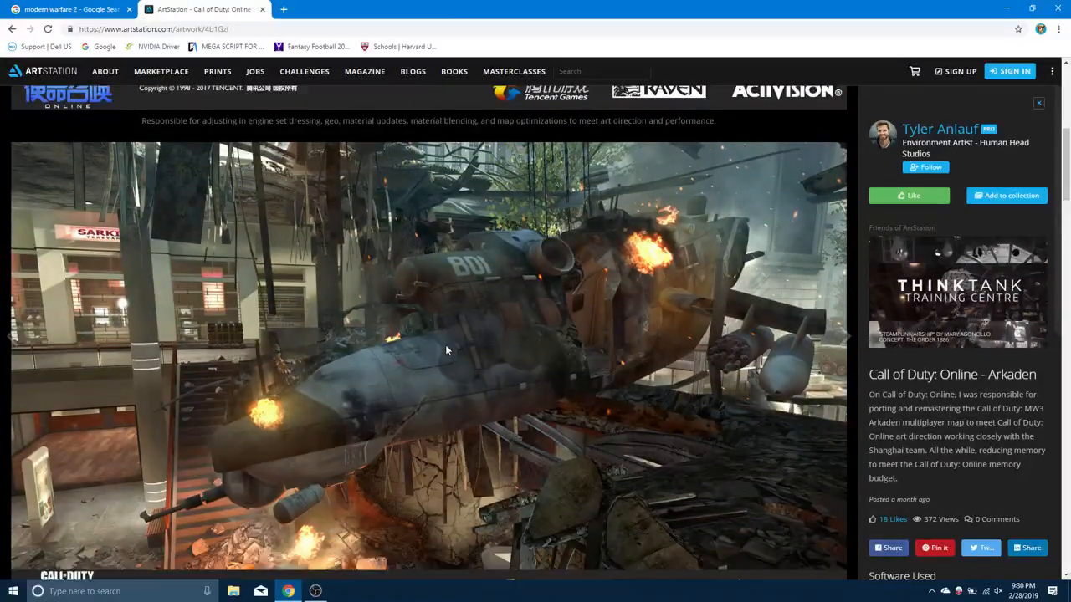
mouse_move(516, 364)
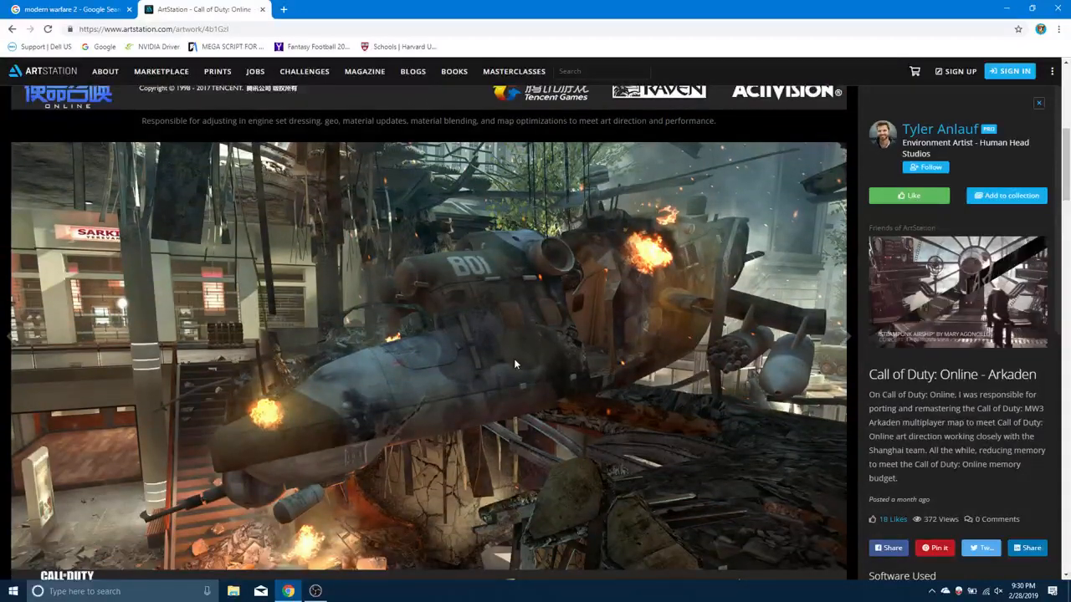
scroll(down, 3)
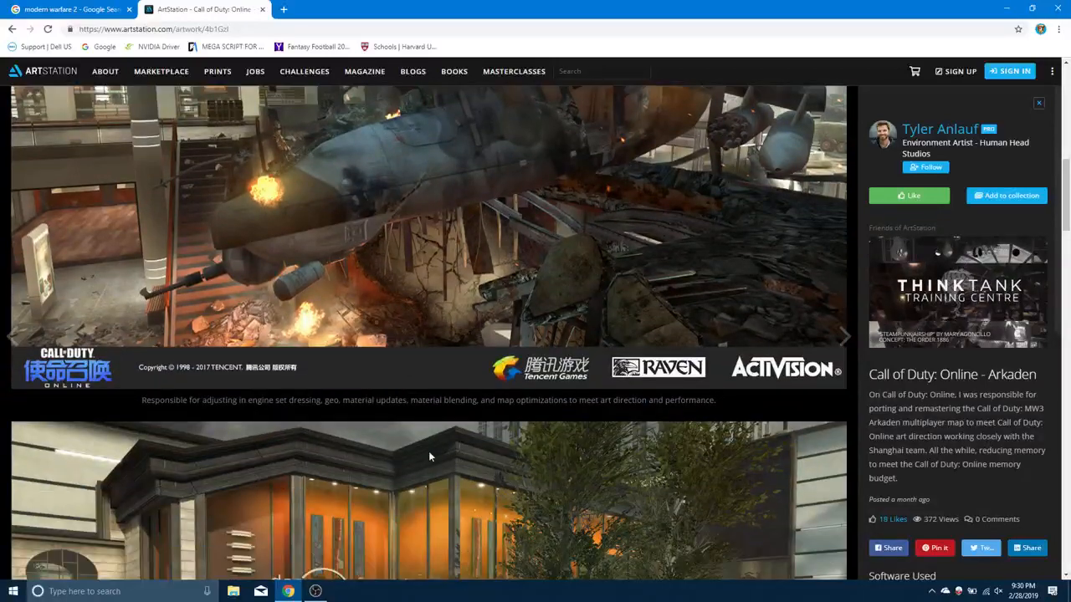
scroll(down, 3)
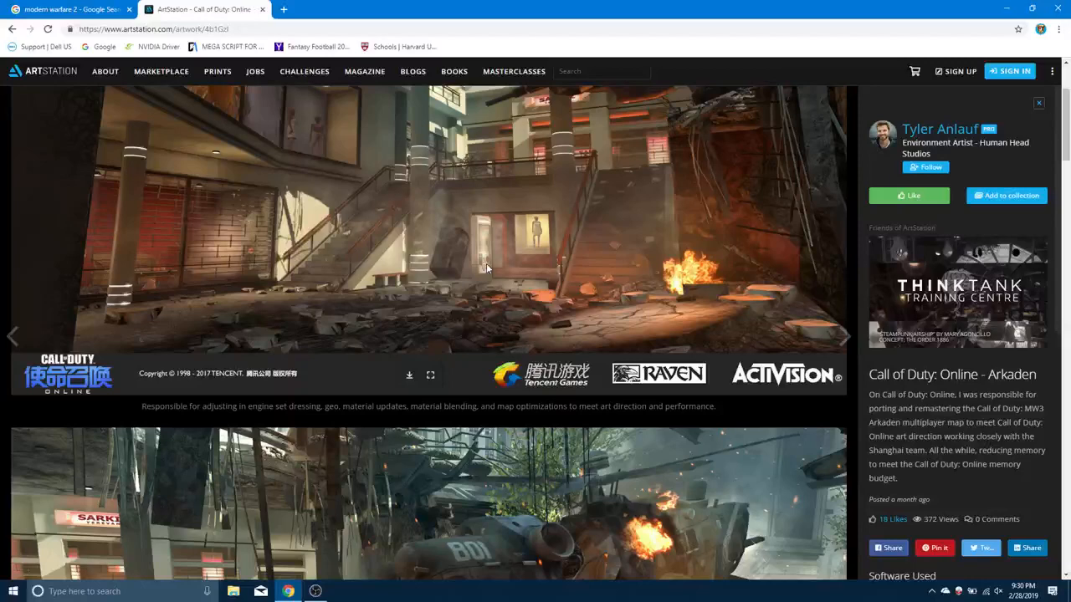
scroll(down, 3)
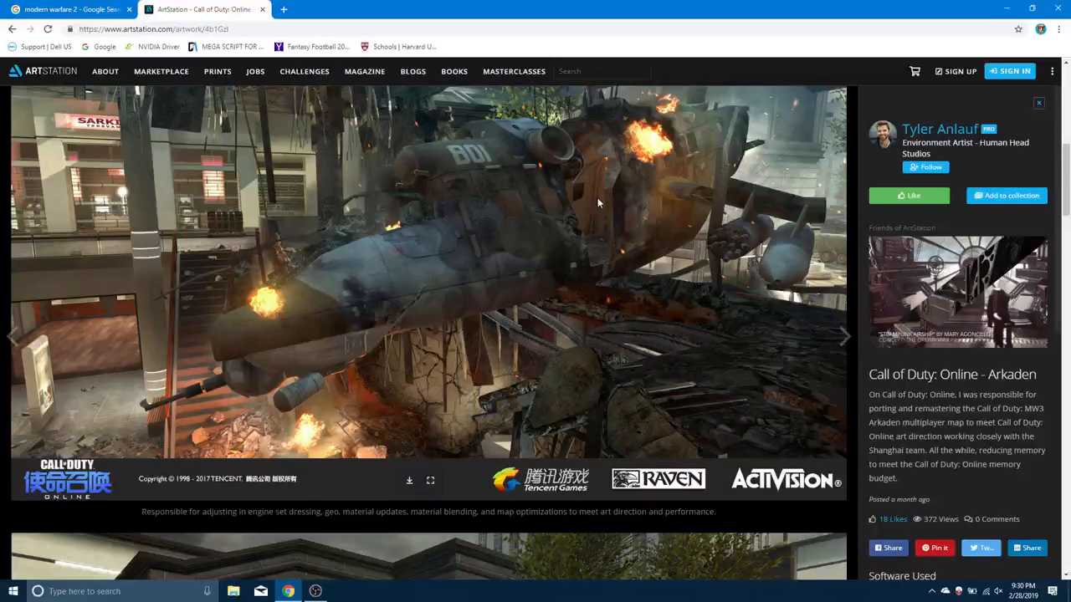
click(843, 334)
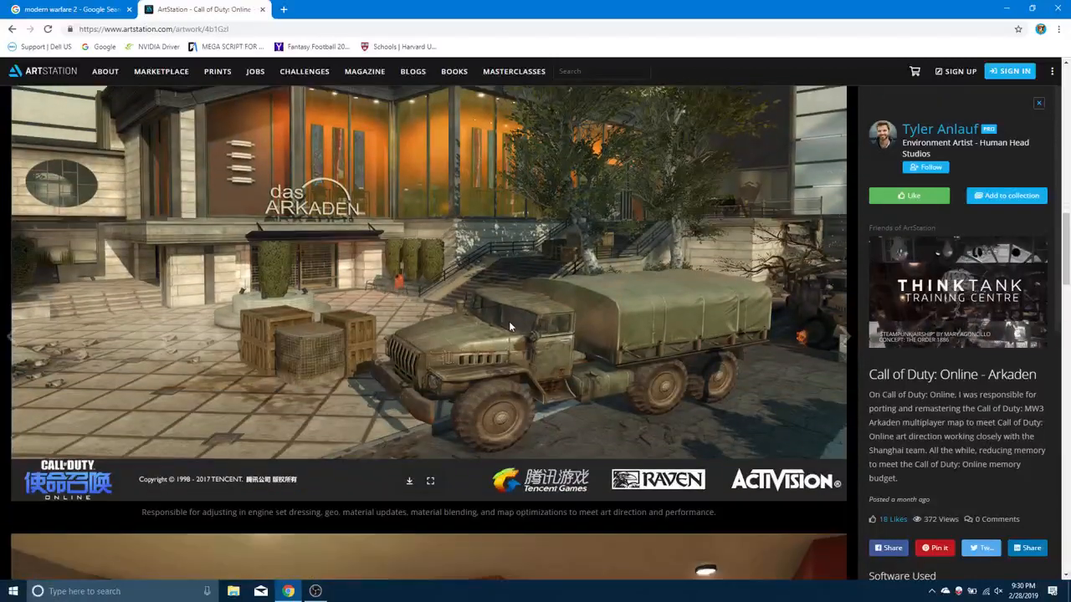
mouse_move(582, 174)
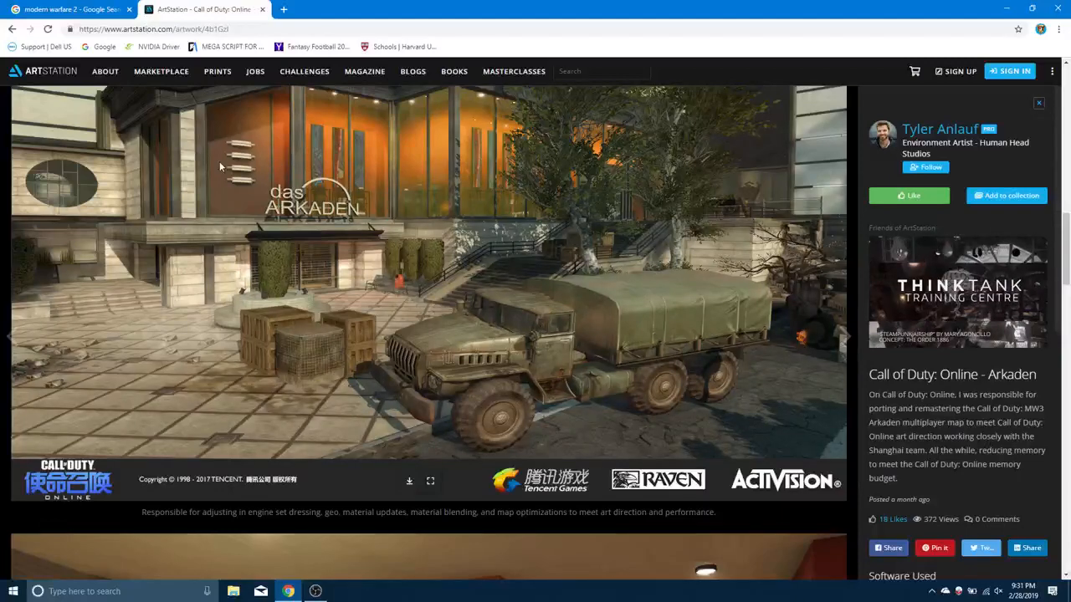
mouse_move(482, 153)
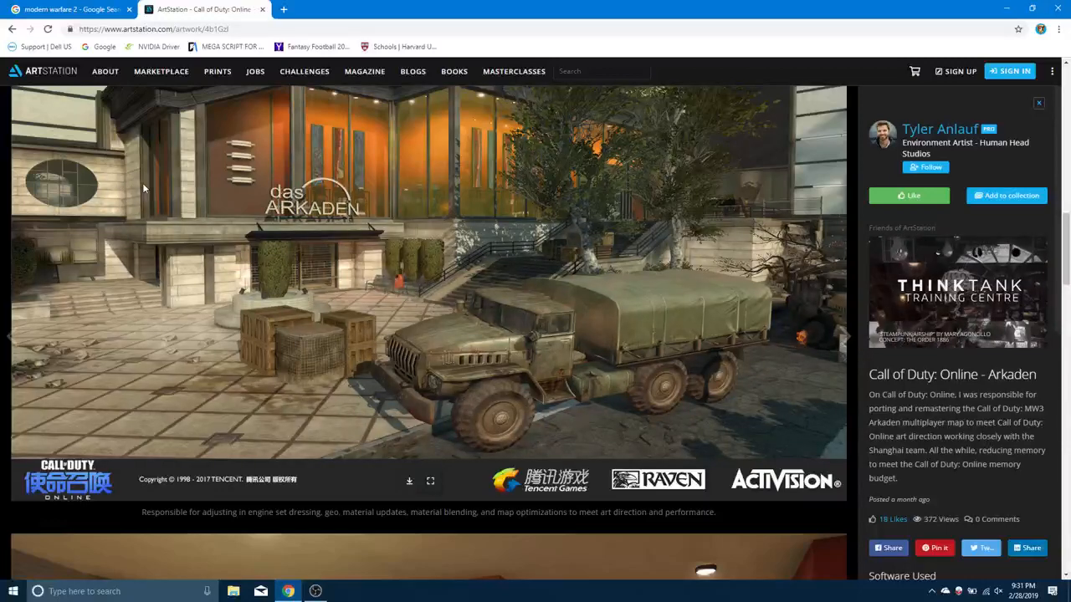
scroll(down, 3)
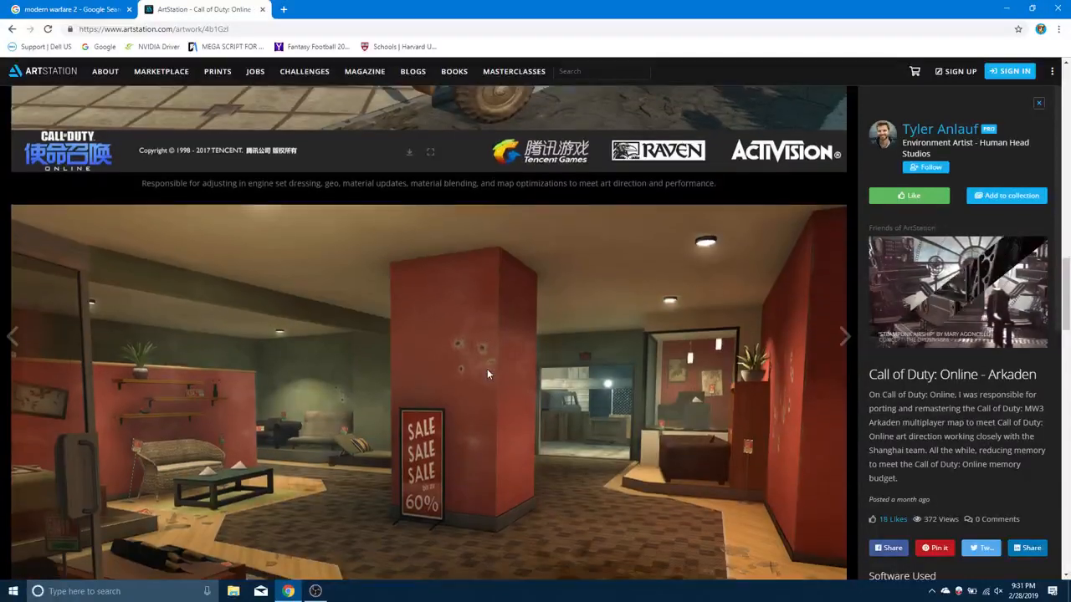
scroll(down, 3)
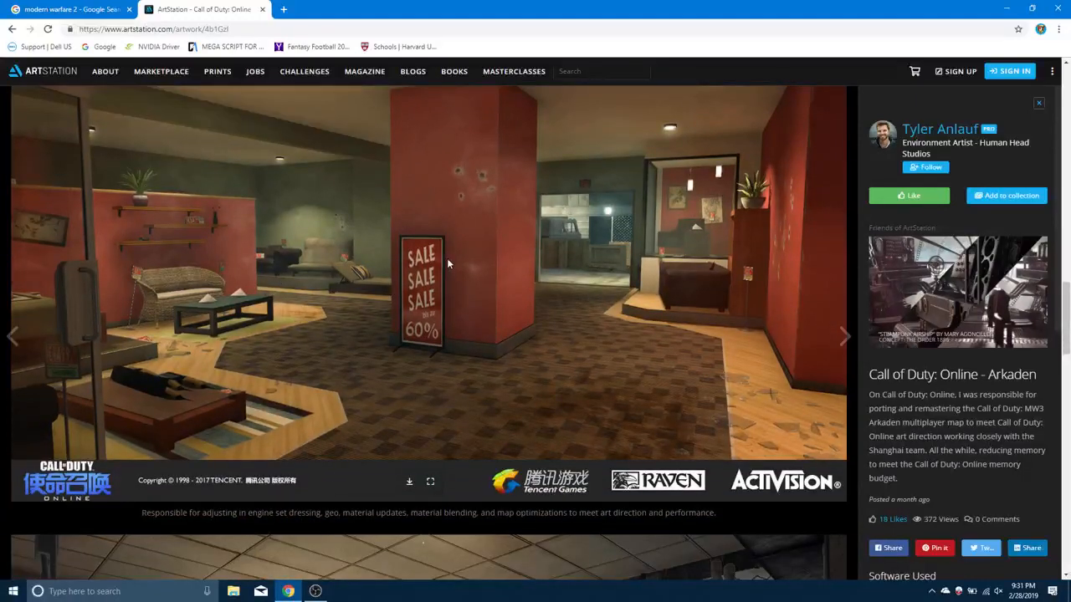
scroll(down, 3)
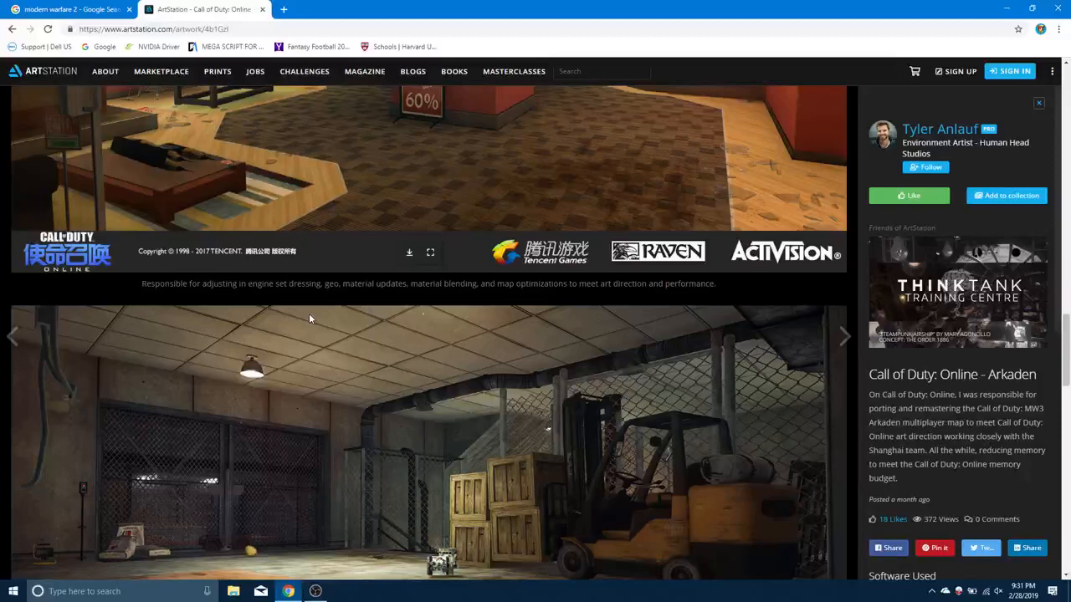
scroll(down, 3)
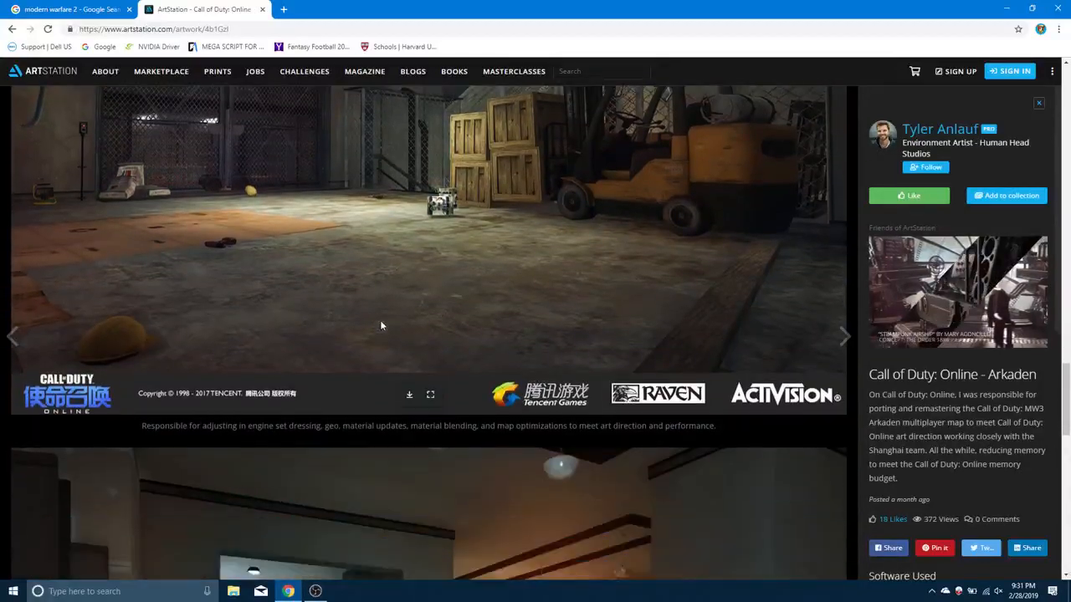
scroll(down, 3)
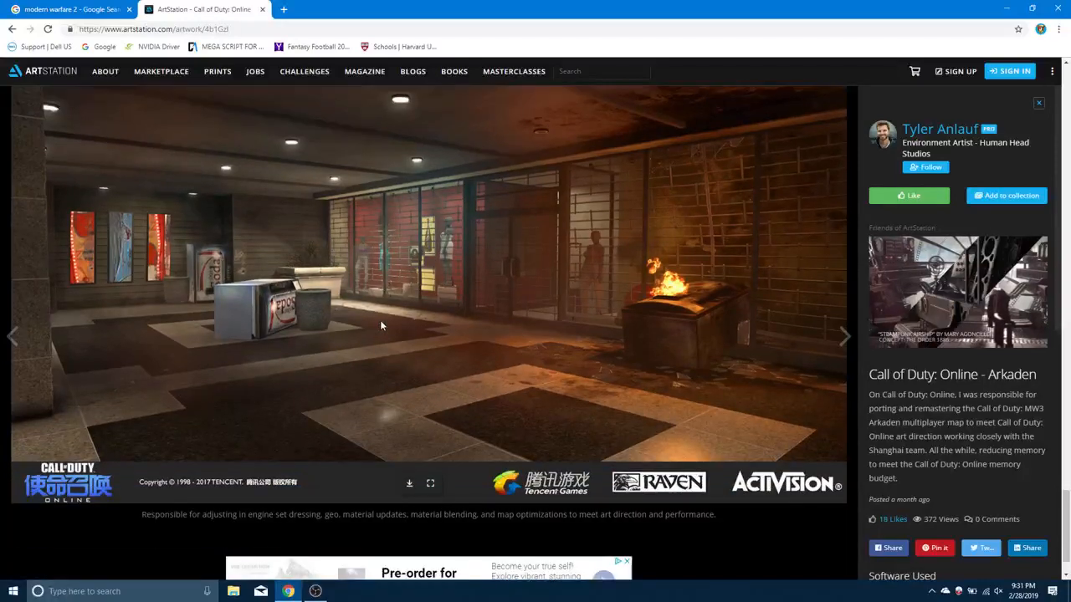
scroll(down, 3)
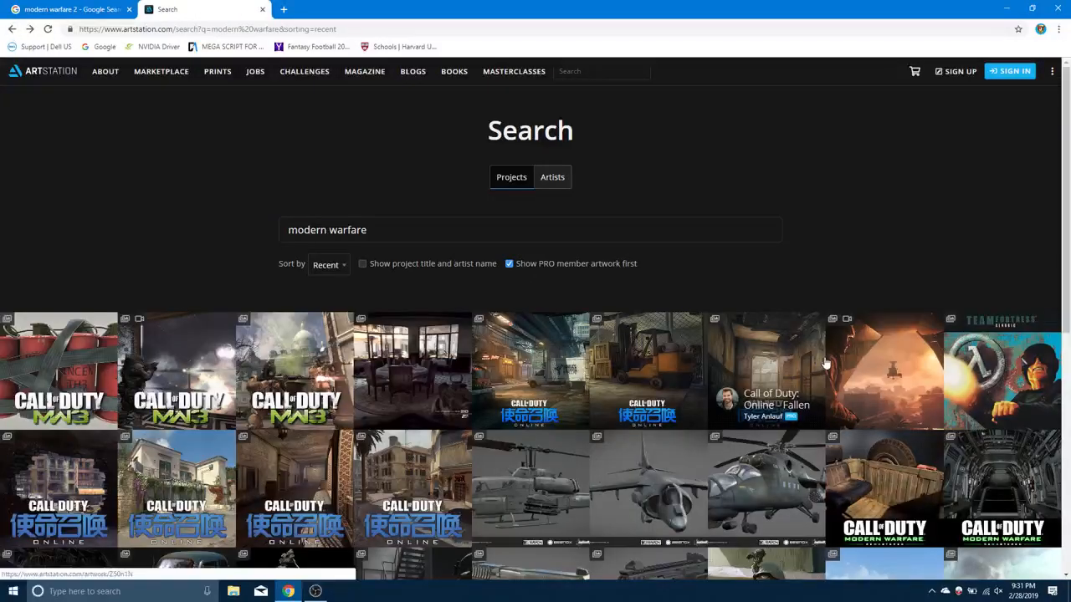
Open the Call of Duty: Online - Fallen project and scroll through its images
click(766, 372)
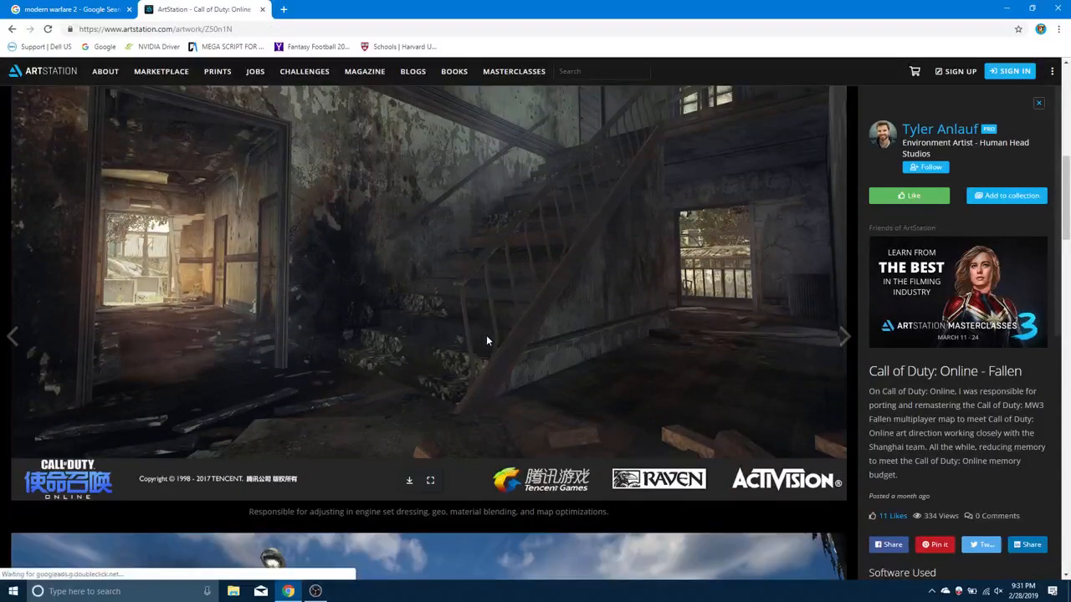
mouse_move(465, 305)
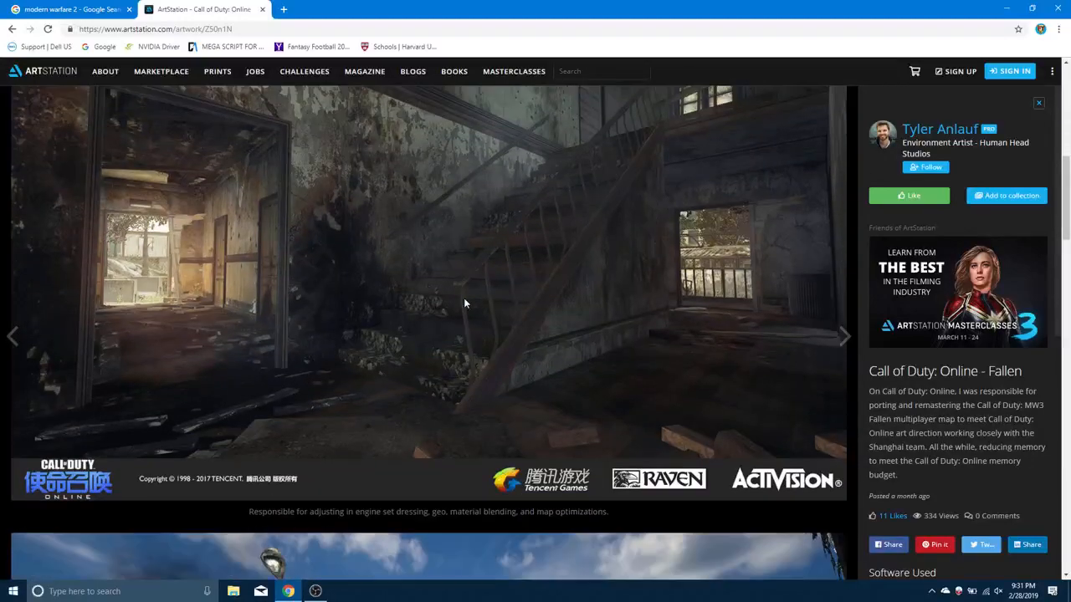
click(843, 335)
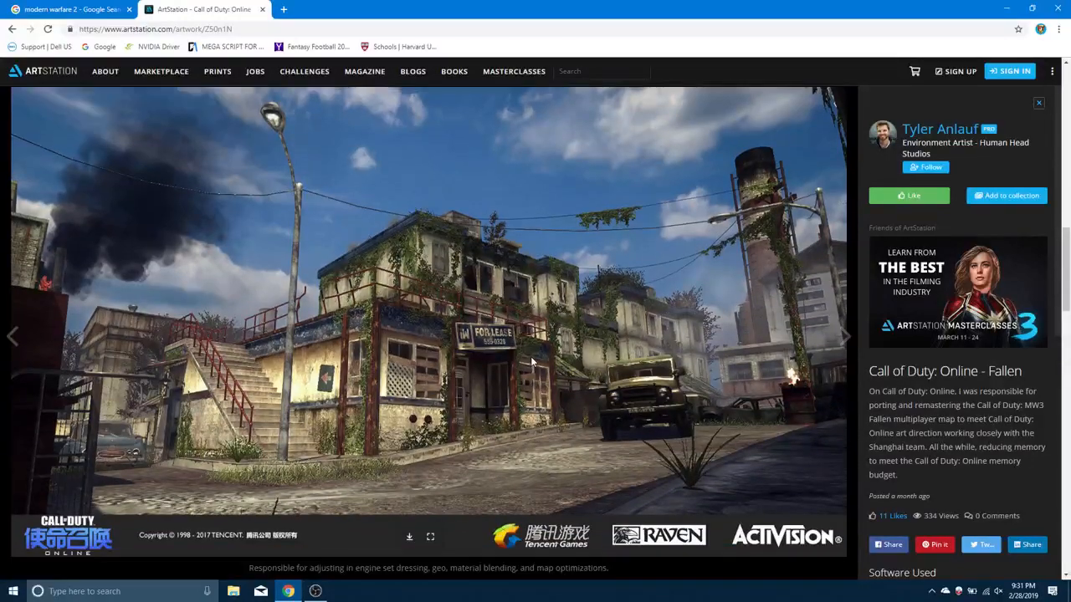
scroll(down, 3)
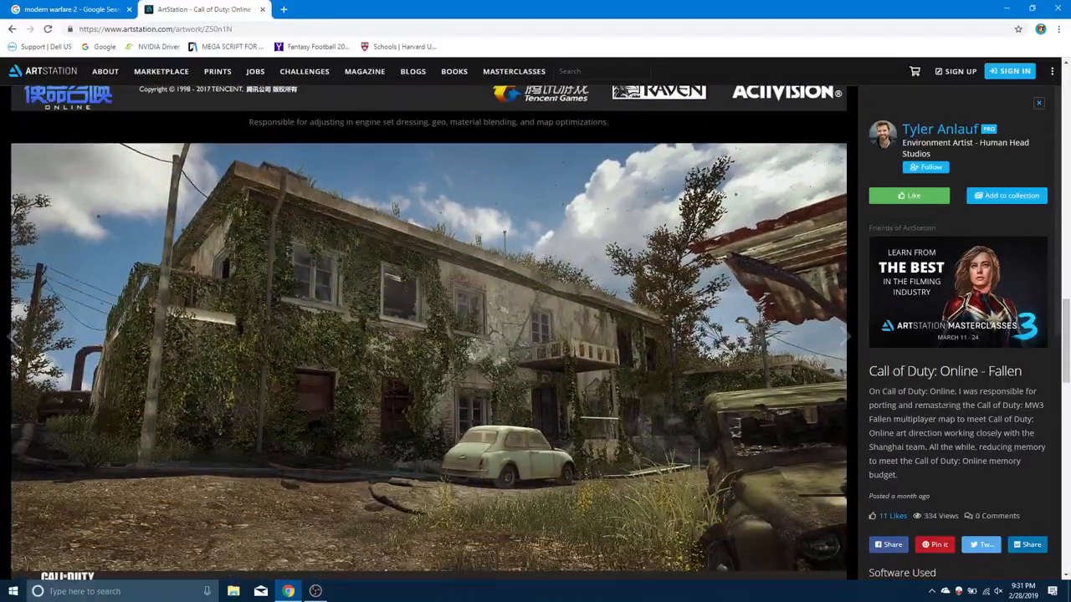
scroll(down, 3)
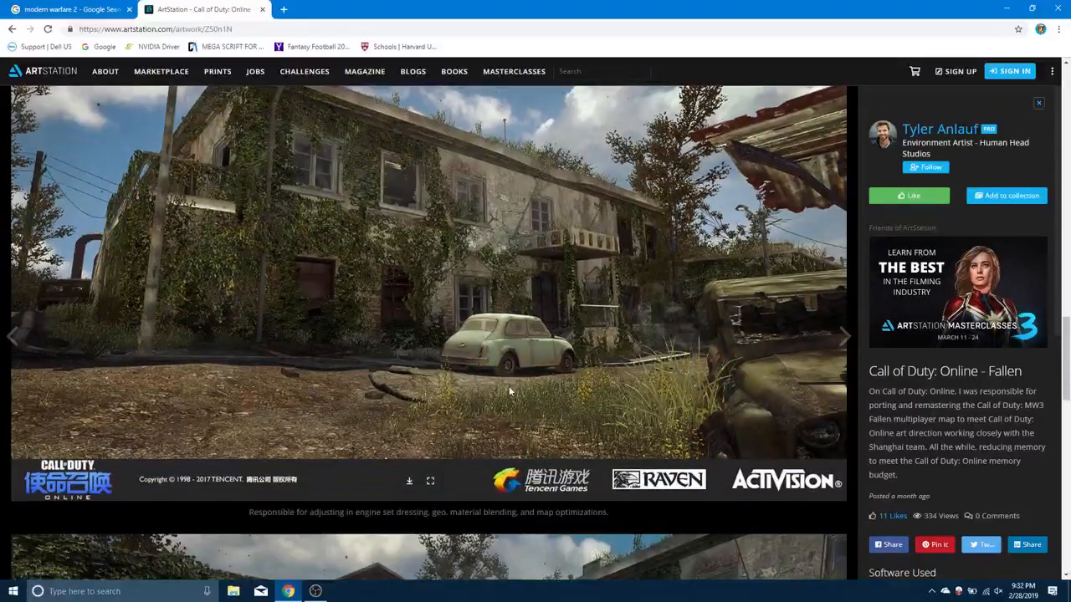
scroll(down, 3)
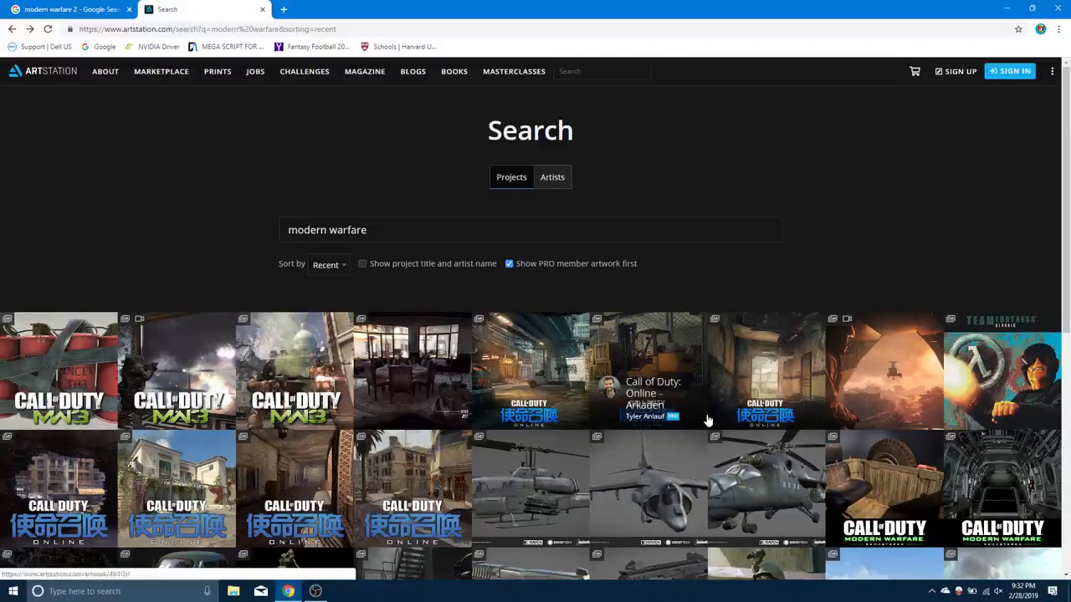
scroll(down, 3)
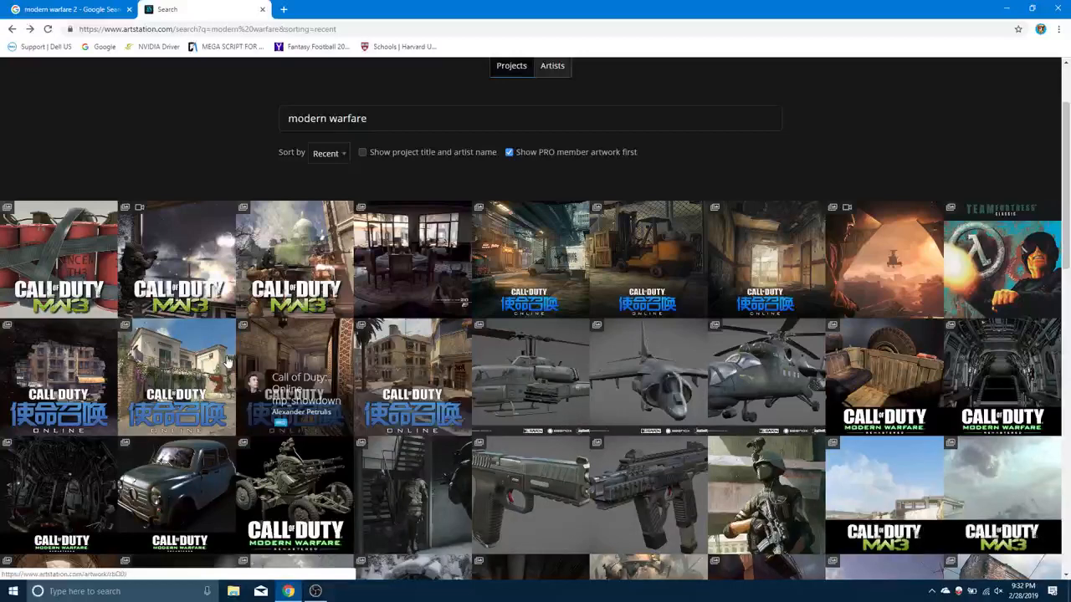
click(294, 376)
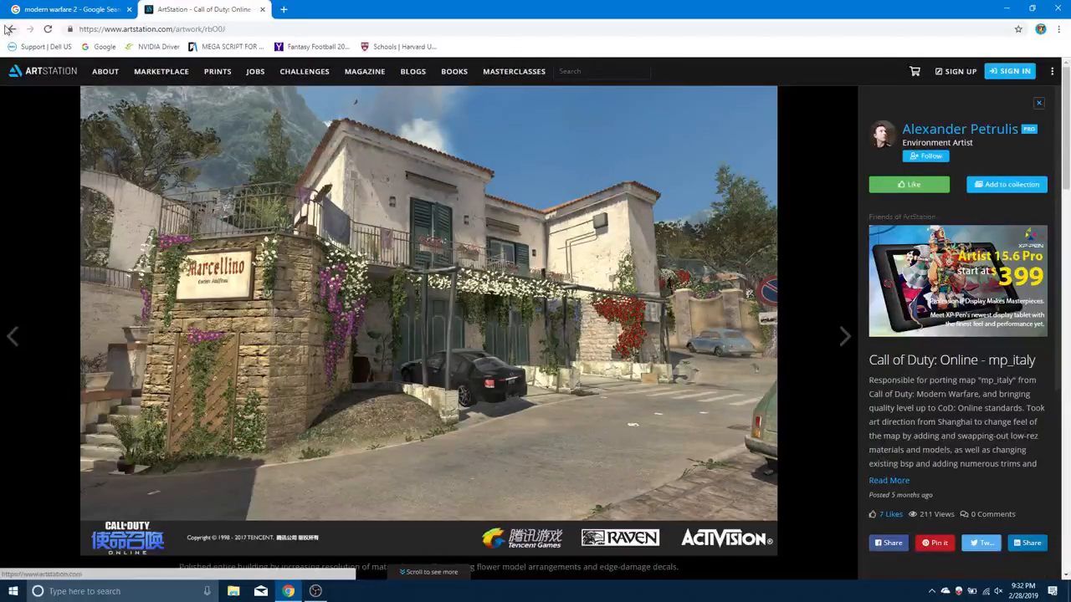
click(10, 28)
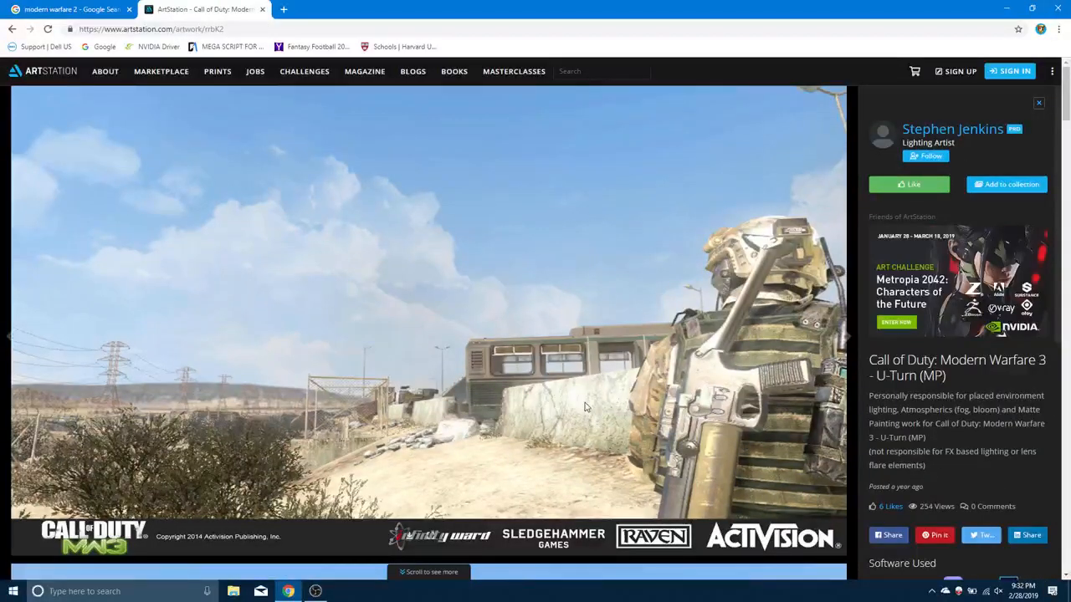
scroll(down, 3)
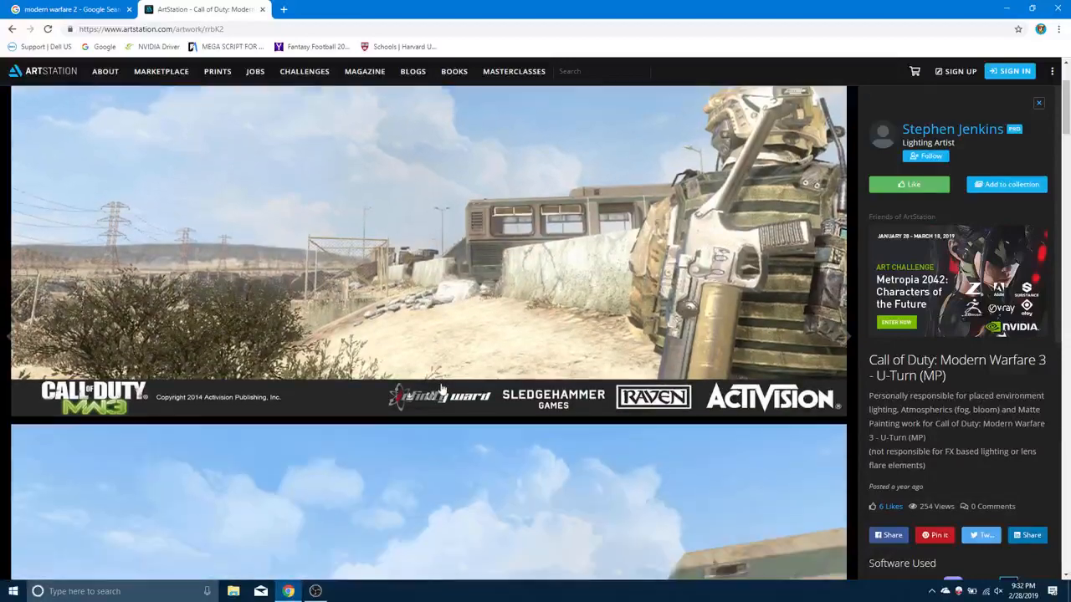
scroll(down, 3)
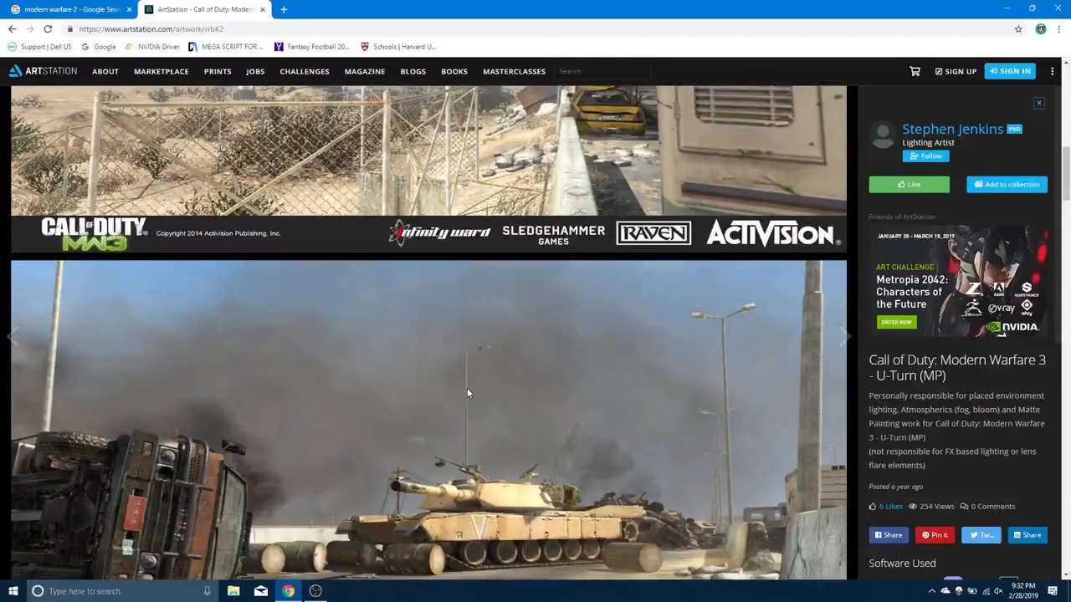
scroll(down, 3)
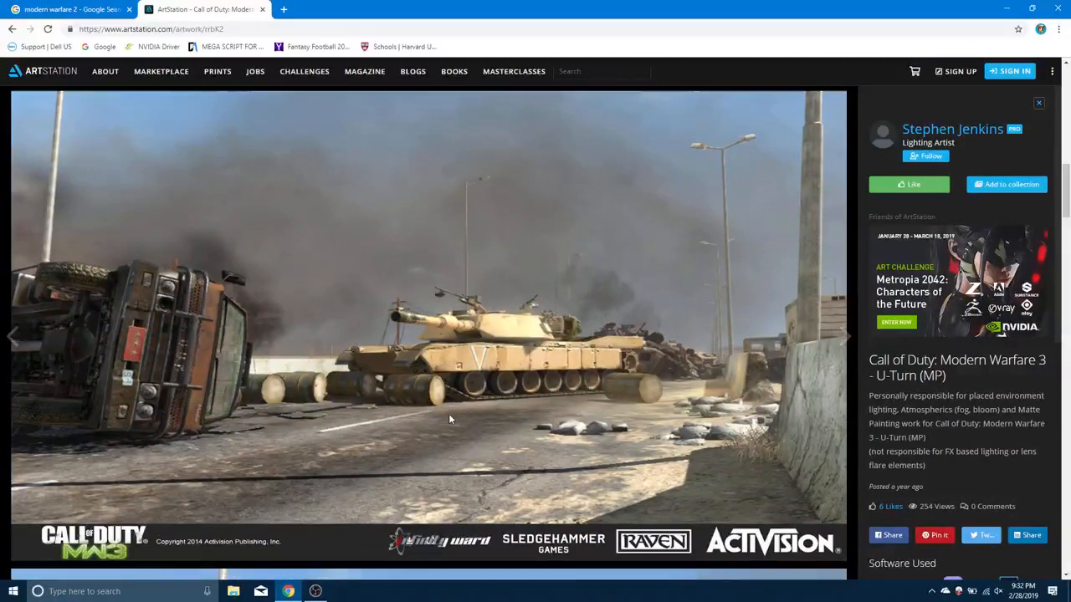
scroll(down, 3)
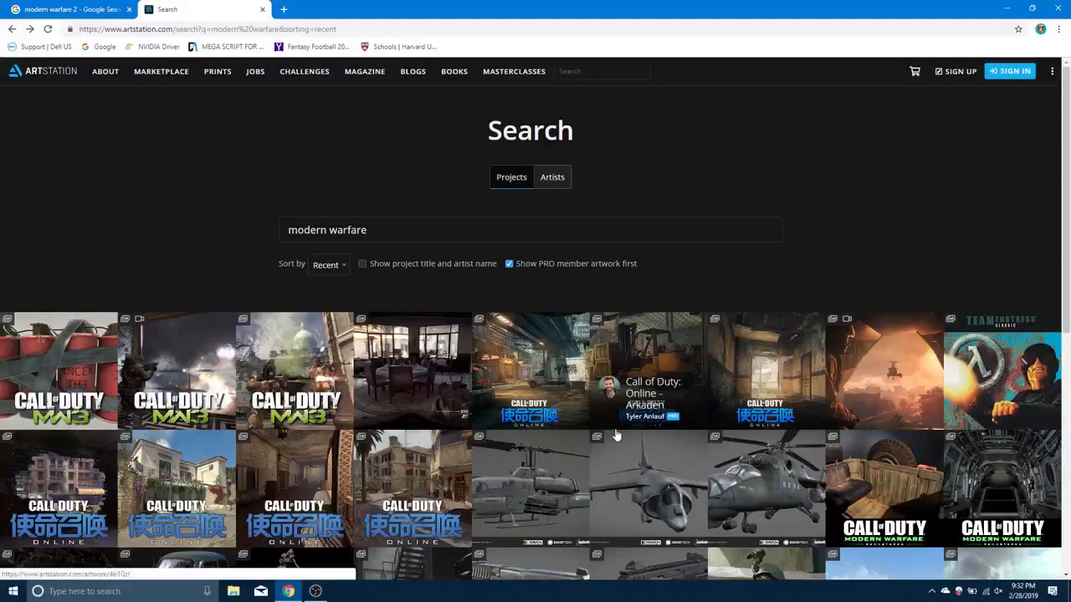
Scroll down the results and open Mark Maxwell's Call of Duty: Online Various Maps project
scroll(down, 3)
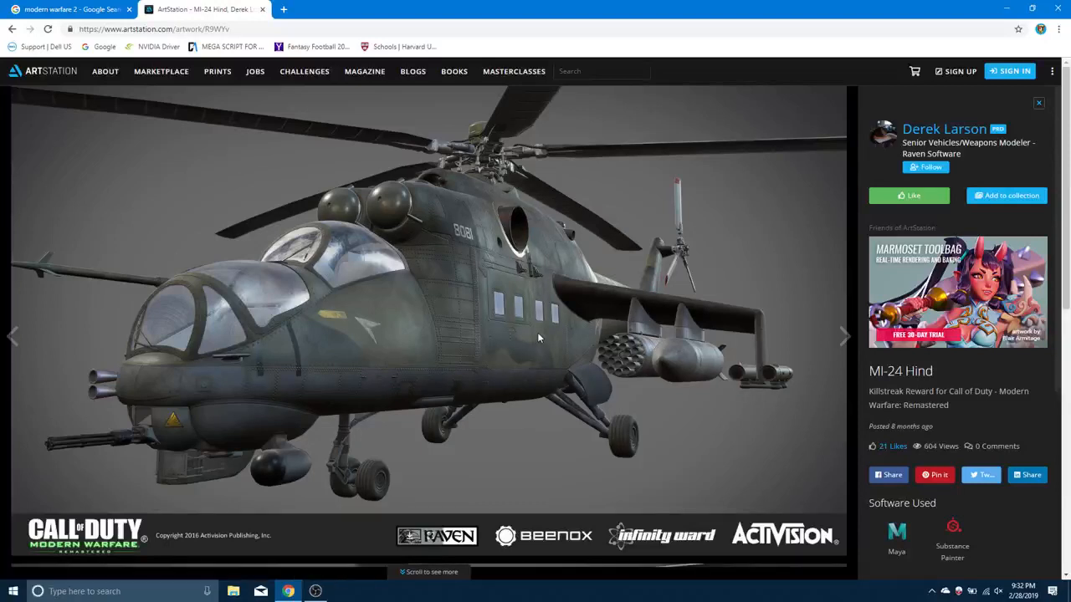
mouse_move(472, 309)
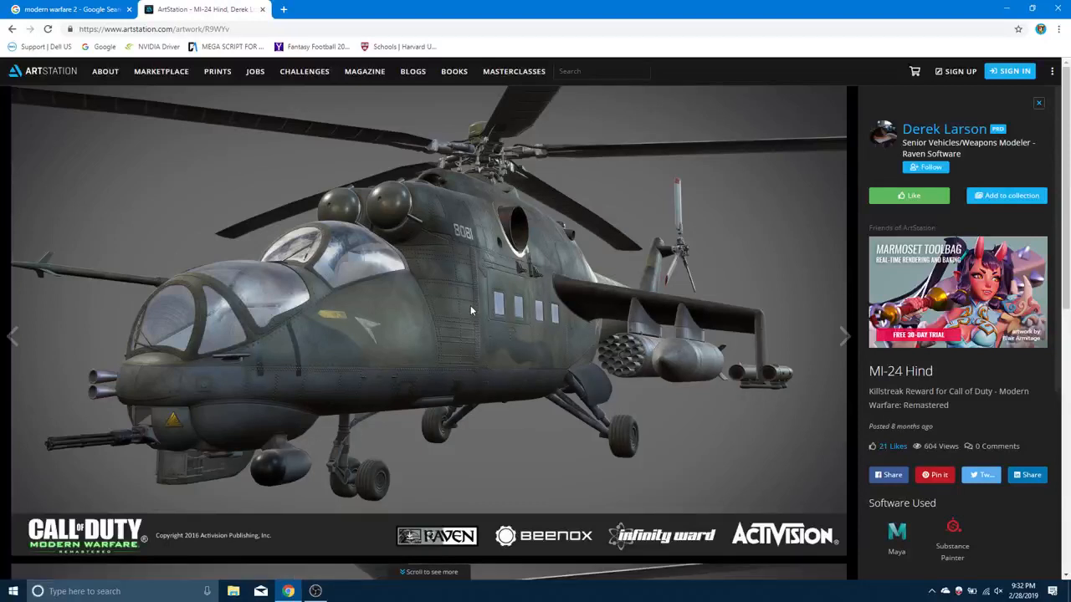
mouse_move(496, 310)
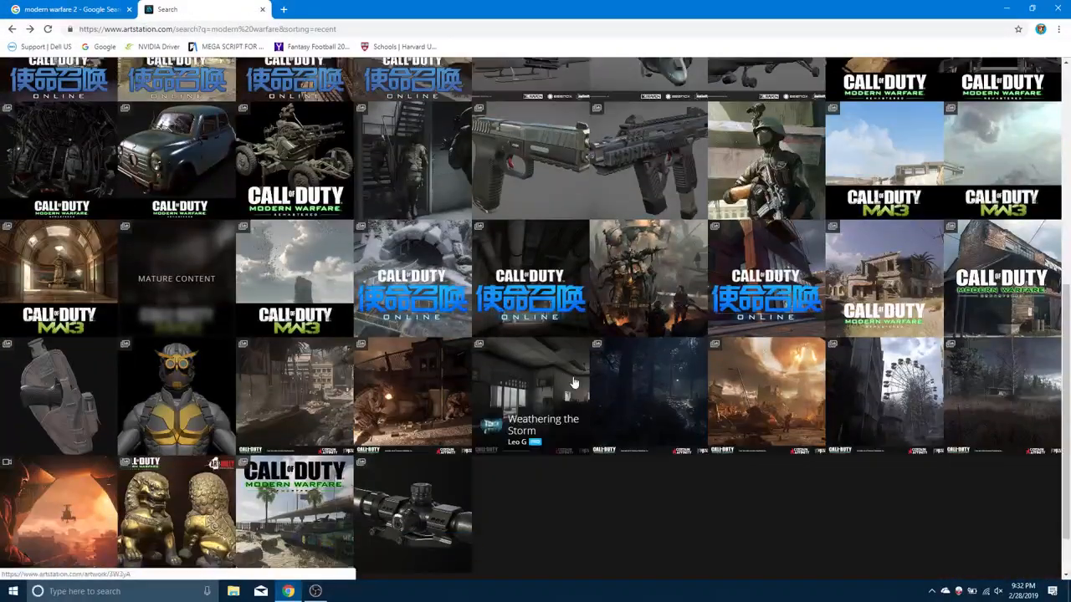
scroll(down, 3)
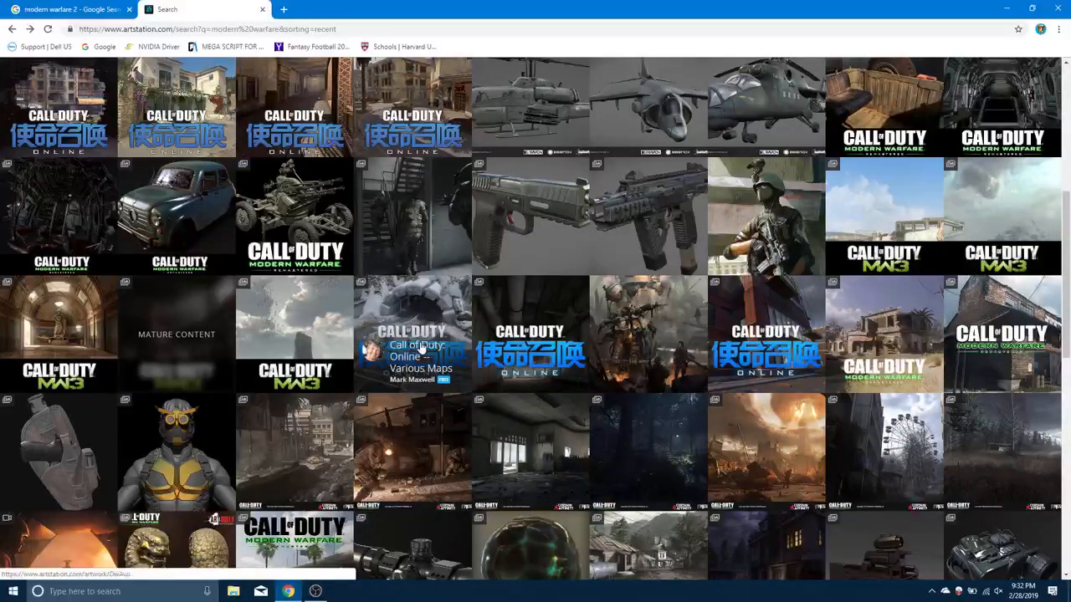
click(412, 333)
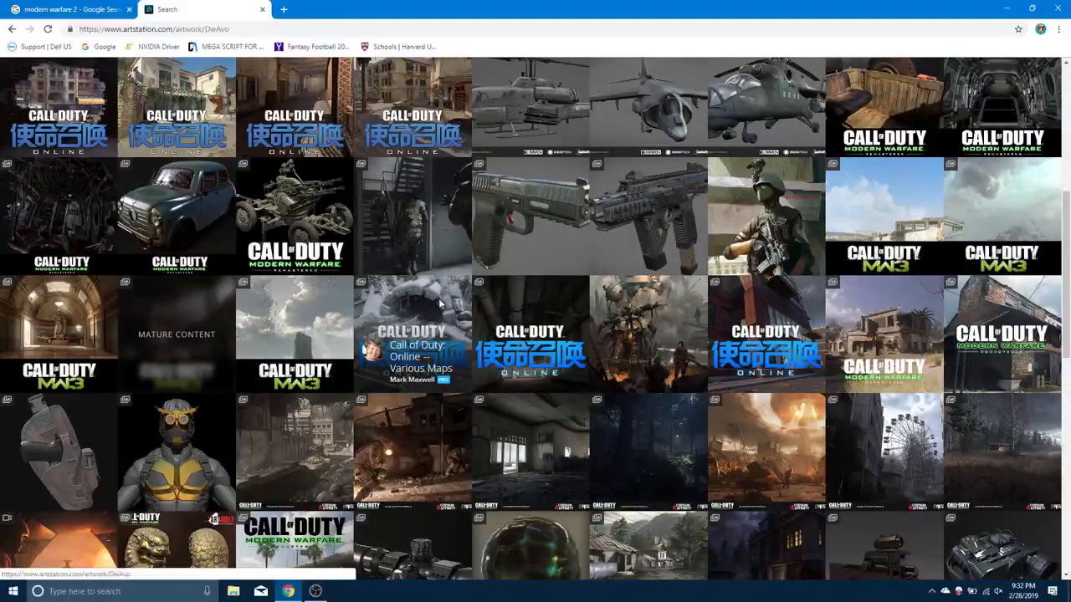
click(412, 332)
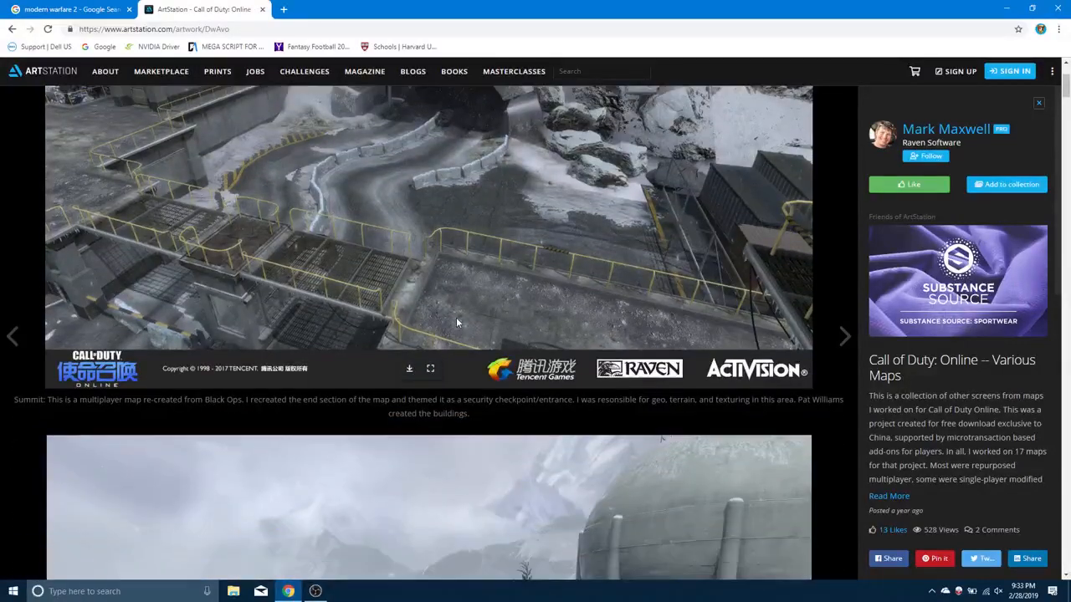
Scroll through the first map screenshots on the Various Maps project page
scroll(down, 3)
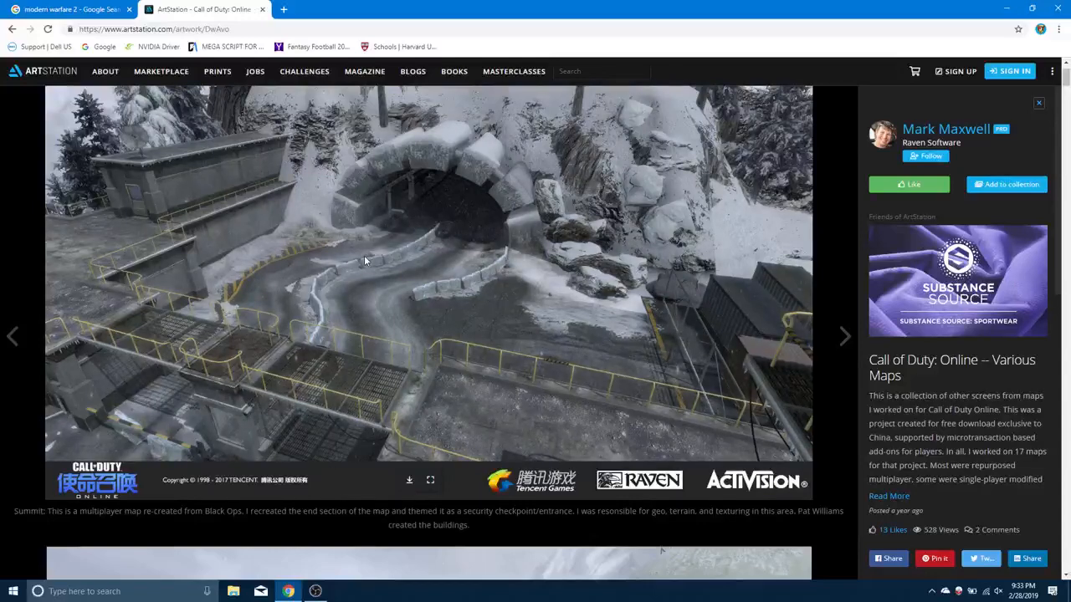
scroll(down, 3)
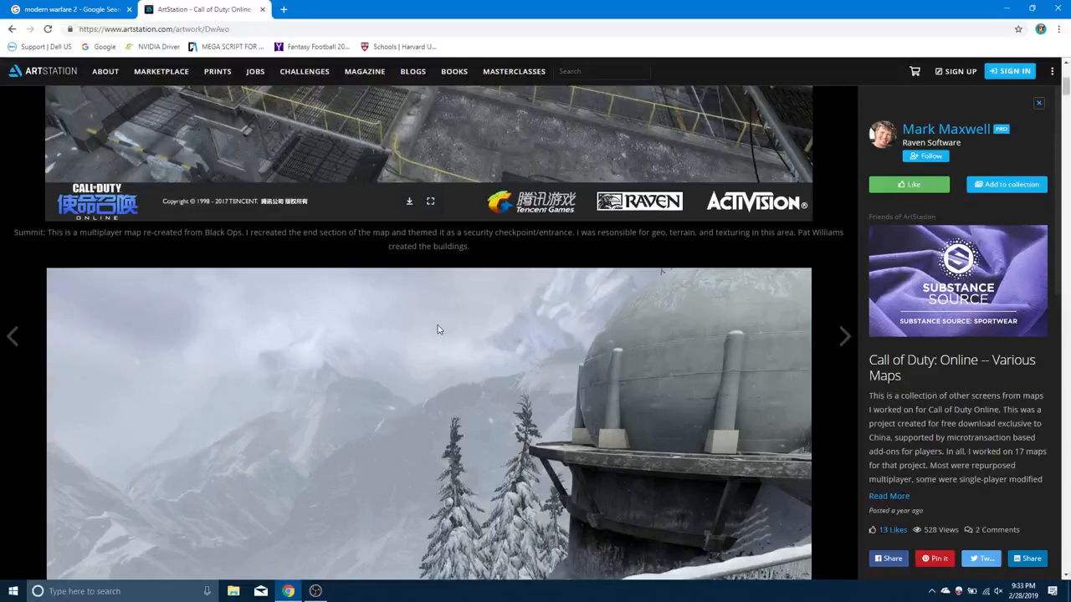
click(844, 334)
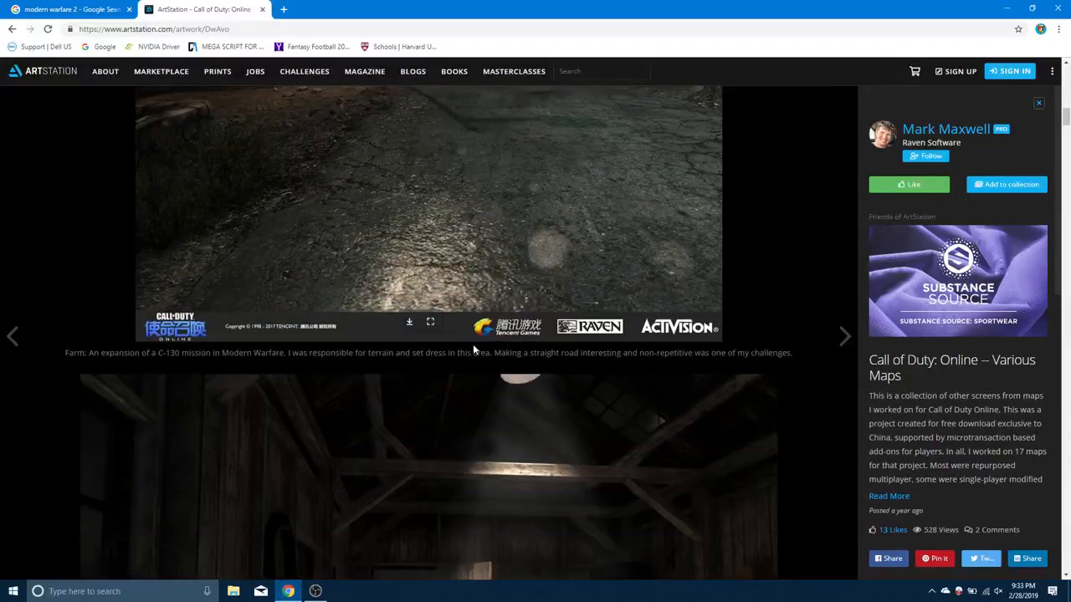
scroll(down, 3)
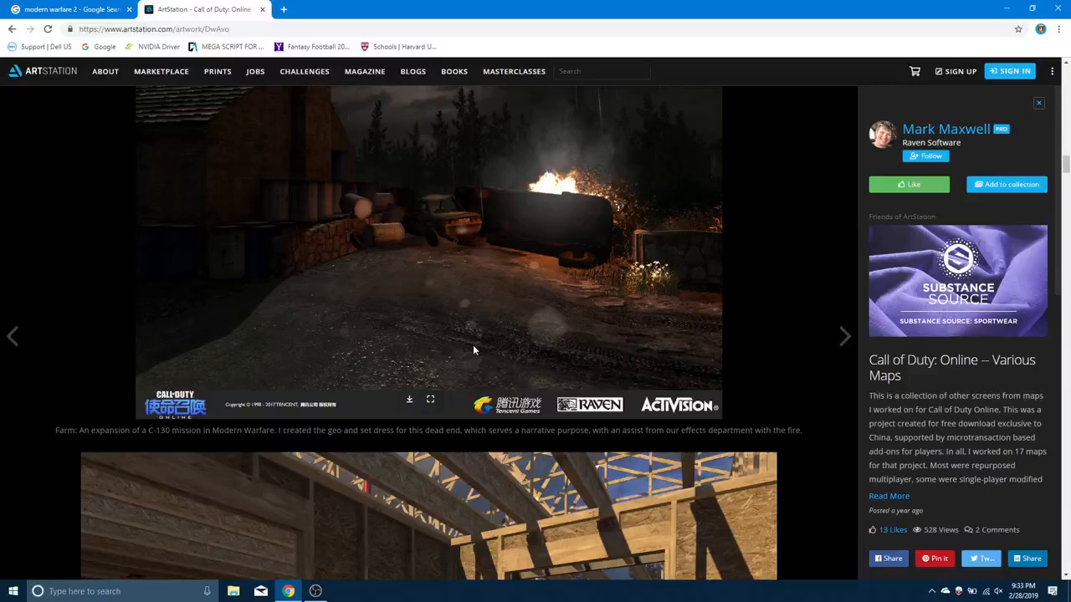
scroll(down, 3)
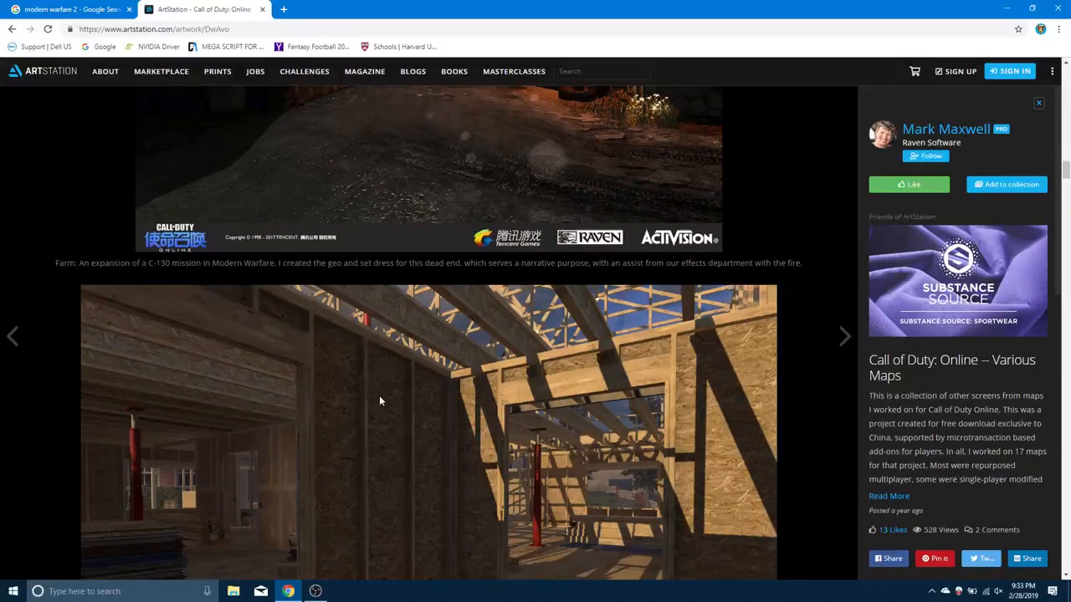
scroll(down, 3)
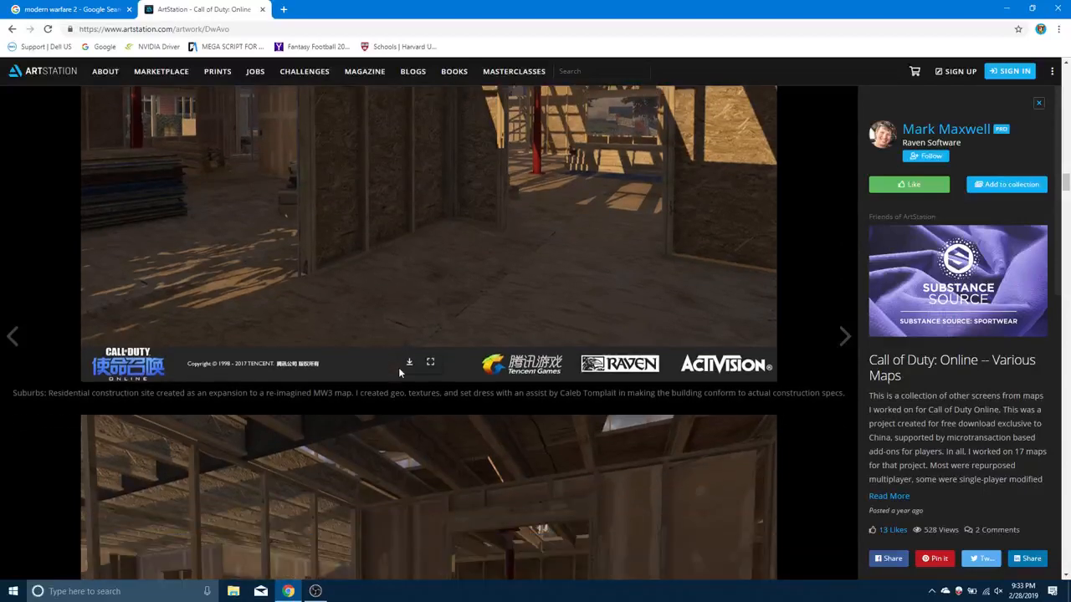
scroll(down, 3)
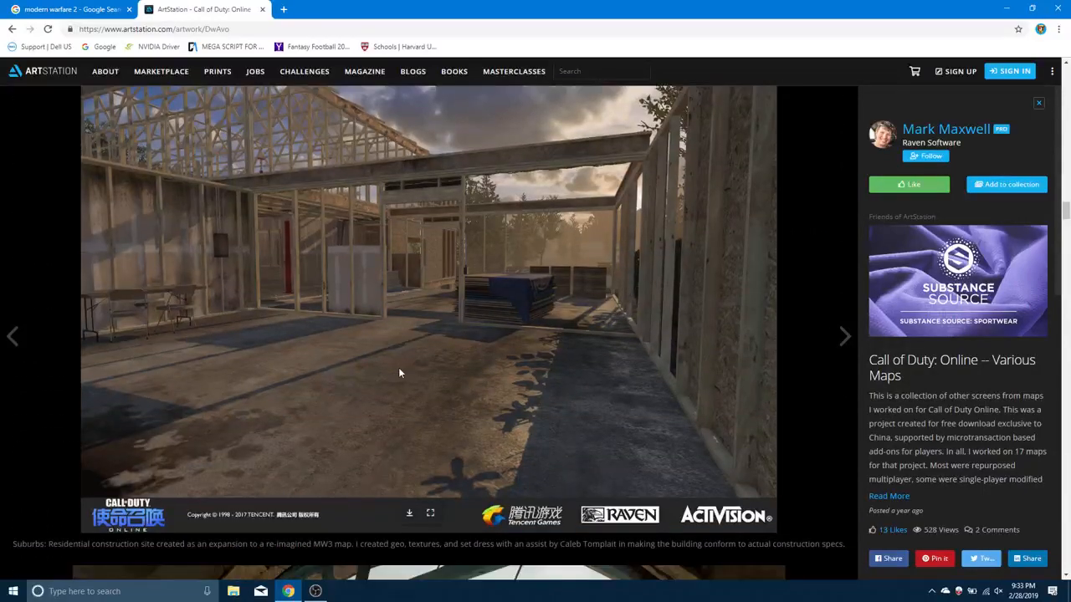
click(843, 335)
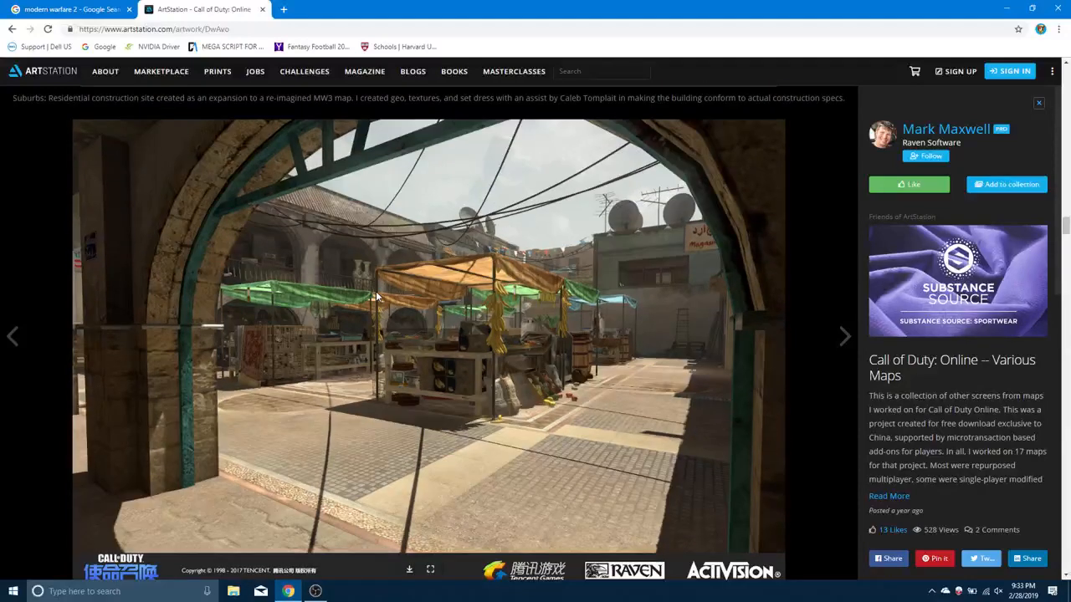
mouse_move(326, 327)
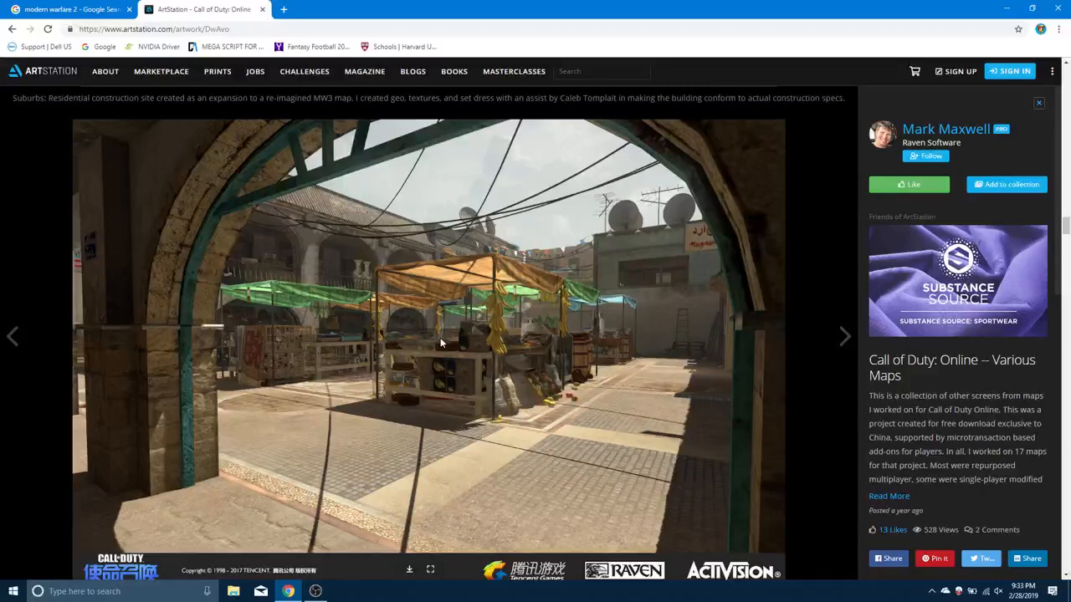
Continue down the remaining Various Maps screenshots to the end of the page
scroll(down, 3)
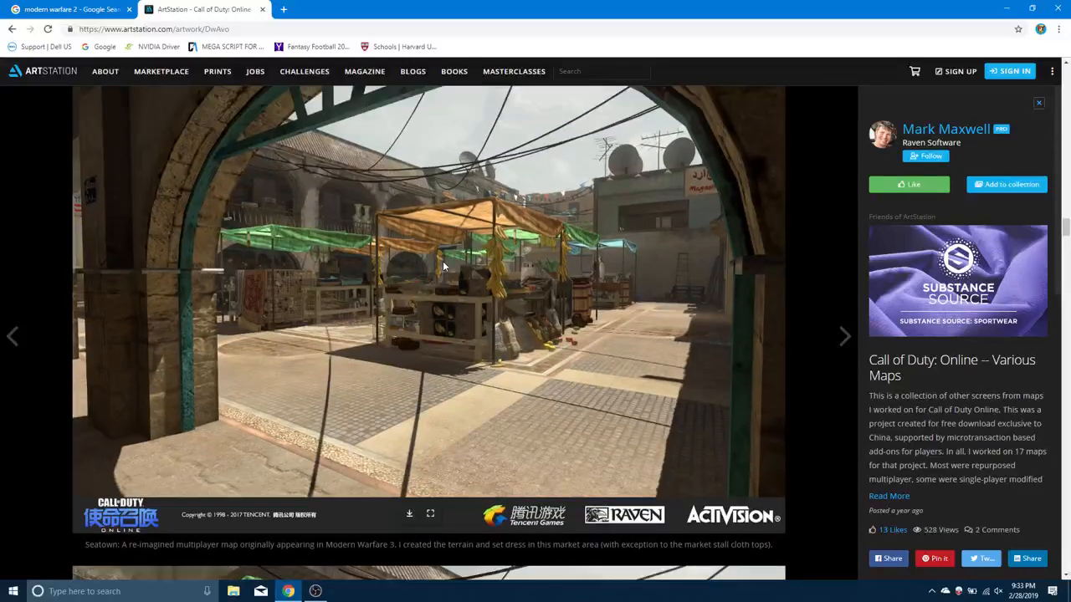
scroll(down, 3)
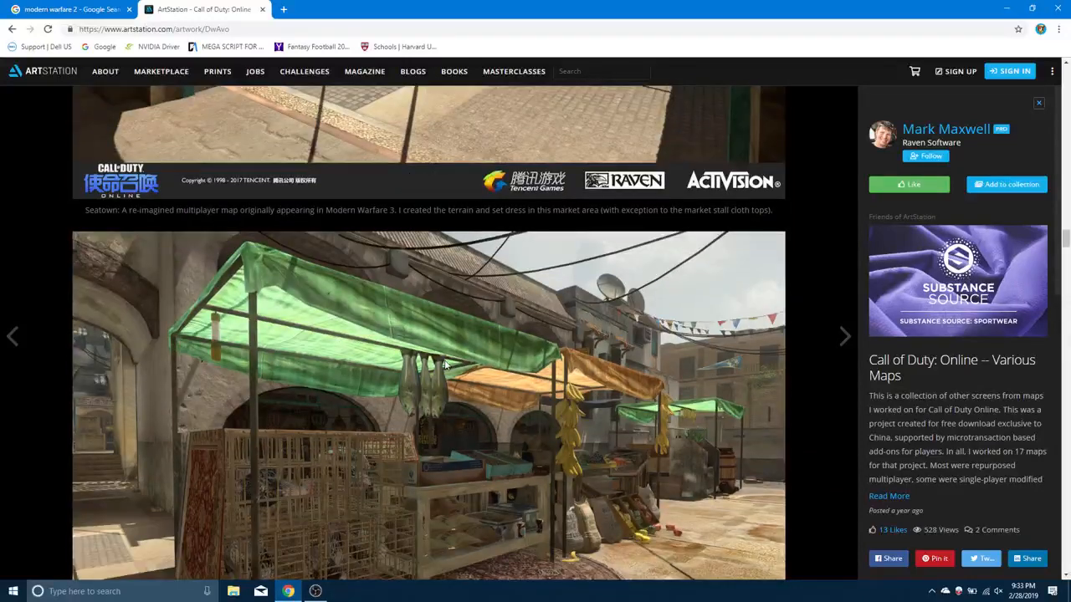
scroll(down, 3)
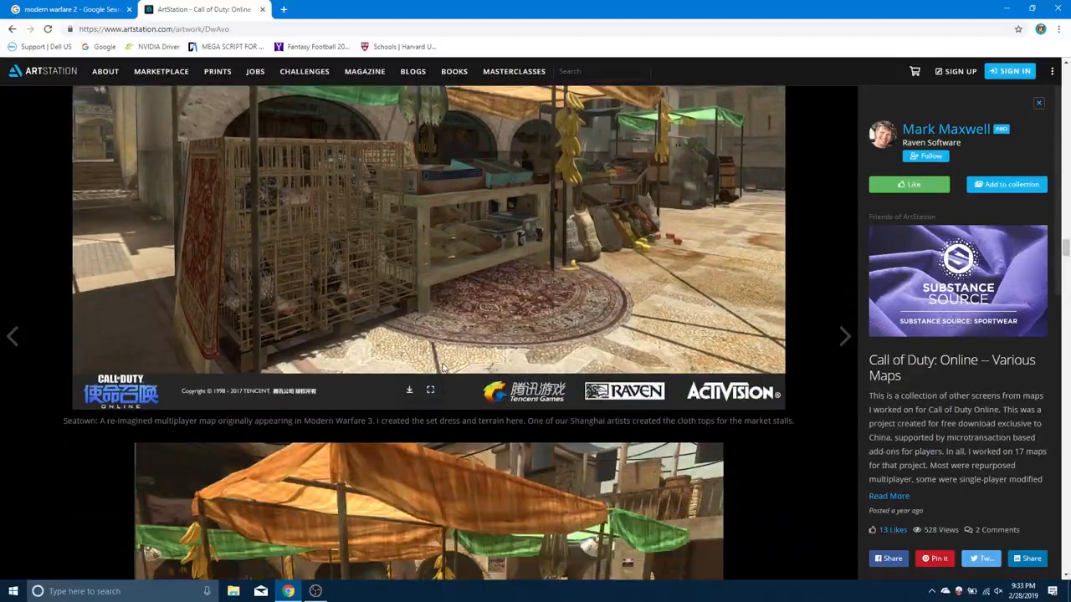
scroll(down, 3)
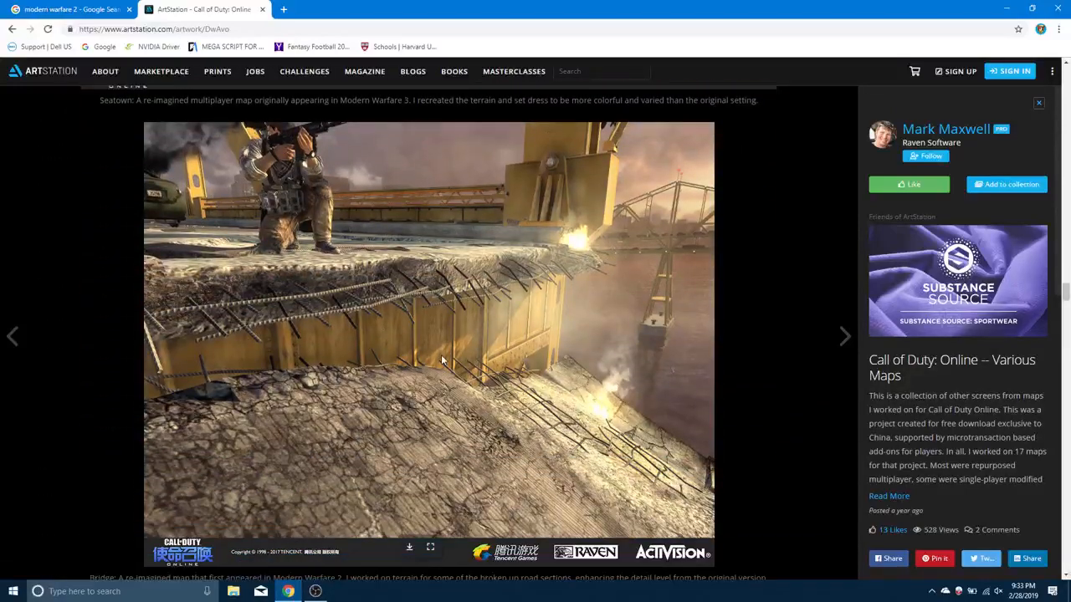
click(843, 335)
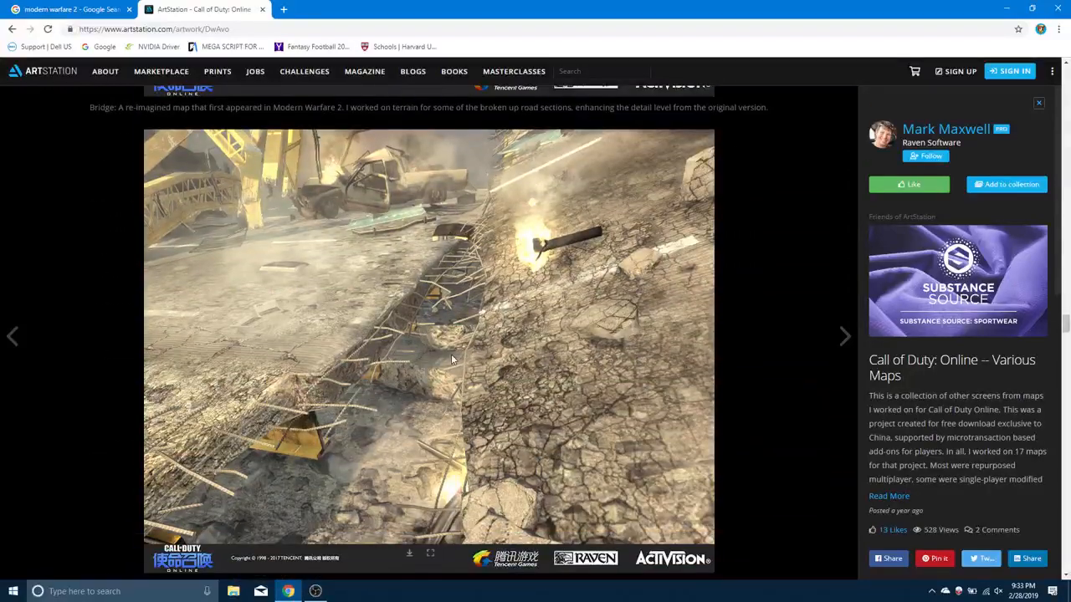
click(843, 335)
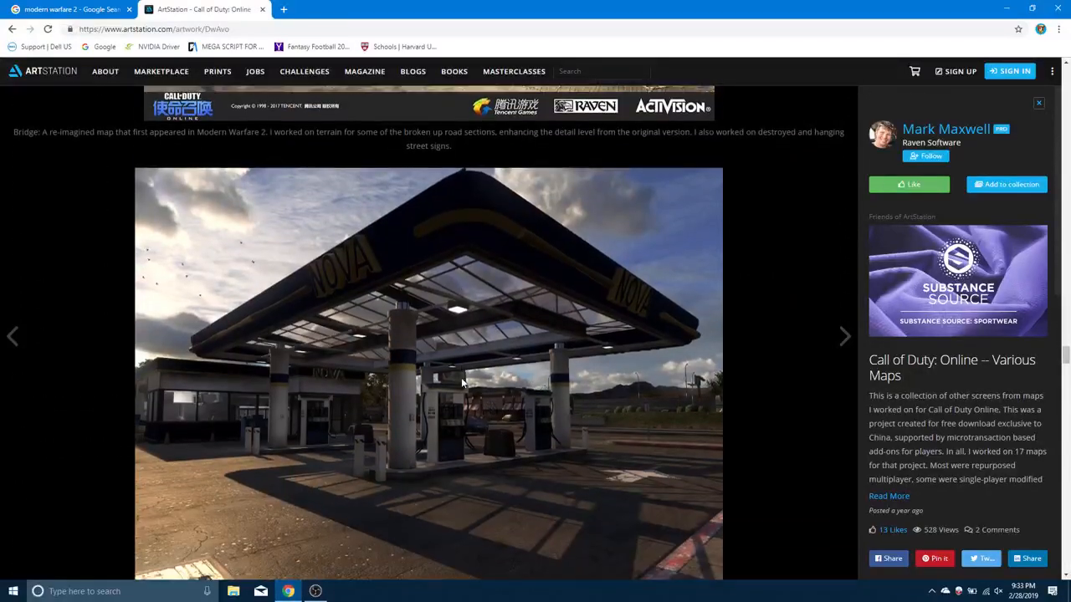
scroll(down, 3)
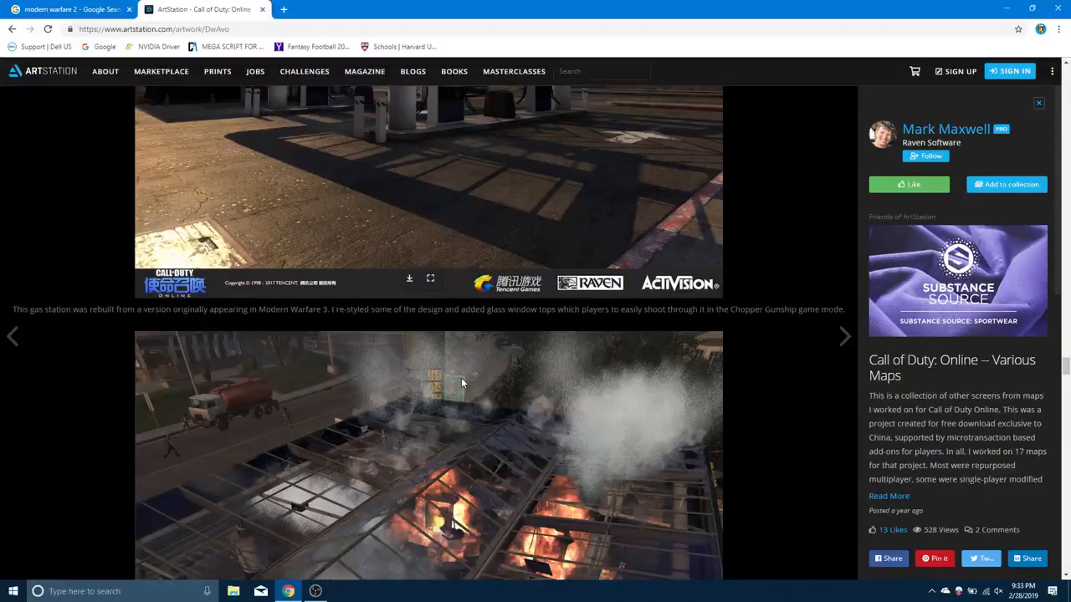
scroll(down, 3)
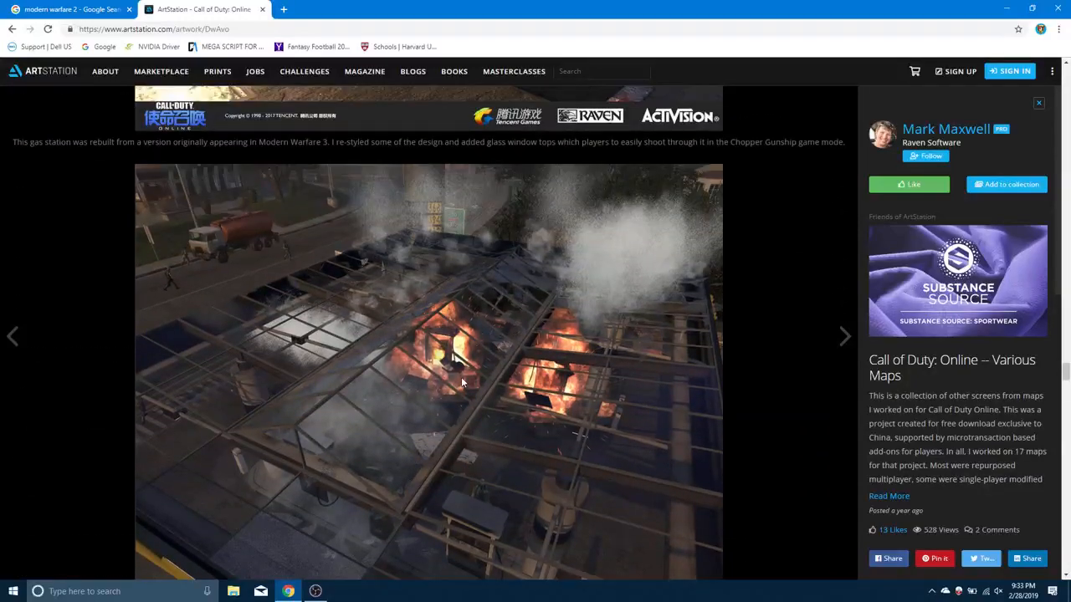
click(843, 335)
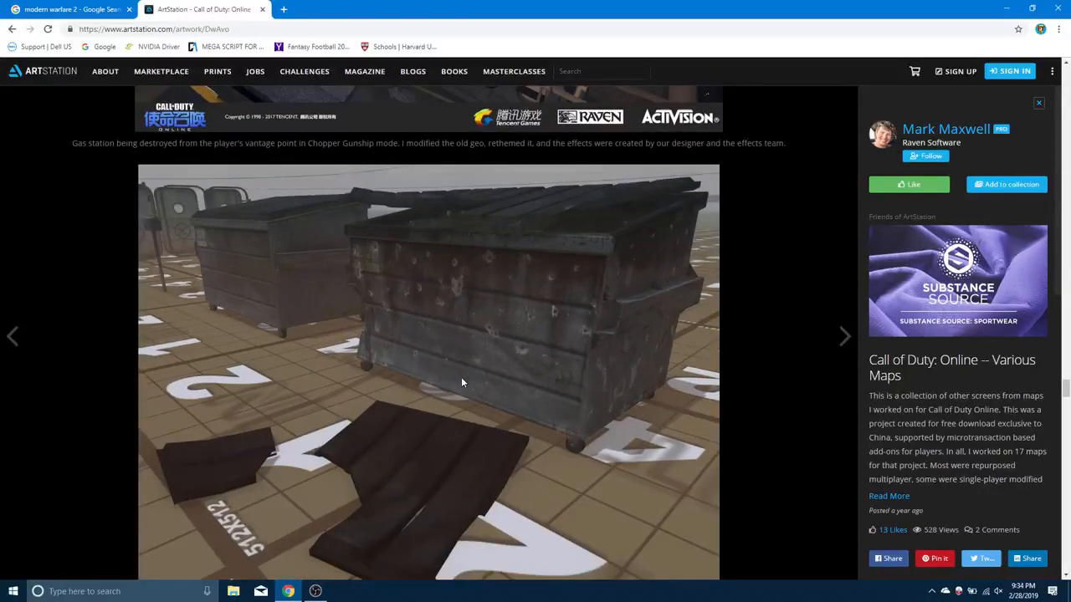
scroll(down, 3)
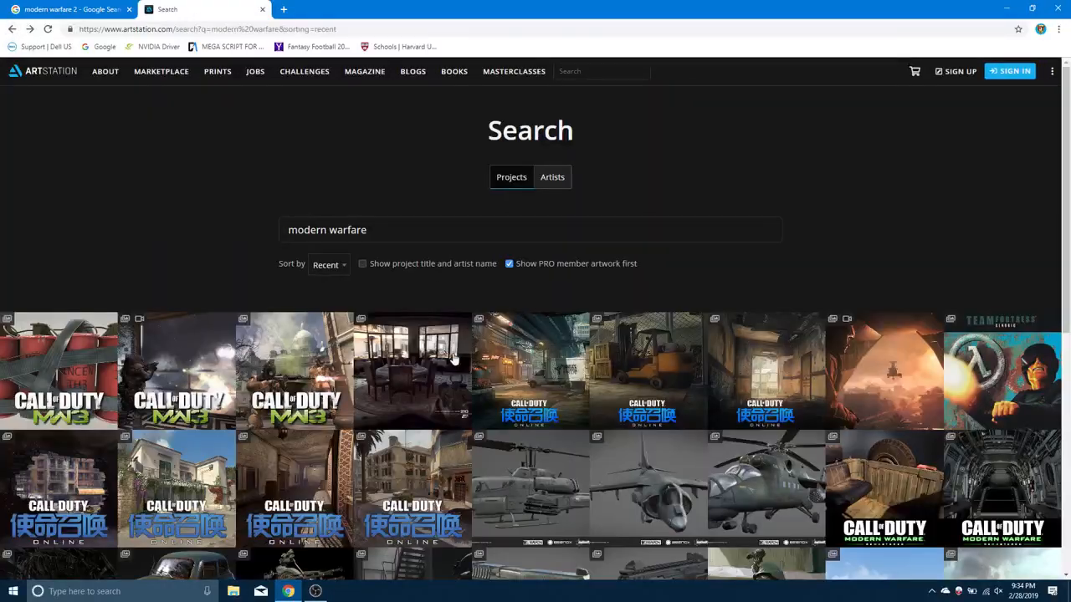
Scroll further down the 'modern warfare' results thumbnail grid
scroll(down, 3)
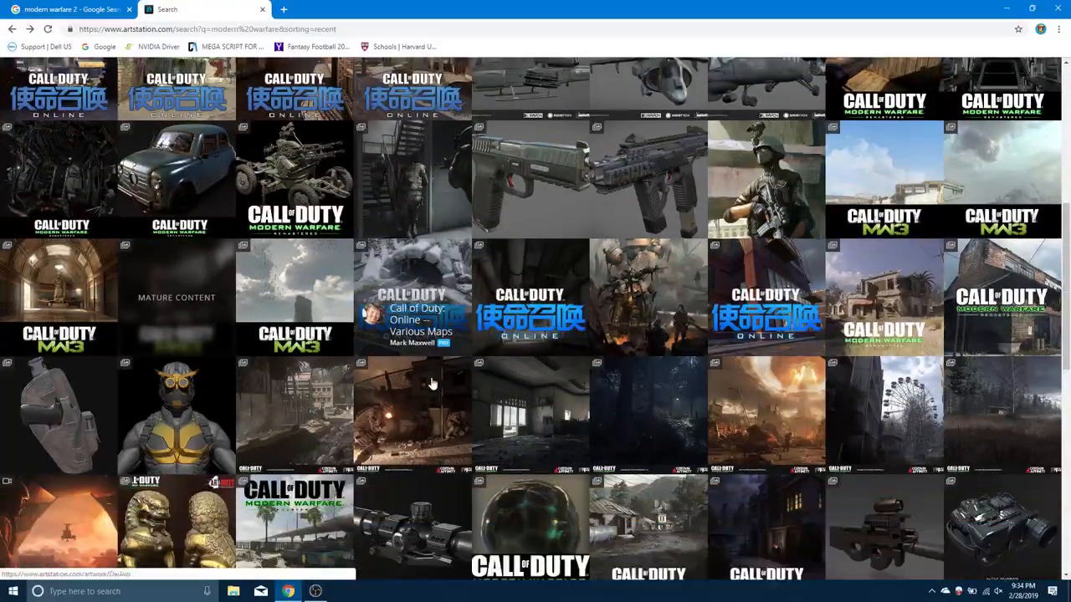
scroll(down, 3)
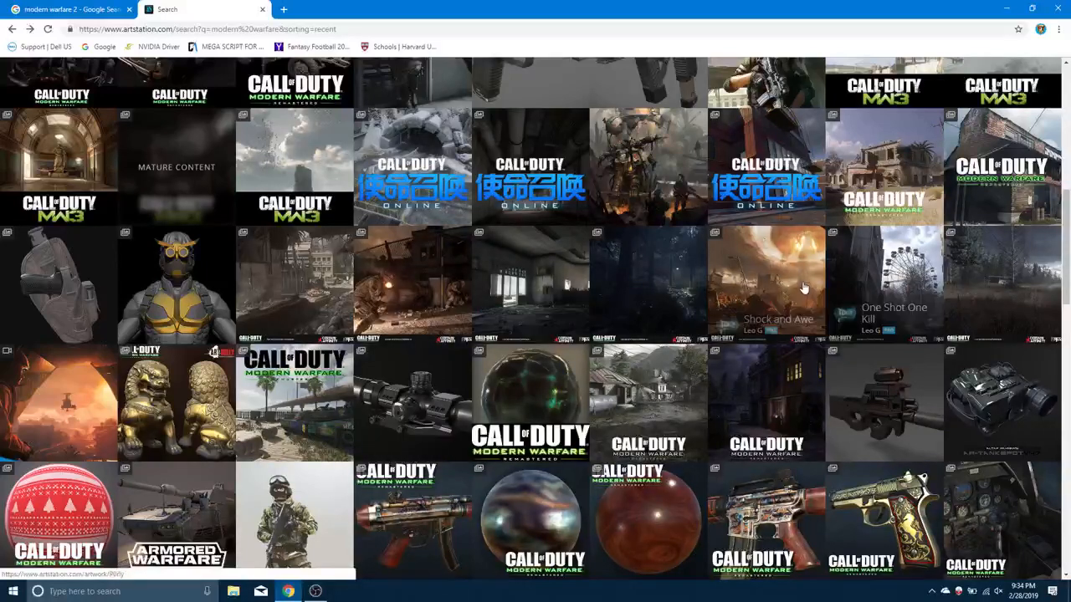
mouse_move(389, 308)
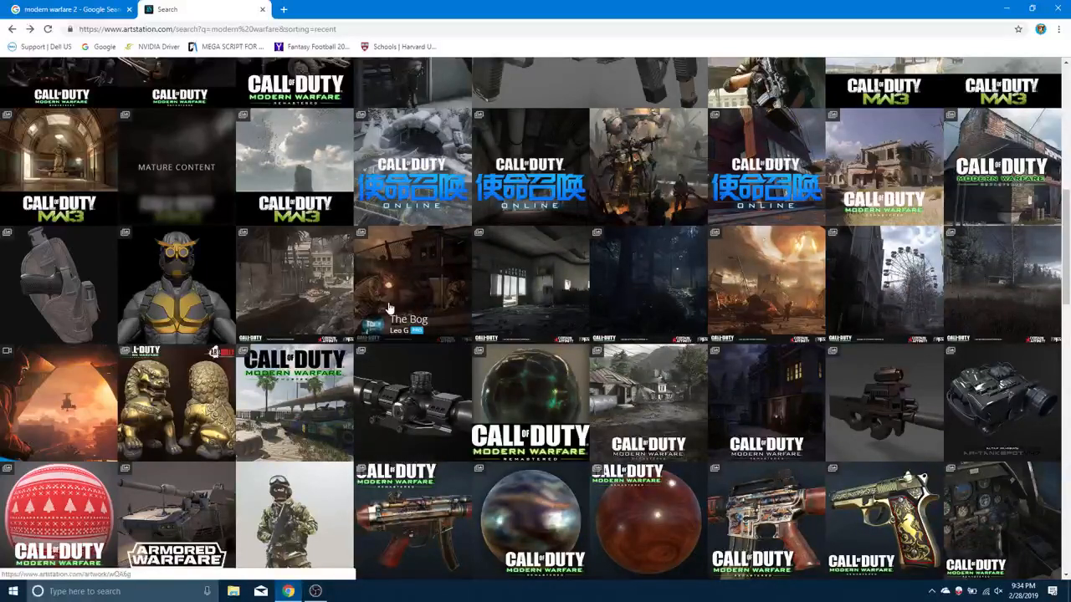
scroll(down, 3)
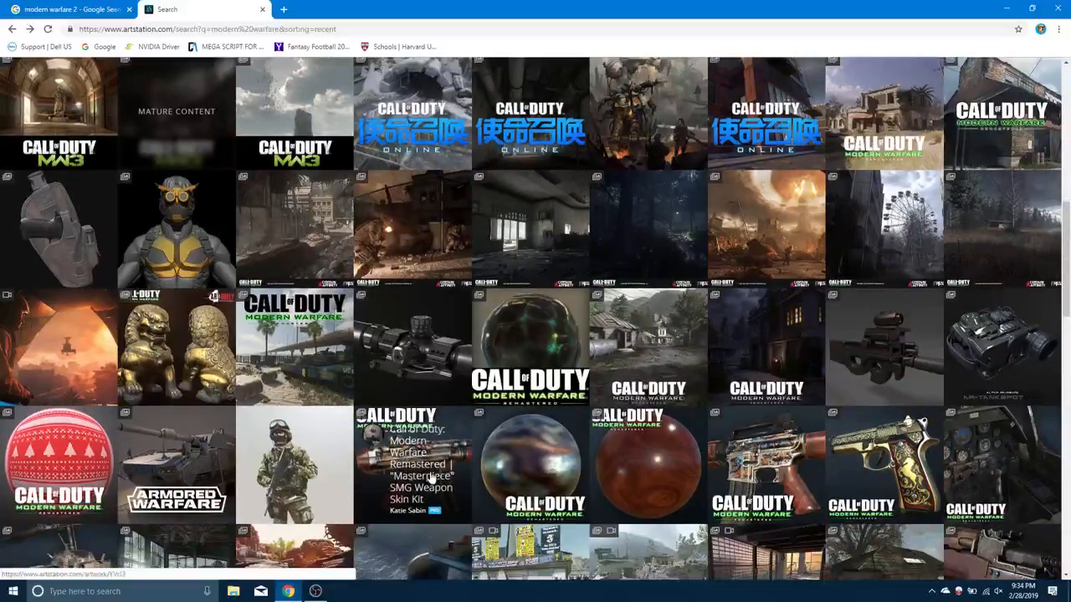
scroll(down, 3)
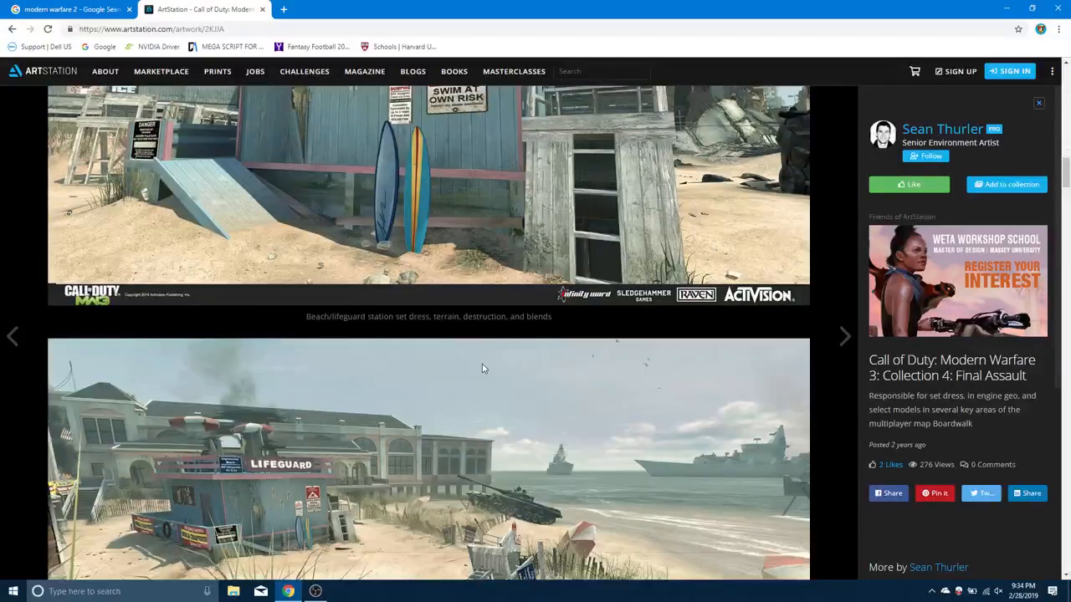
Scroll through the Modern Warfare 3: Collection 4: Final Assault images
scroll(down, 3)
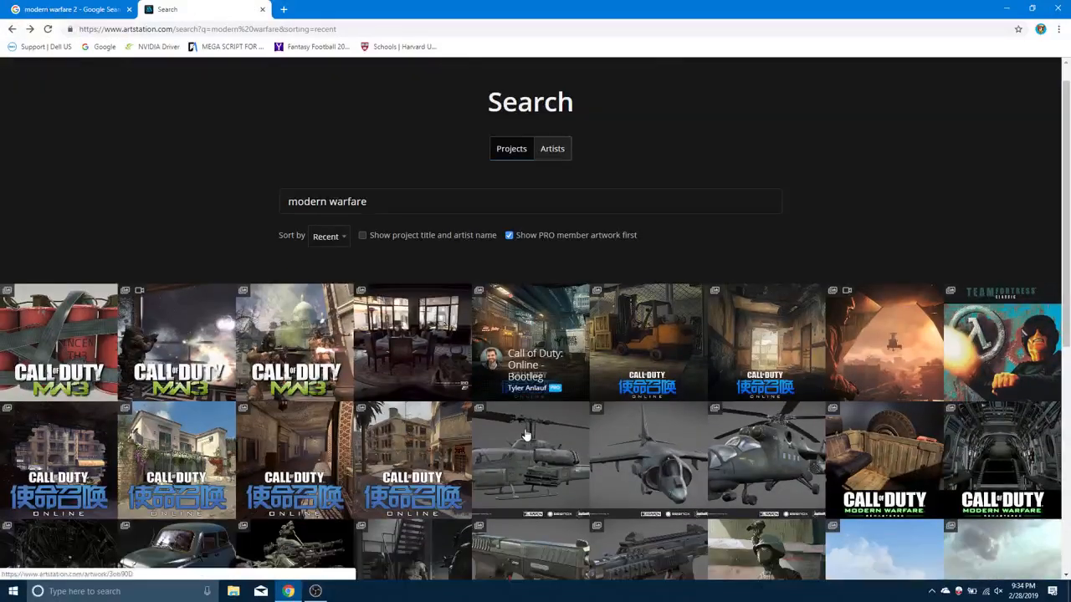
Scroll the results grid while the search moves to 'modern warfare 2'
scroll(down, 3)
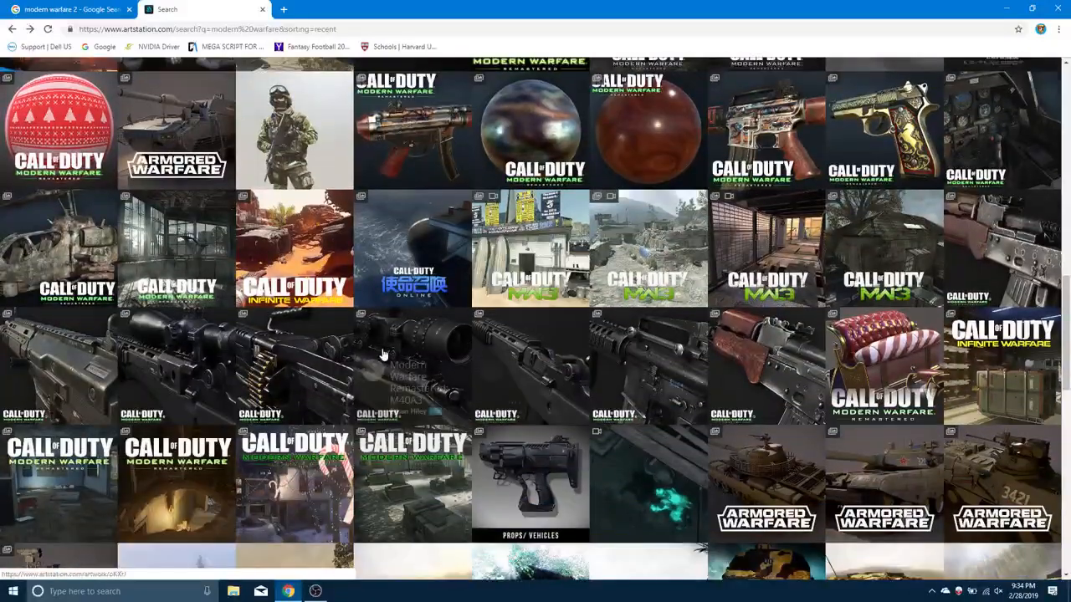
mouse_move(181, 260)
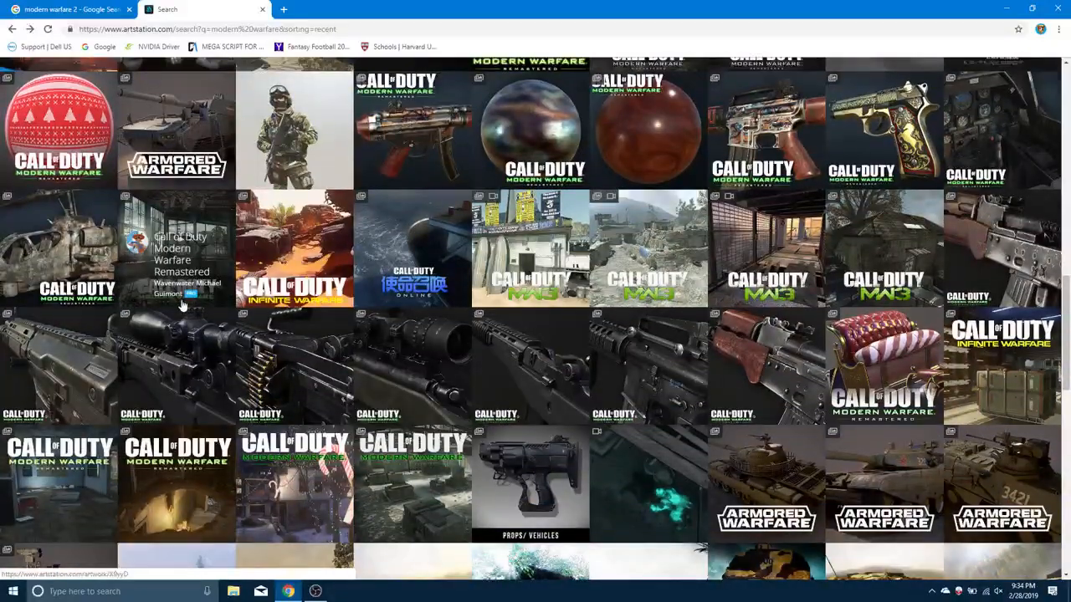
scroll(down, 3)
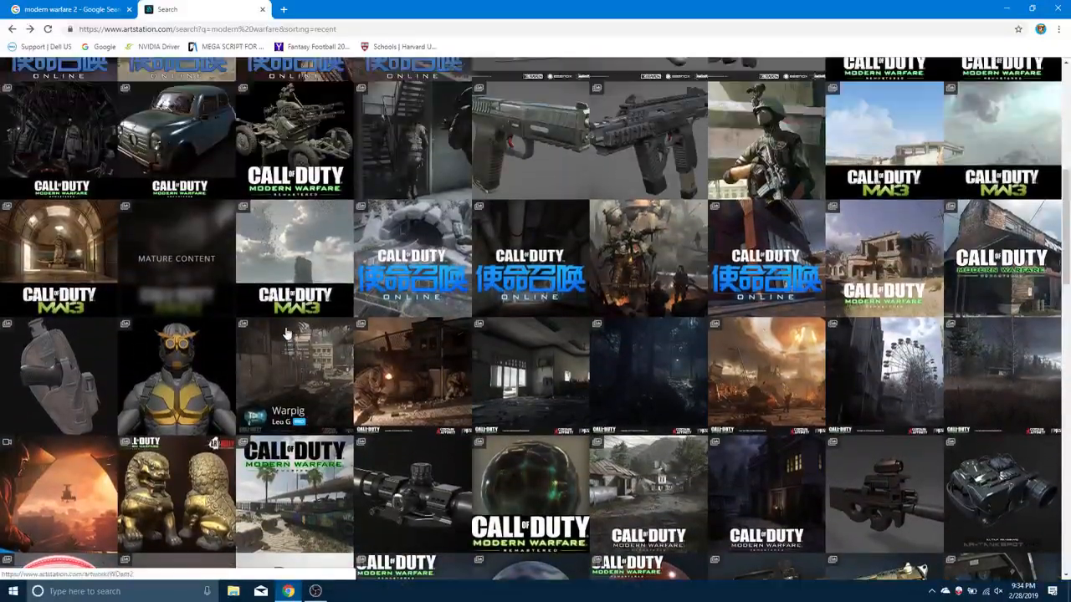
scroll(down, 3)
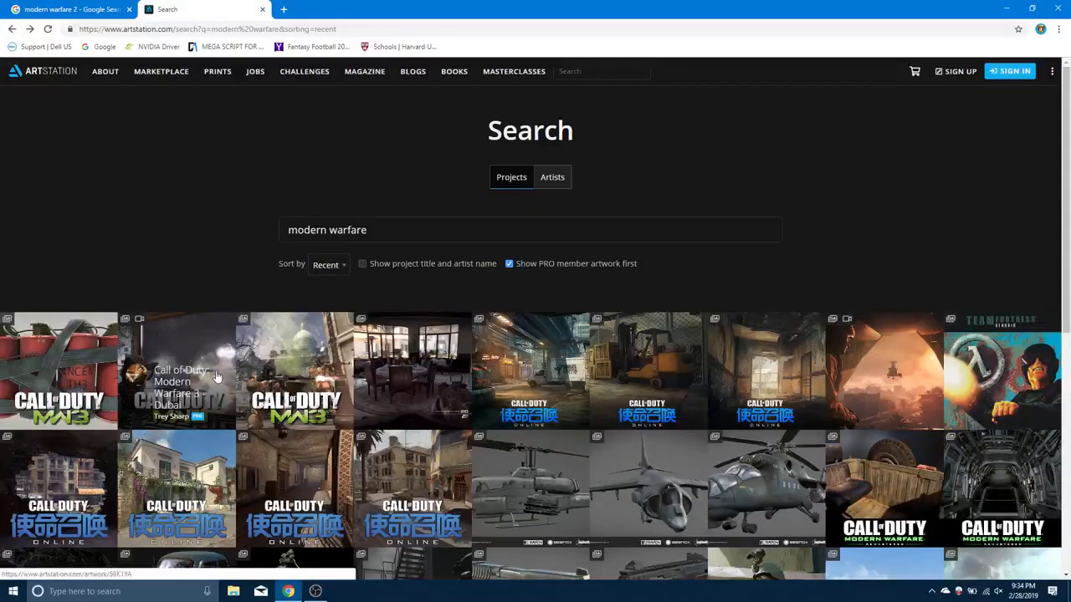
mouse_move(528, 368)
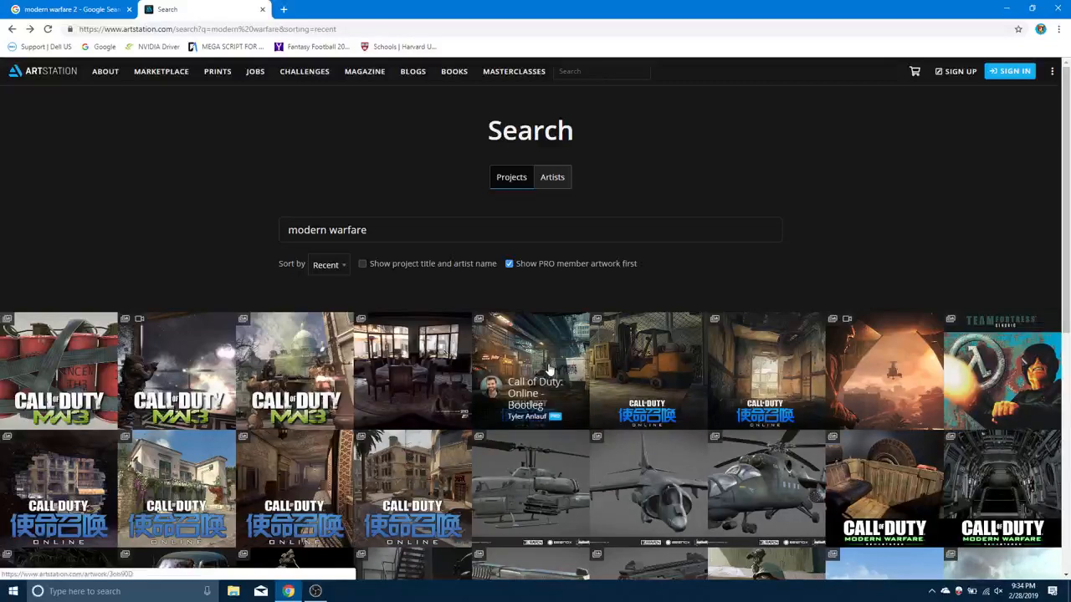
mouse_move(723, 368)
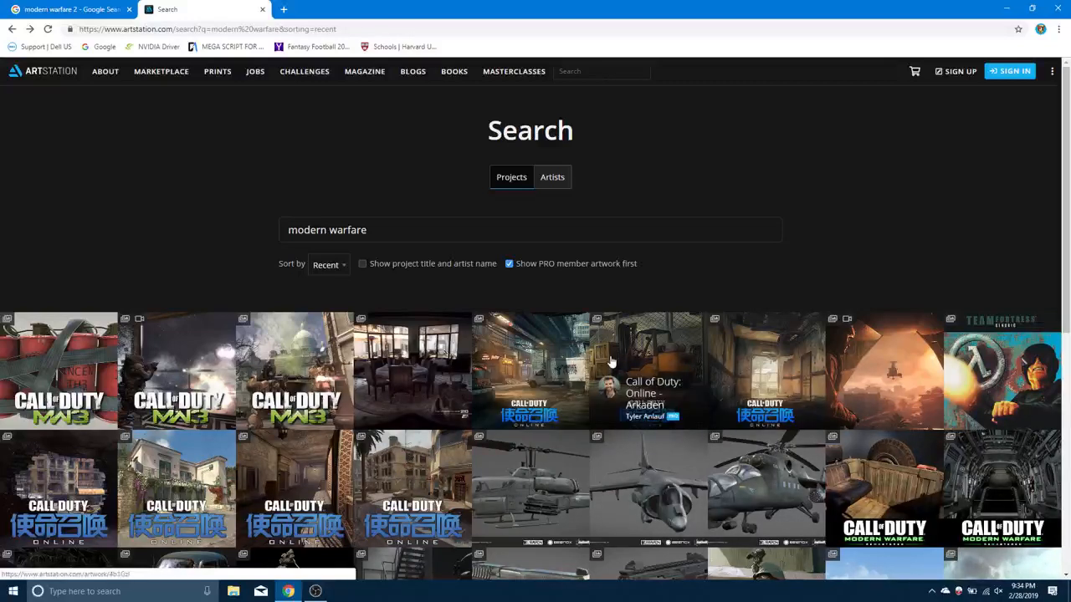
scroll(down, 3)
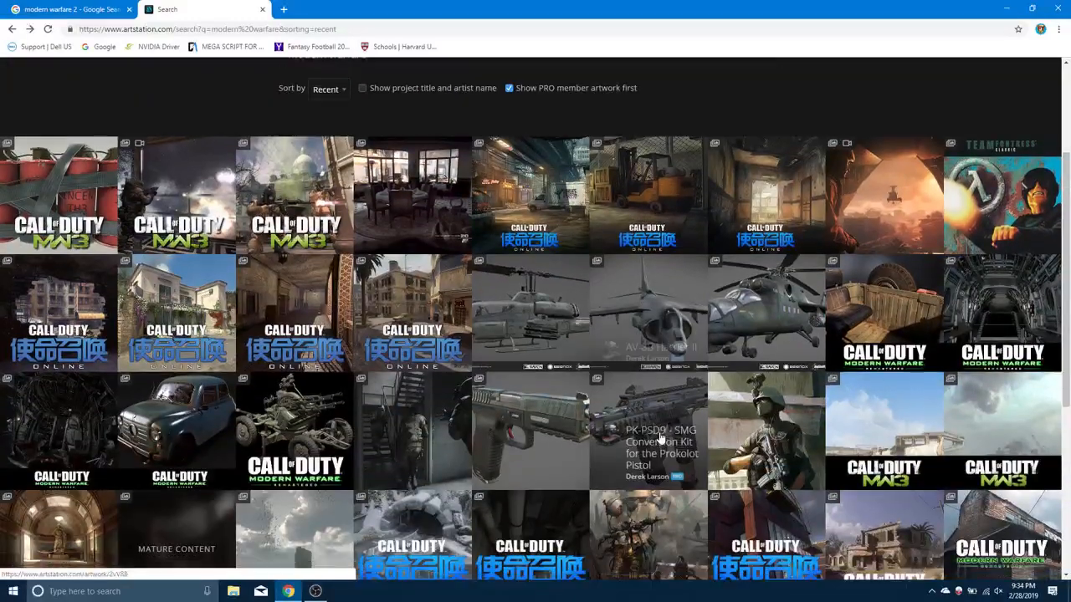
scroll(down, 3)
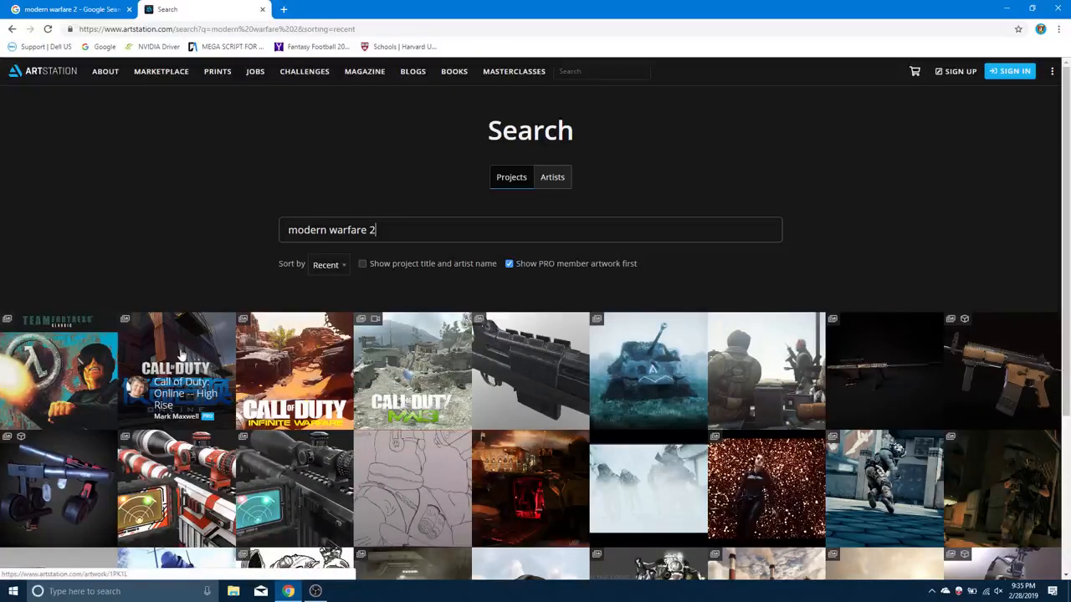
mouse_move(228, 378)
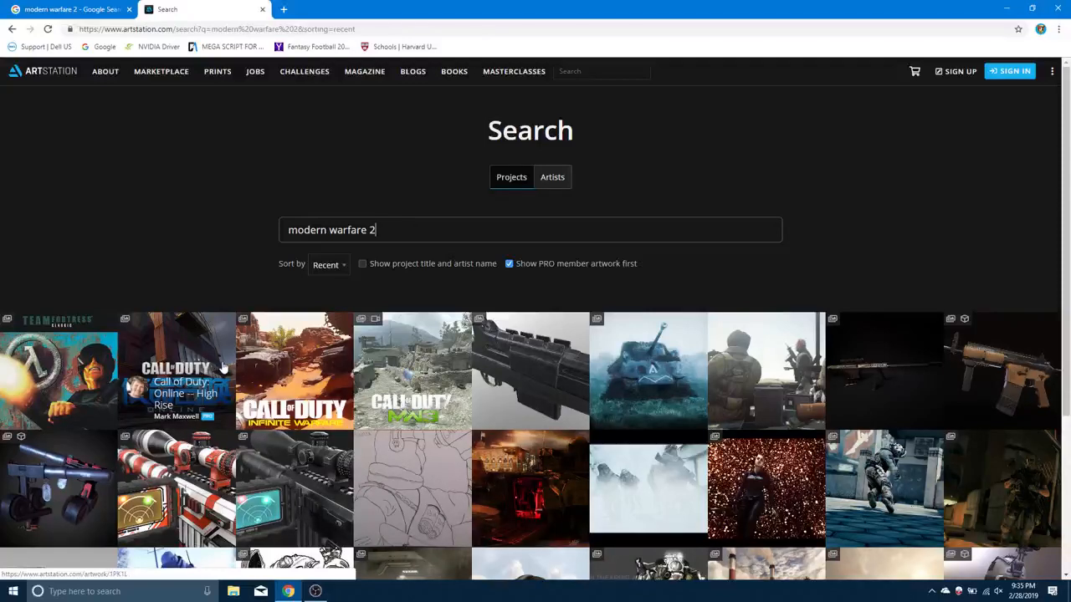
Go back to the 'modern warfare' results with Backspace and scroll the grid
scroll(down, 3)
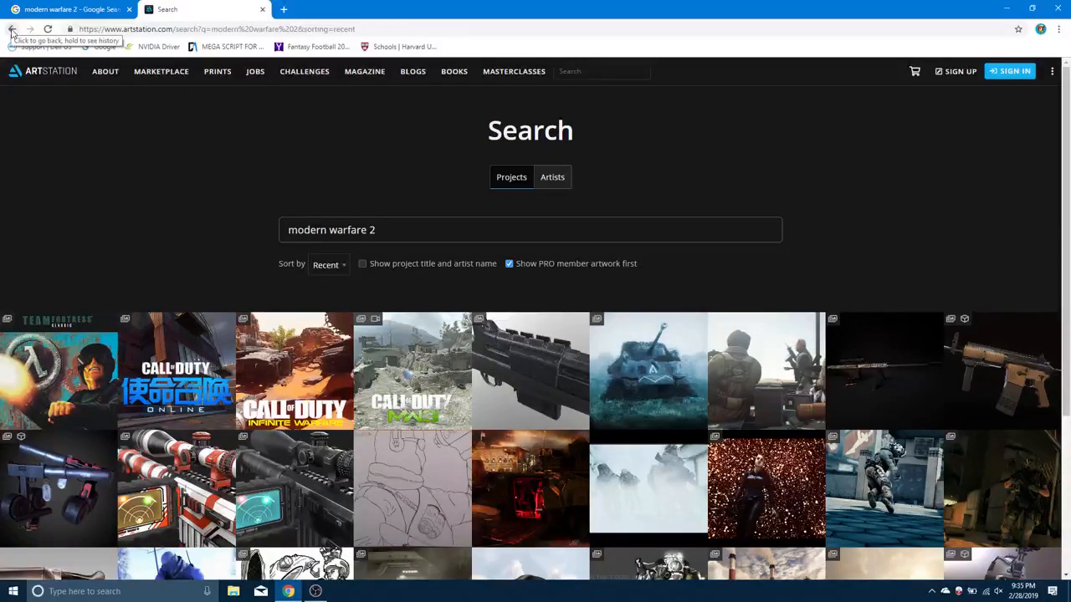
key(Backspace)
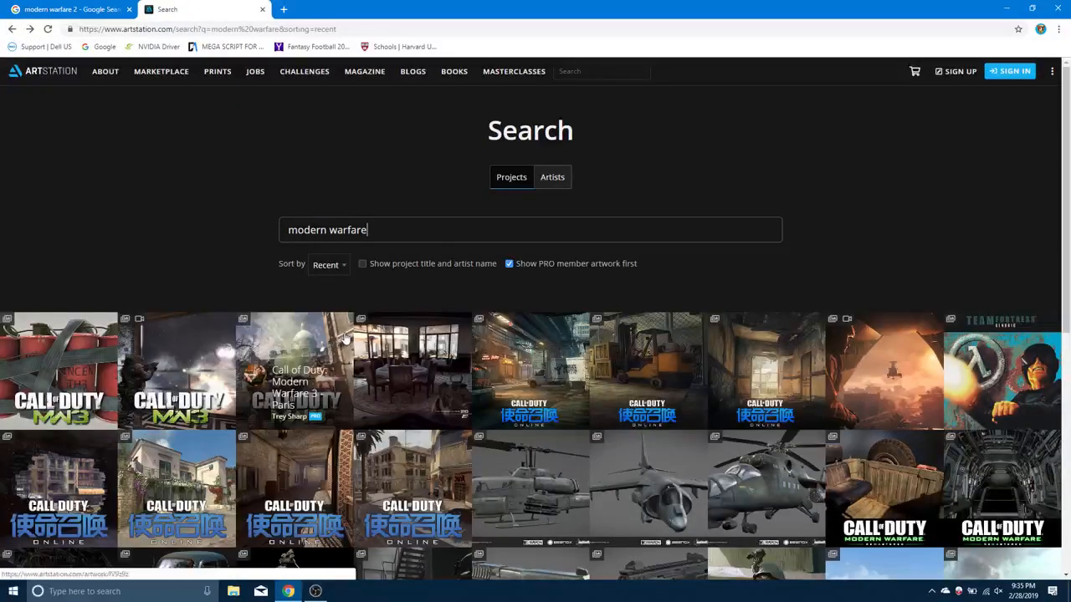
scroll(down, 3)
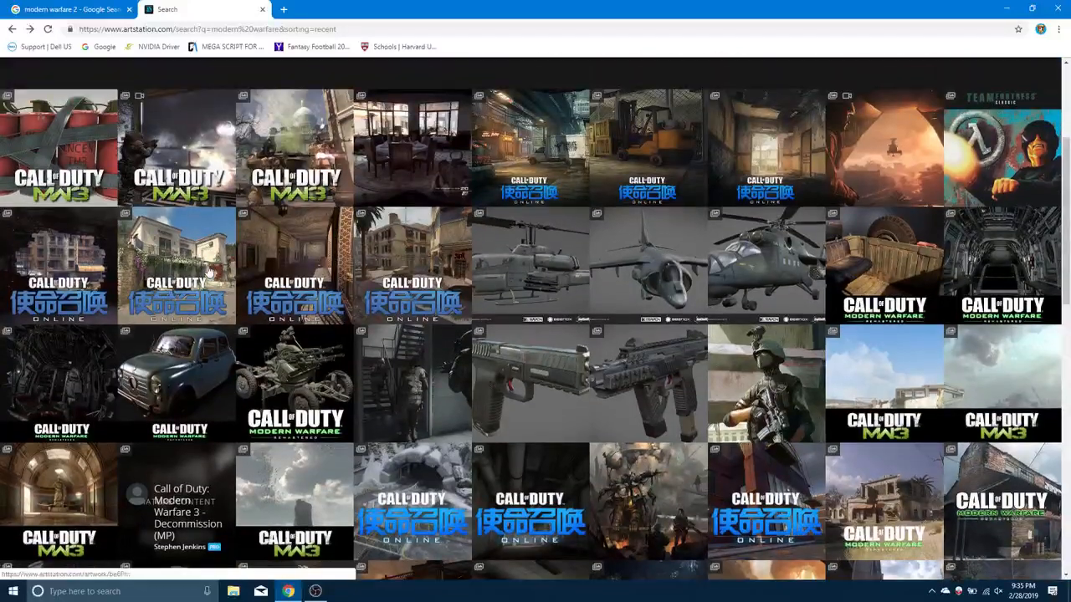